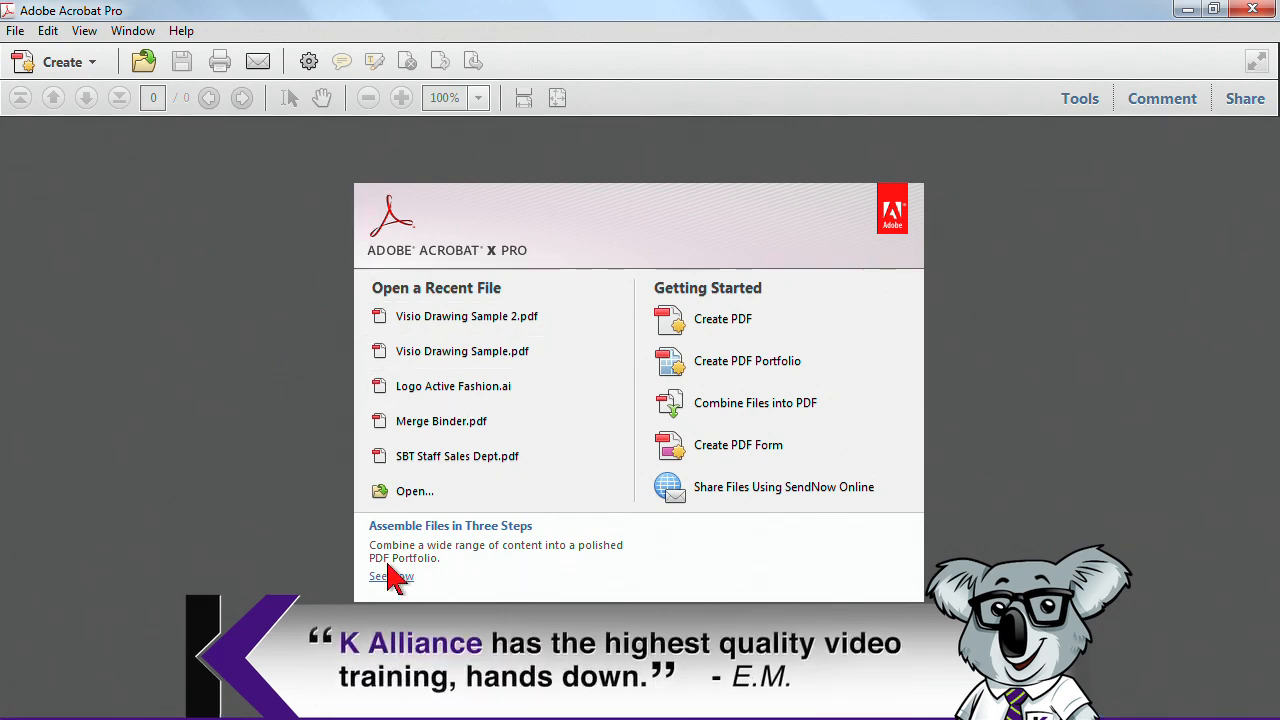
mouse_move(723, 325)
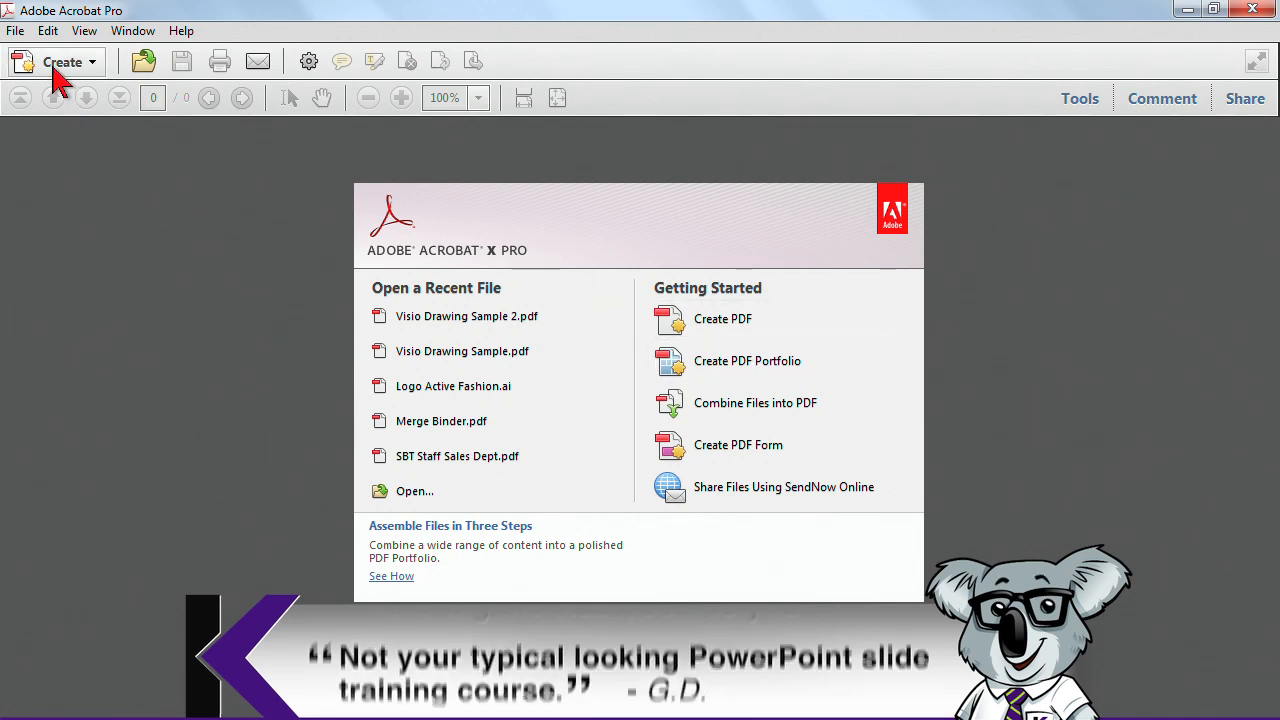
Open the Create menu's PDF creation options, then dismiss them
click(62, 61)
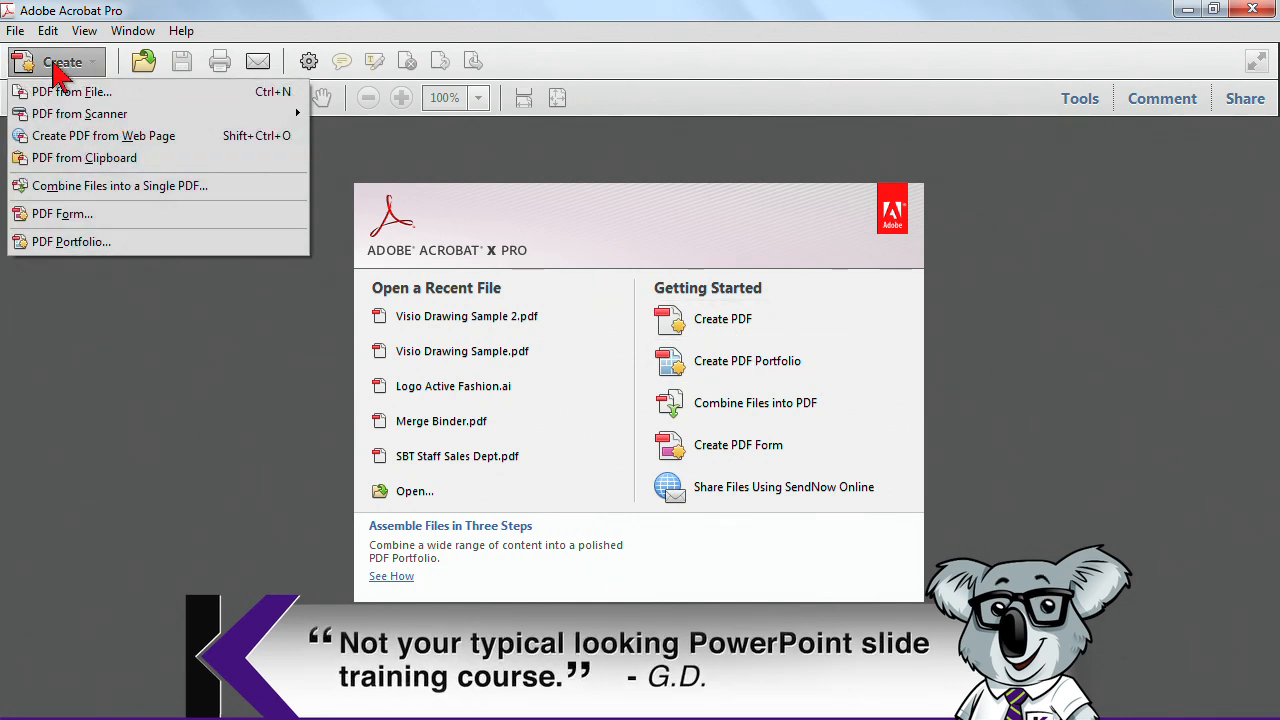
mouse_move(65, 165)
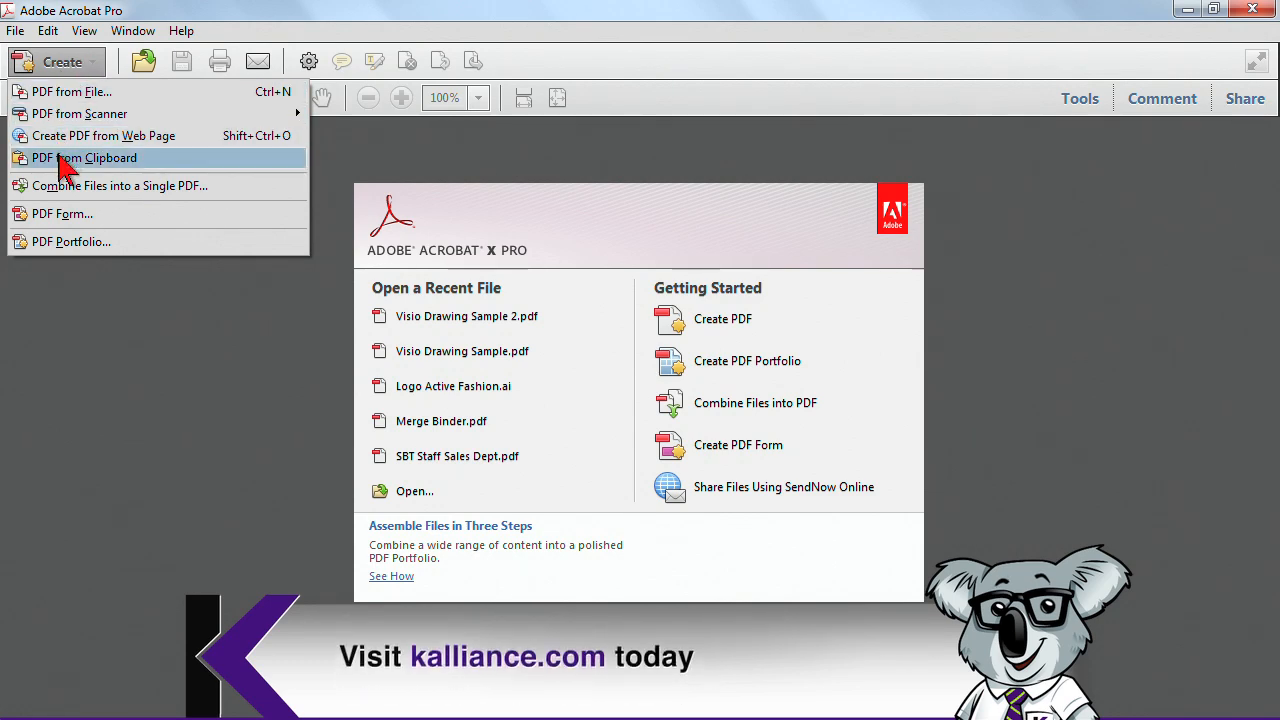
click(15, 30)
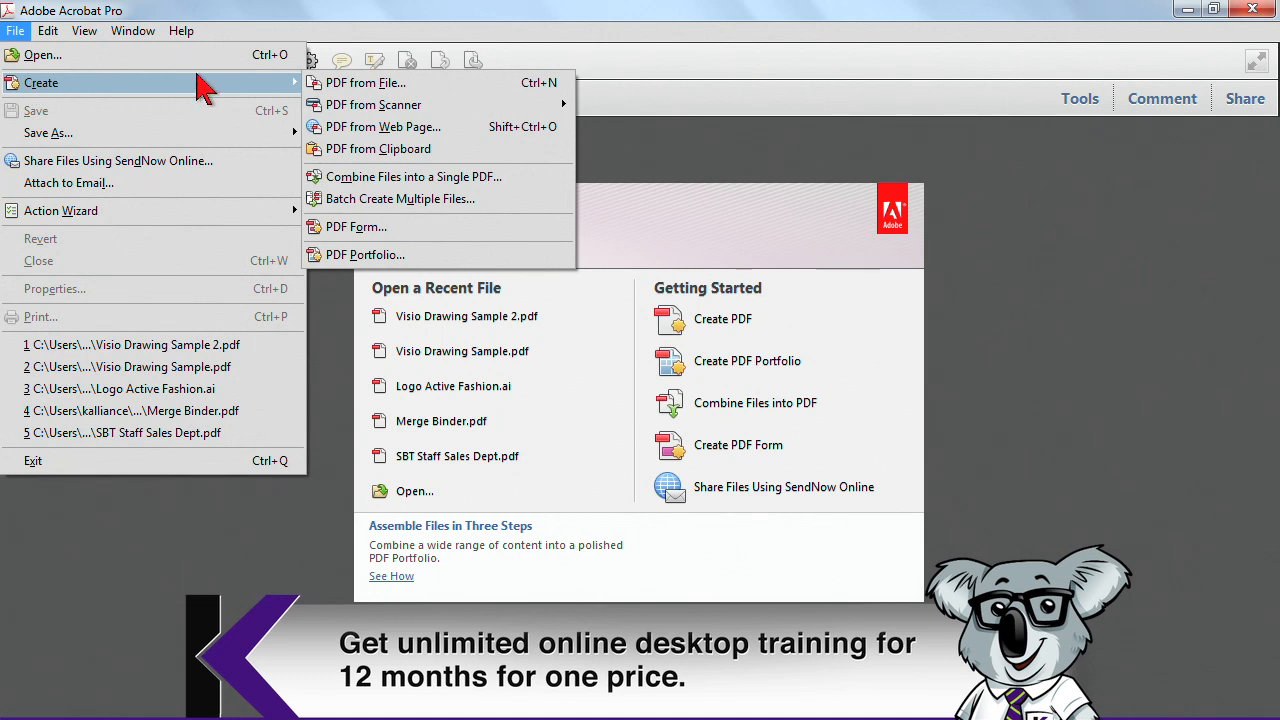
mouse_move(365, 82)
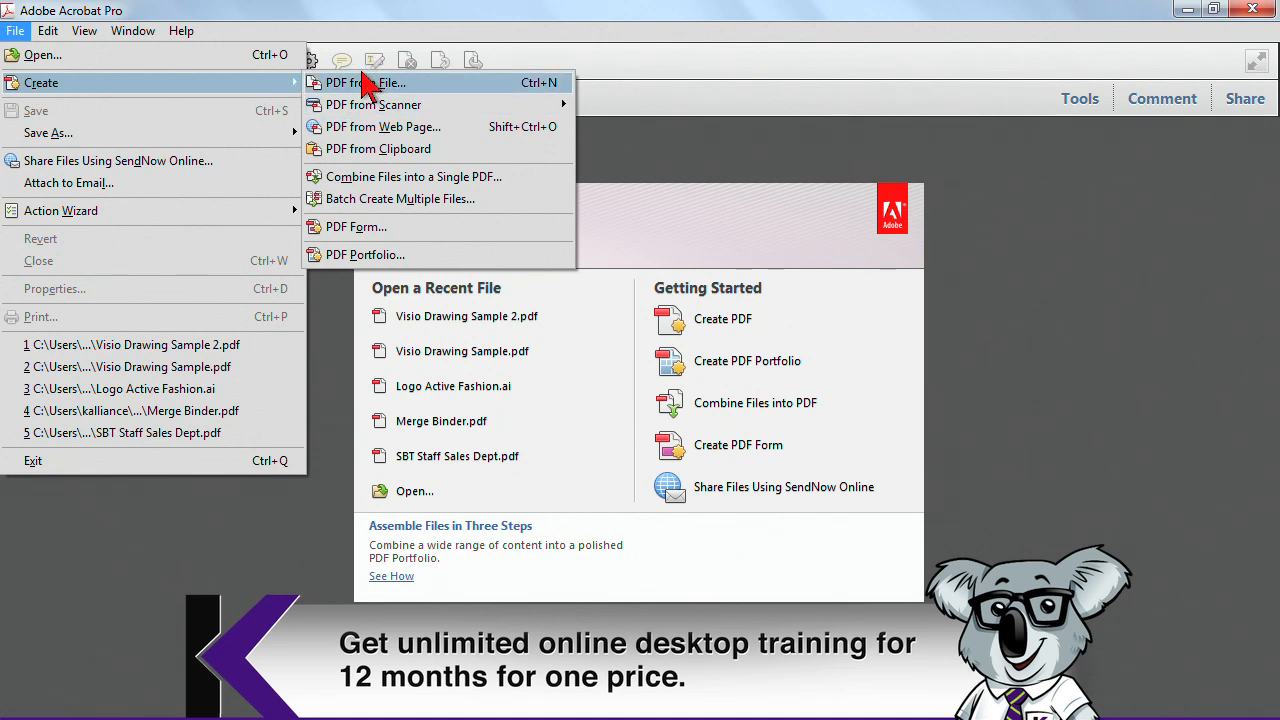
mouse_move(360, 95)
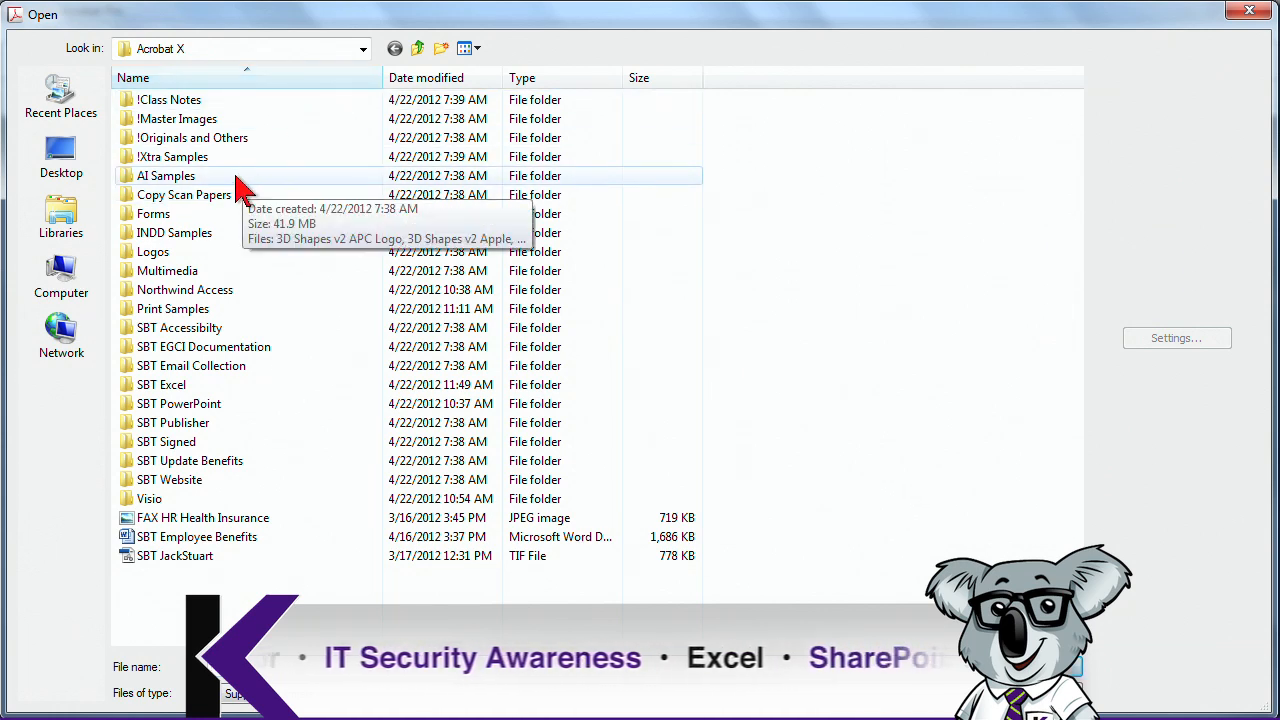
mouse_move(165, 537)
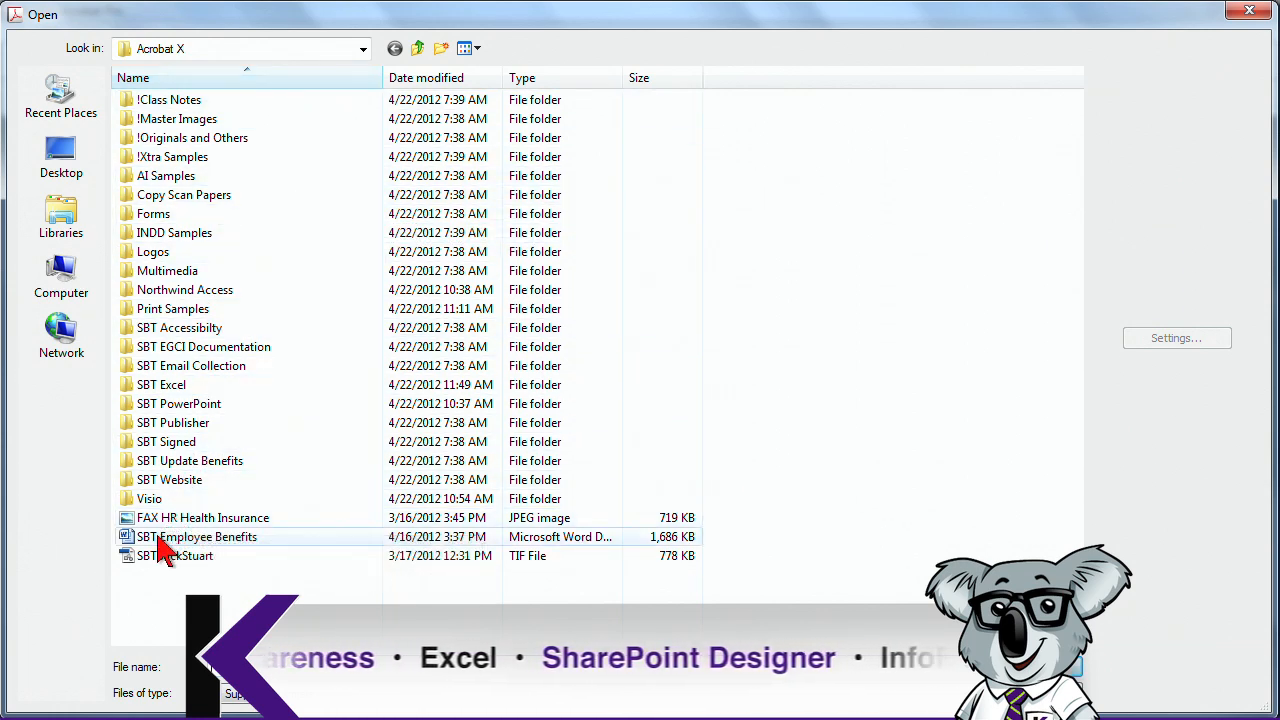
Convert SBT Employee Benefits into a six-page PDF, then close it without saving
click(197, 537)
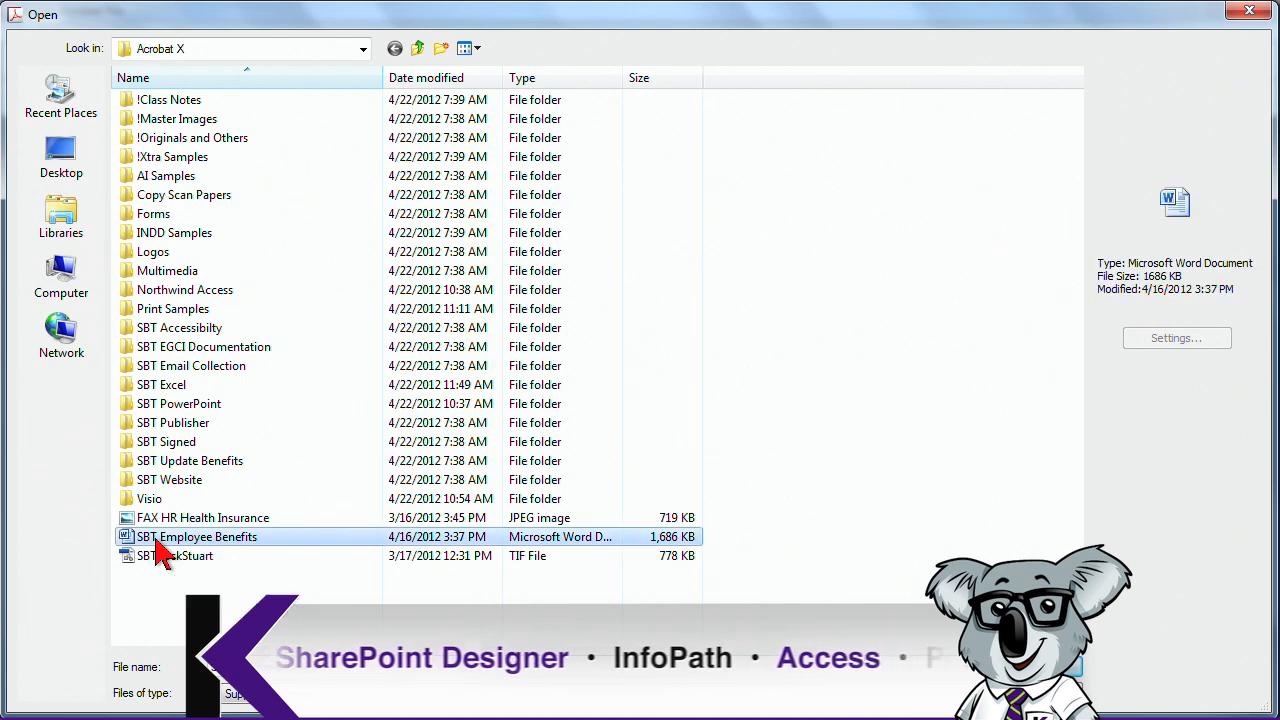
double_click(197, 537)
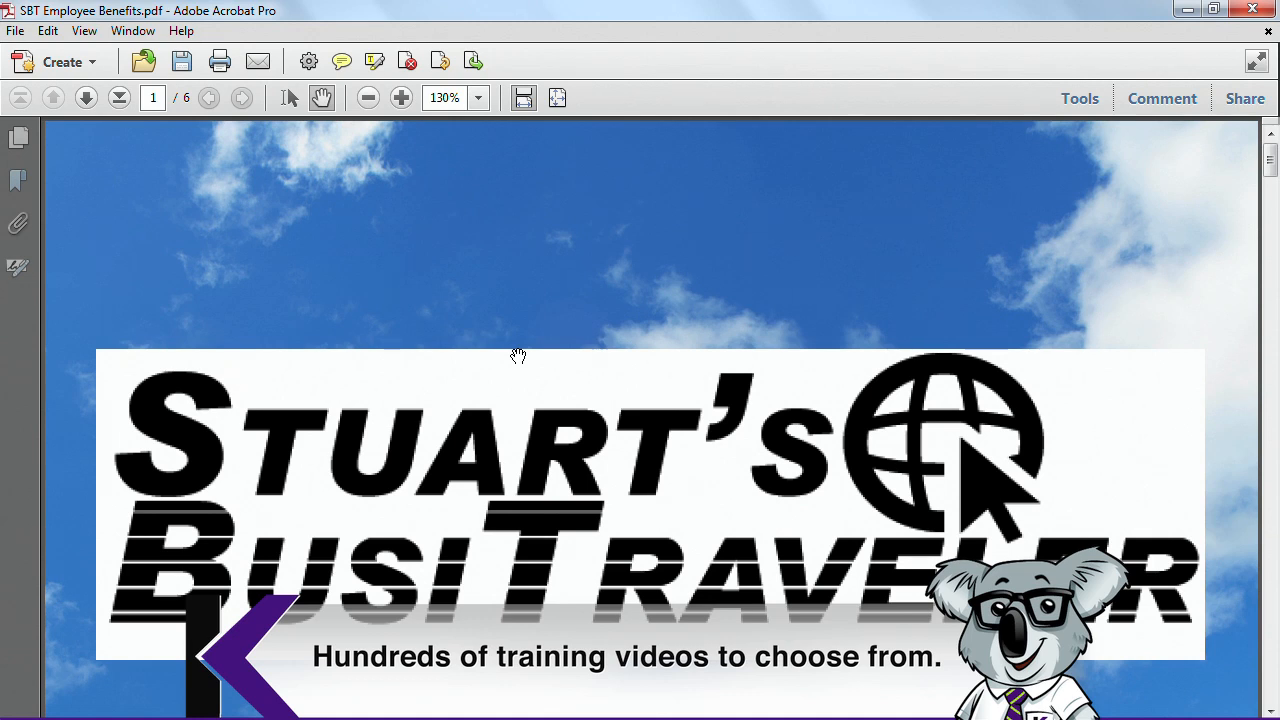
mouse_move(482, 266)
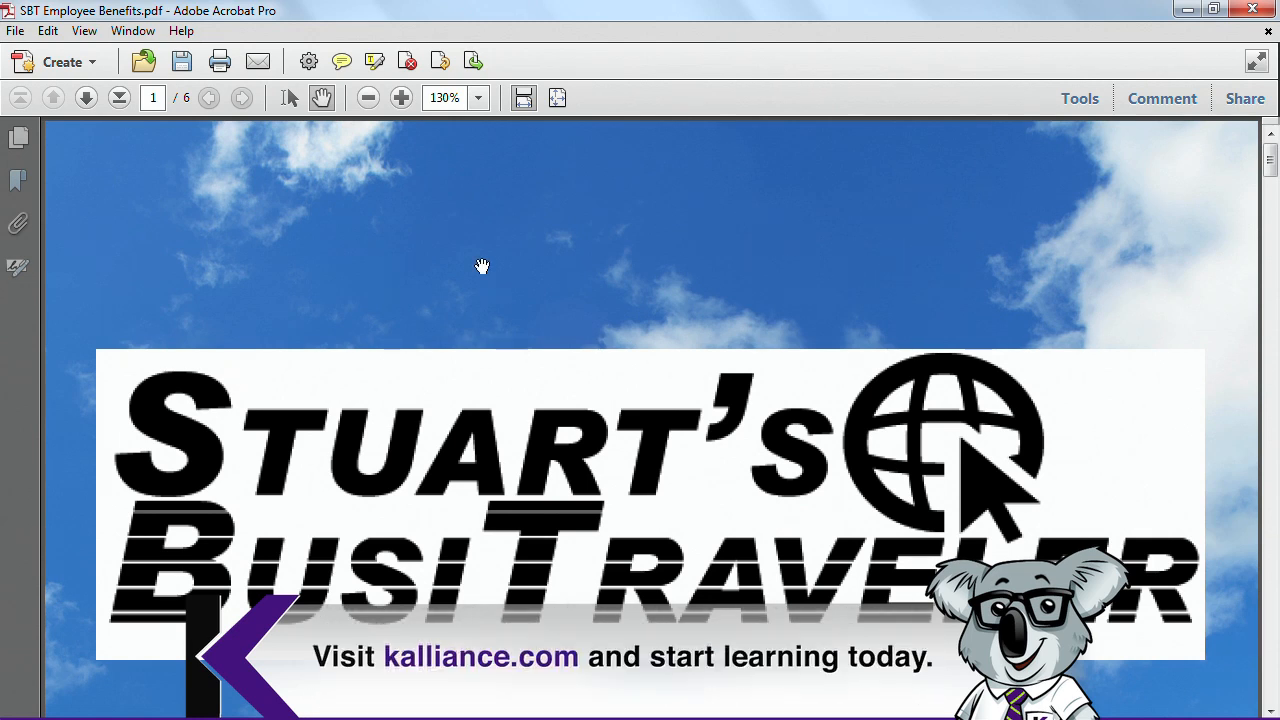
mouse_move(258, 231)
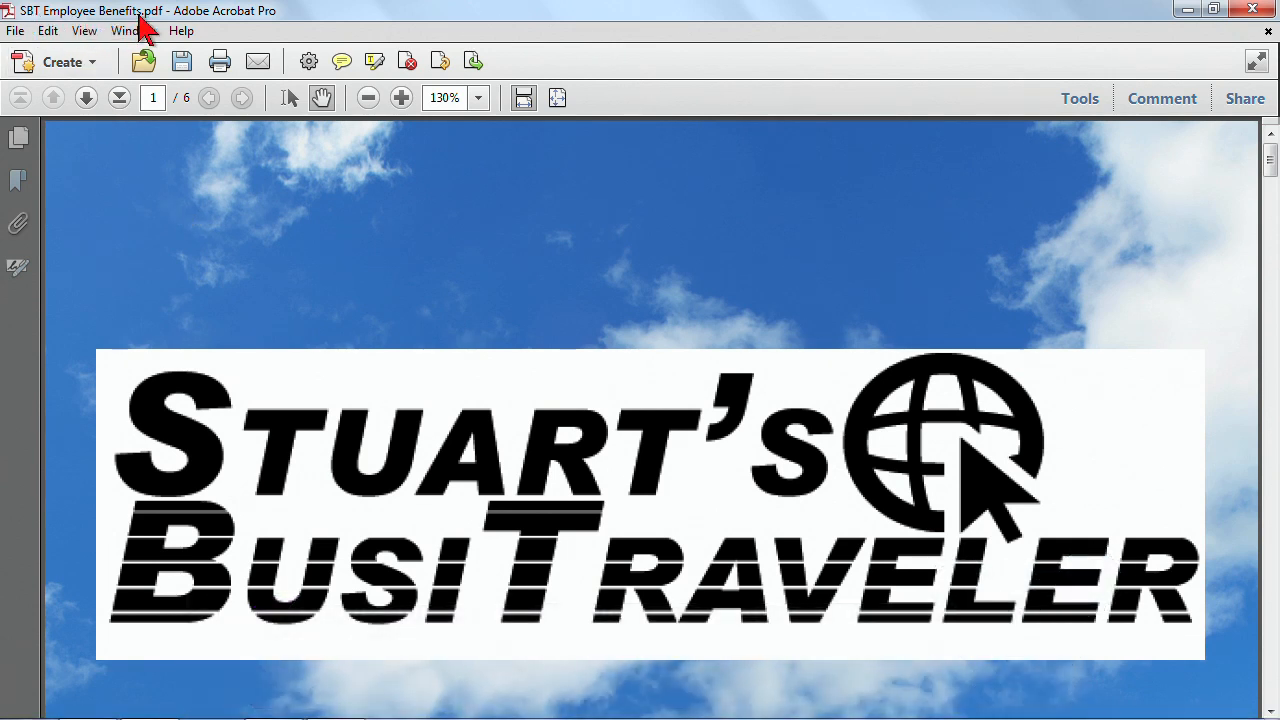
mouse_move(181, 70)
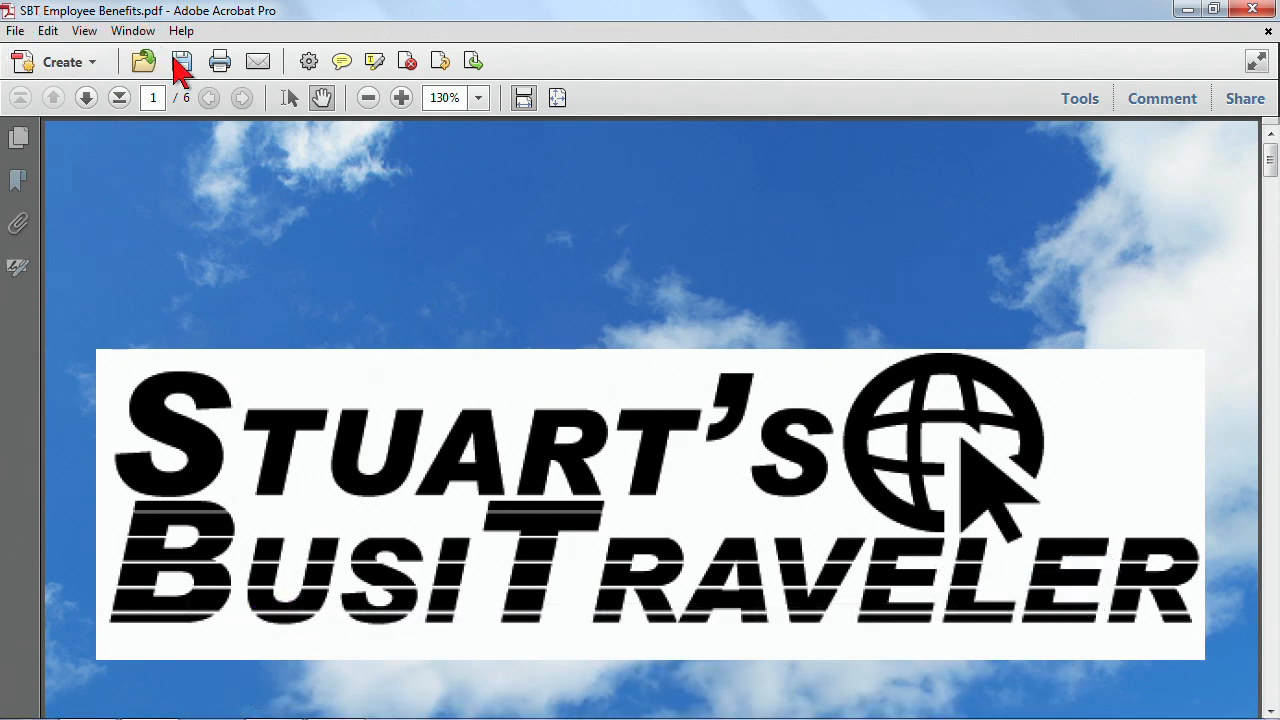
mouse_move(182, 62)
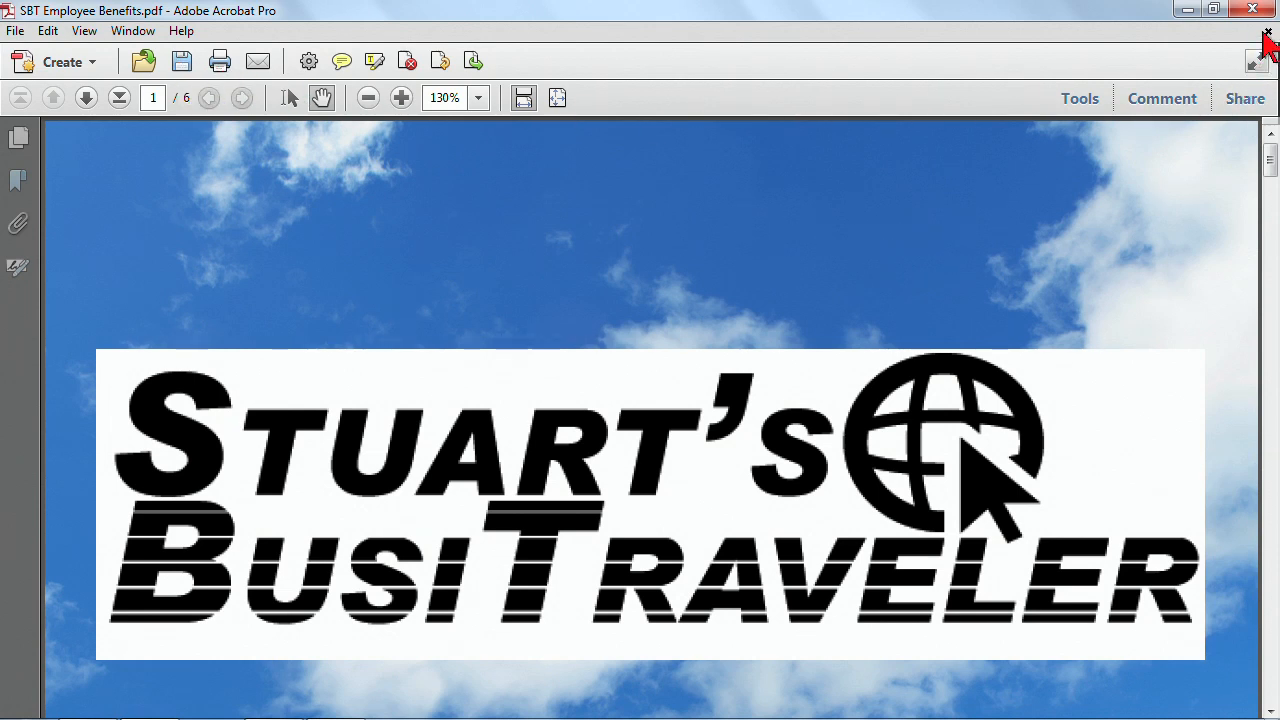
click(1267, 34)
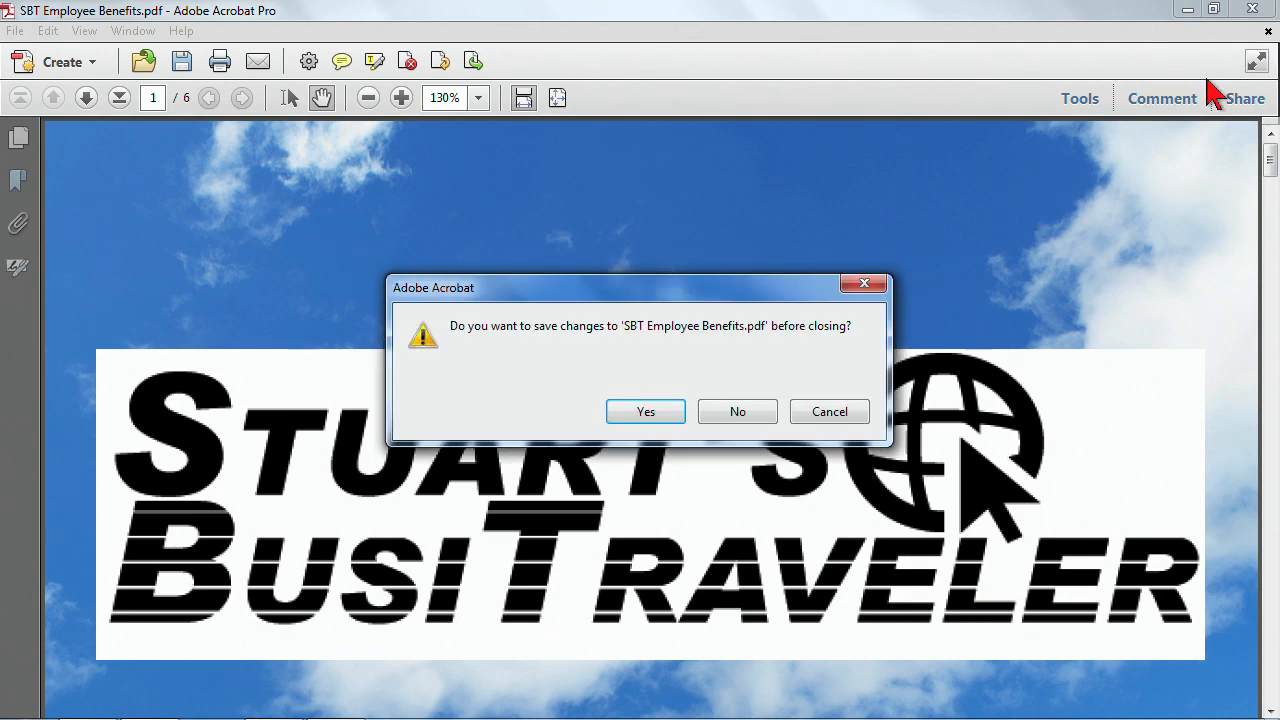
click(737, 411)
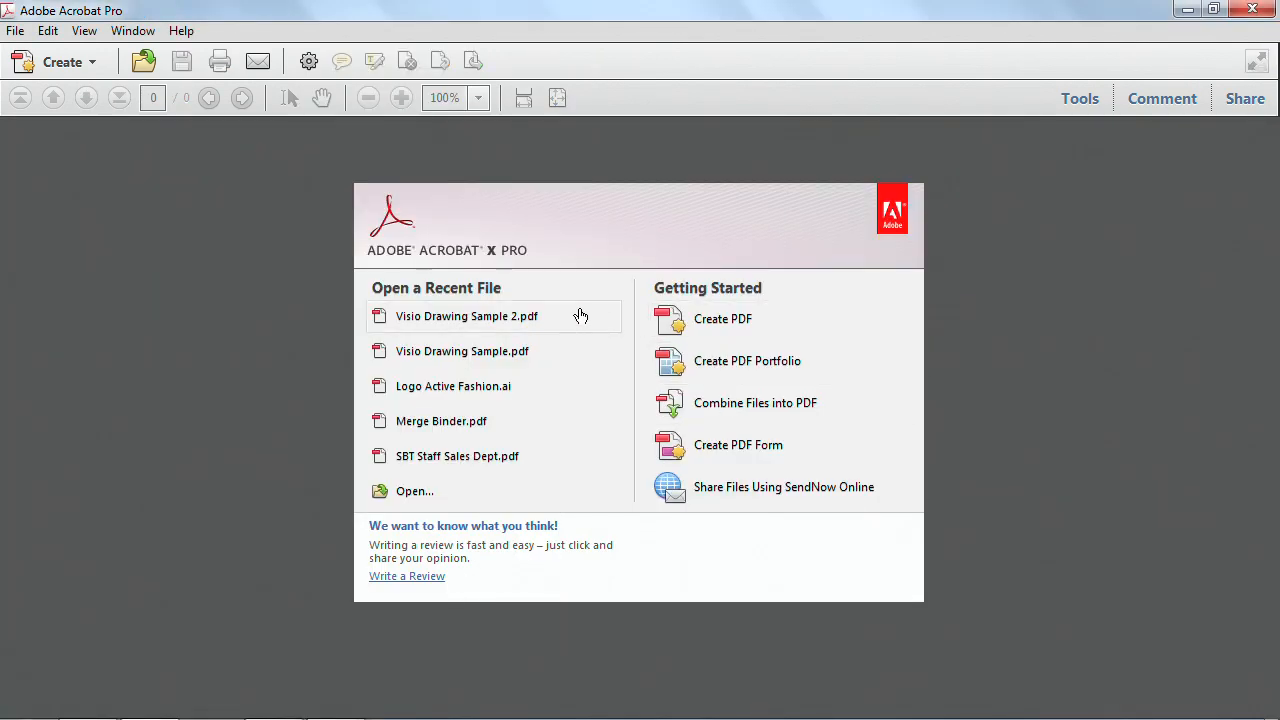
mouse_move(62, 62)
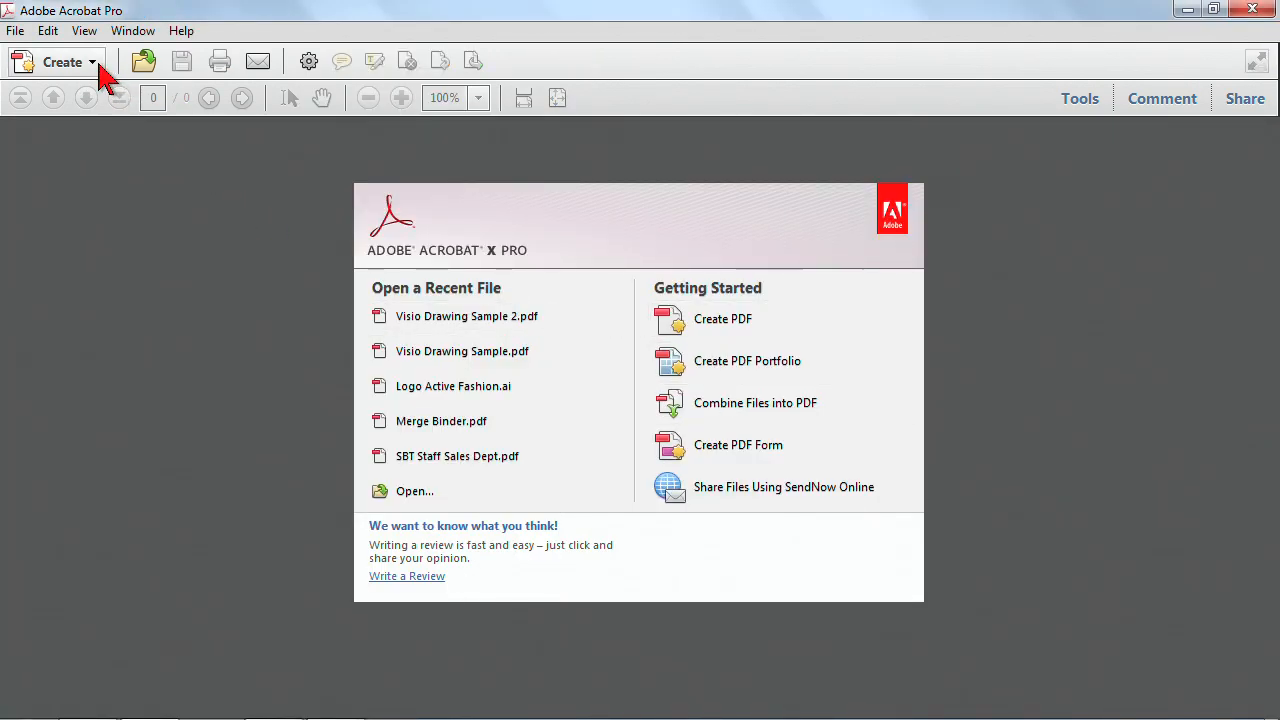
Open the Create menu to show the PDF from Scanner choices
click(60, 61)
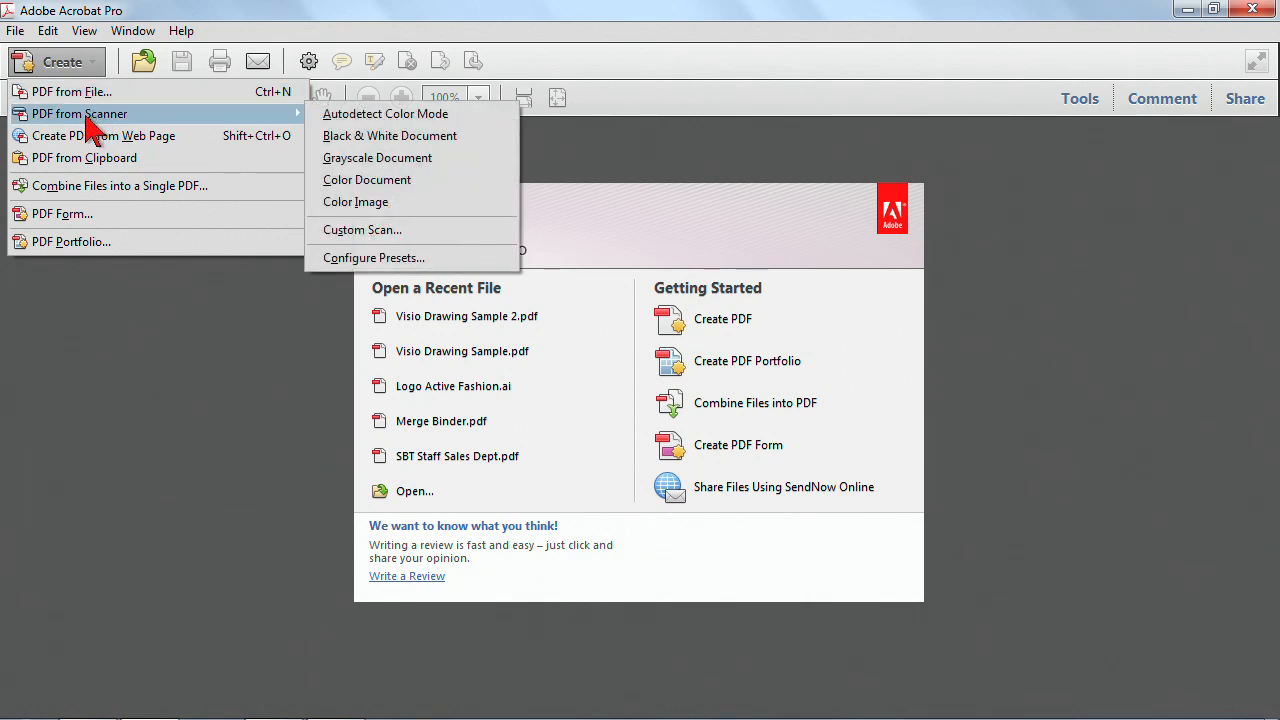
mouse_move(265, 135)
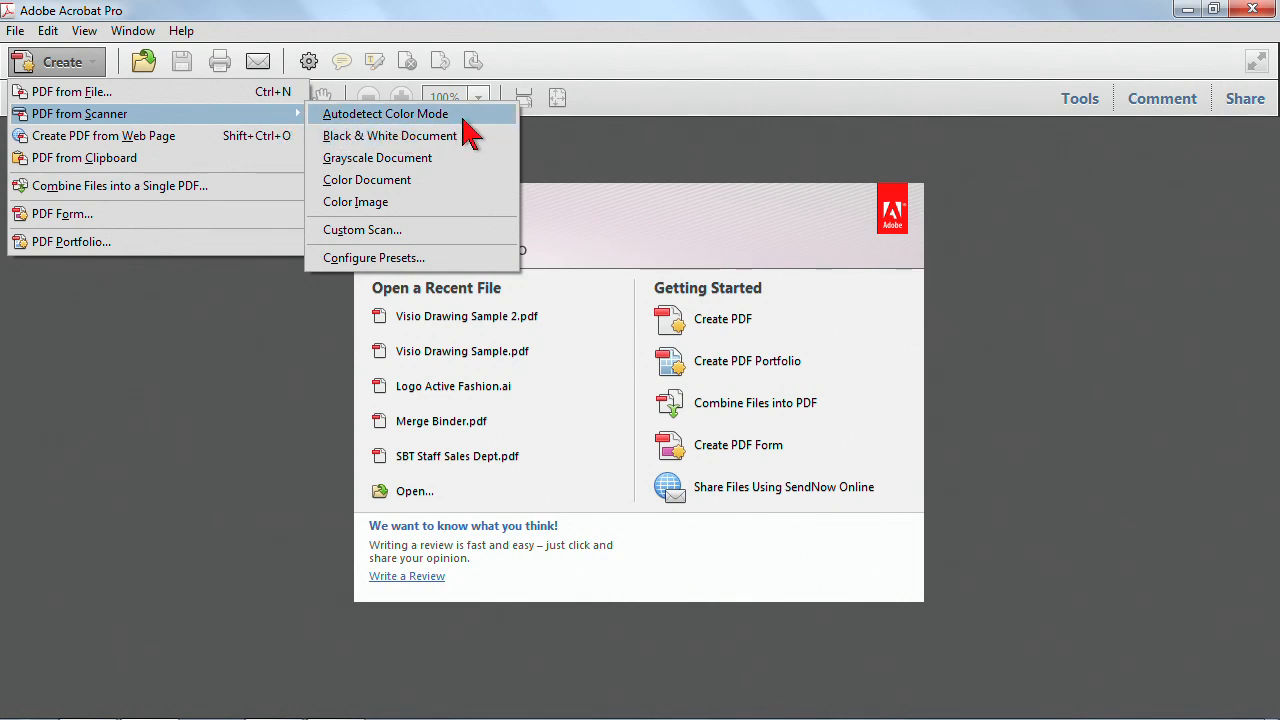
mouse_move(485, 130)
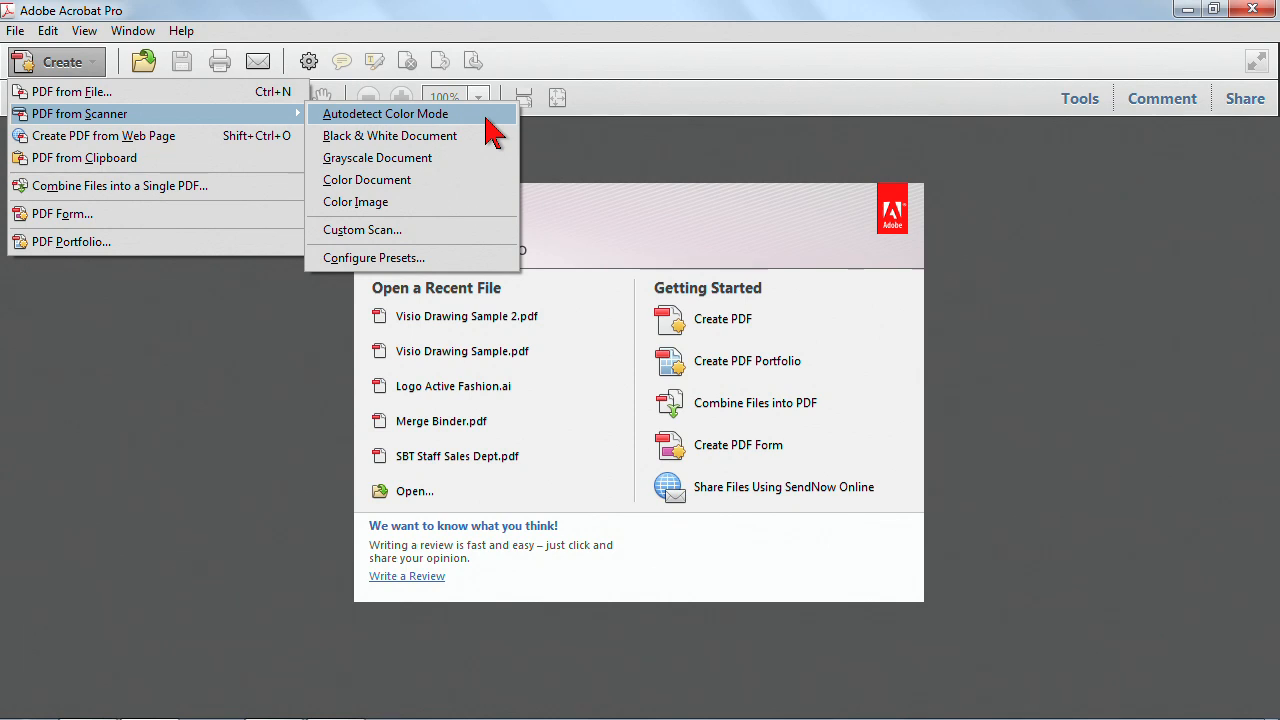
mouse_move(425, 130)
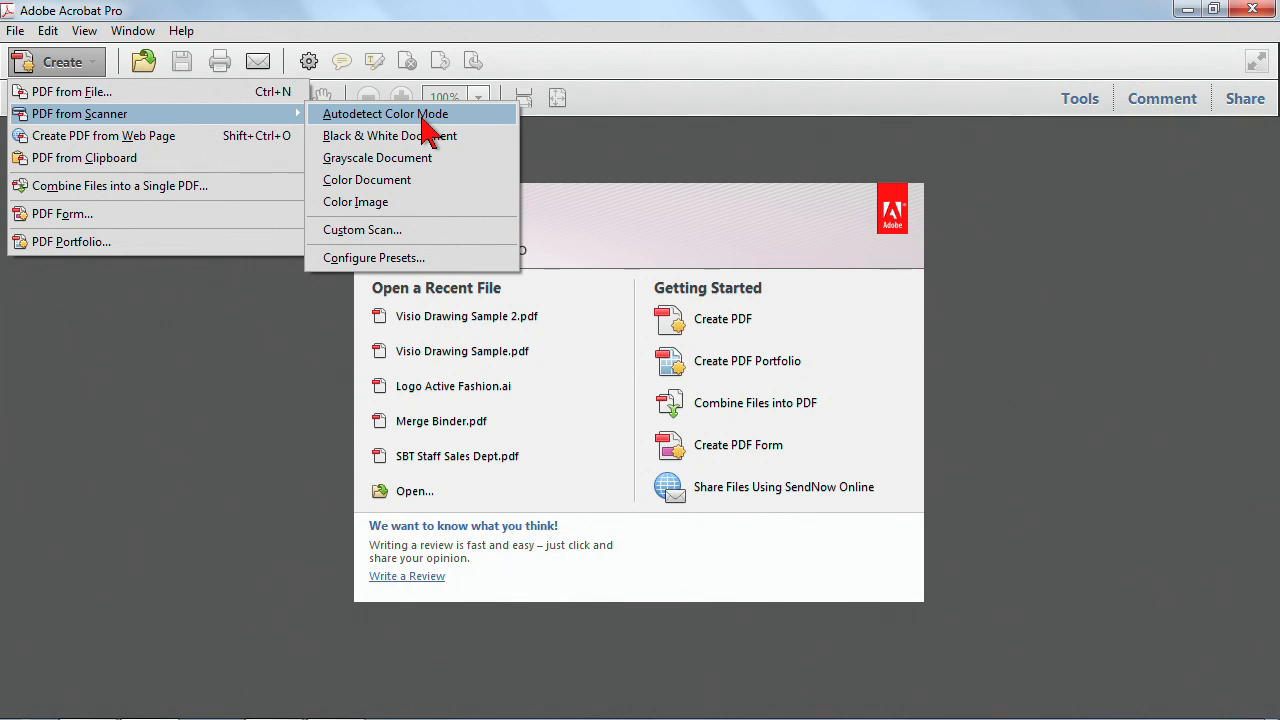
mouse_move(430, 135)
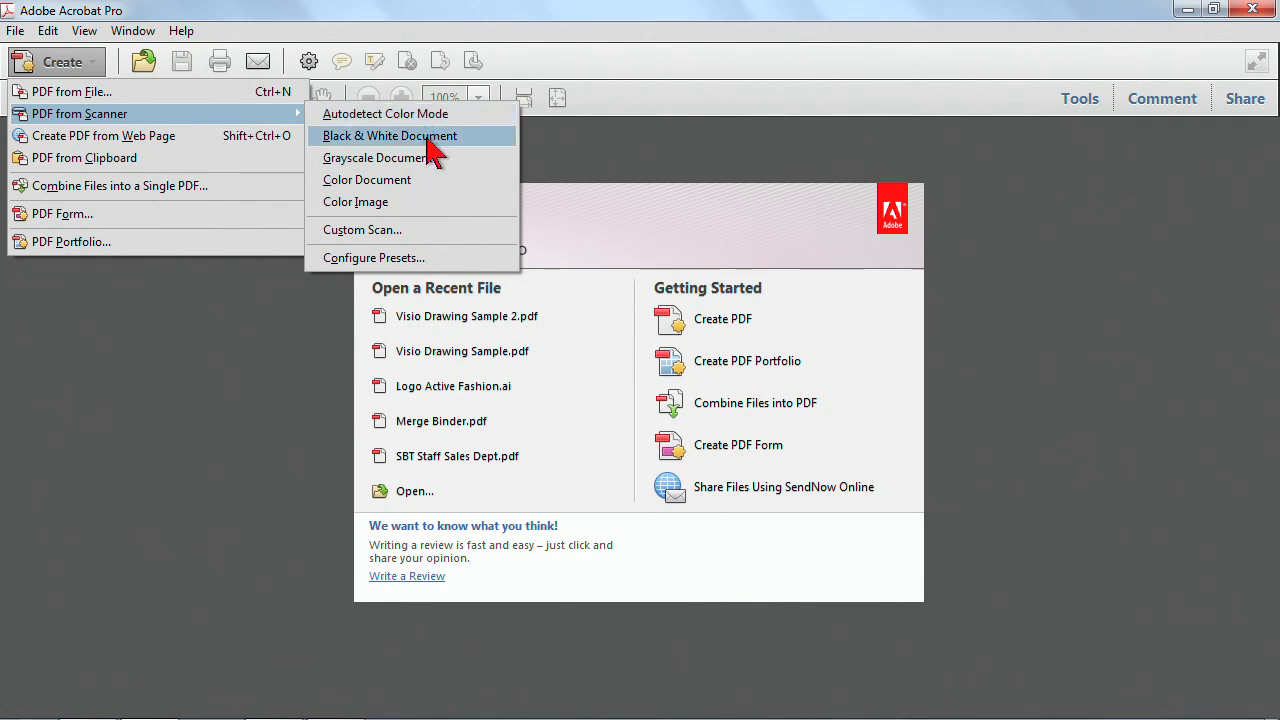
mouse_move(445, 150)
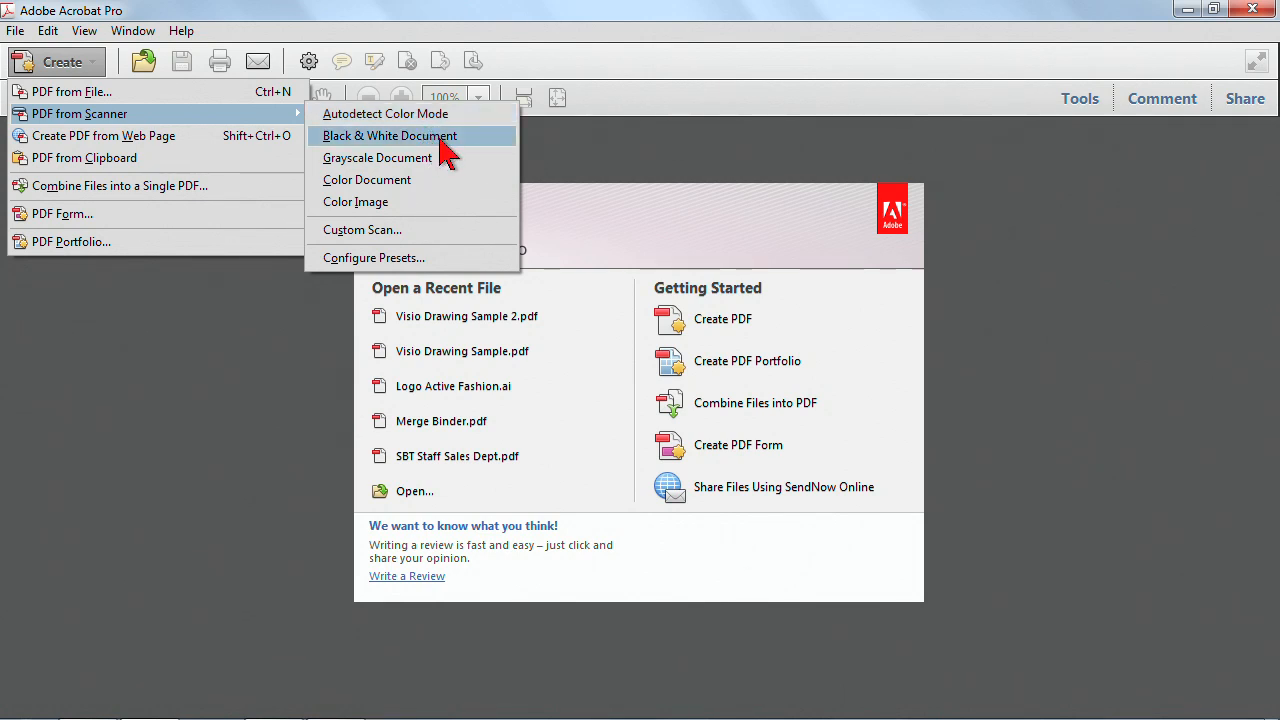
mouse_move(367, 179)
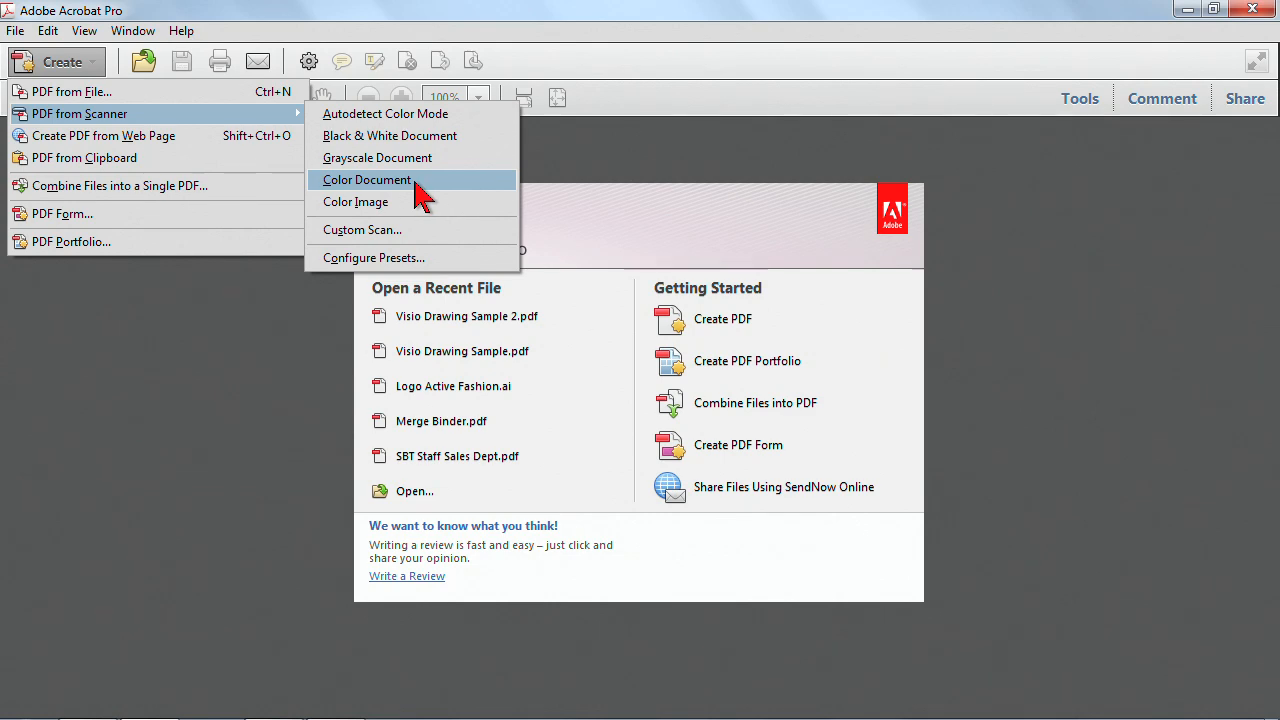
mouse_move(410, 229)
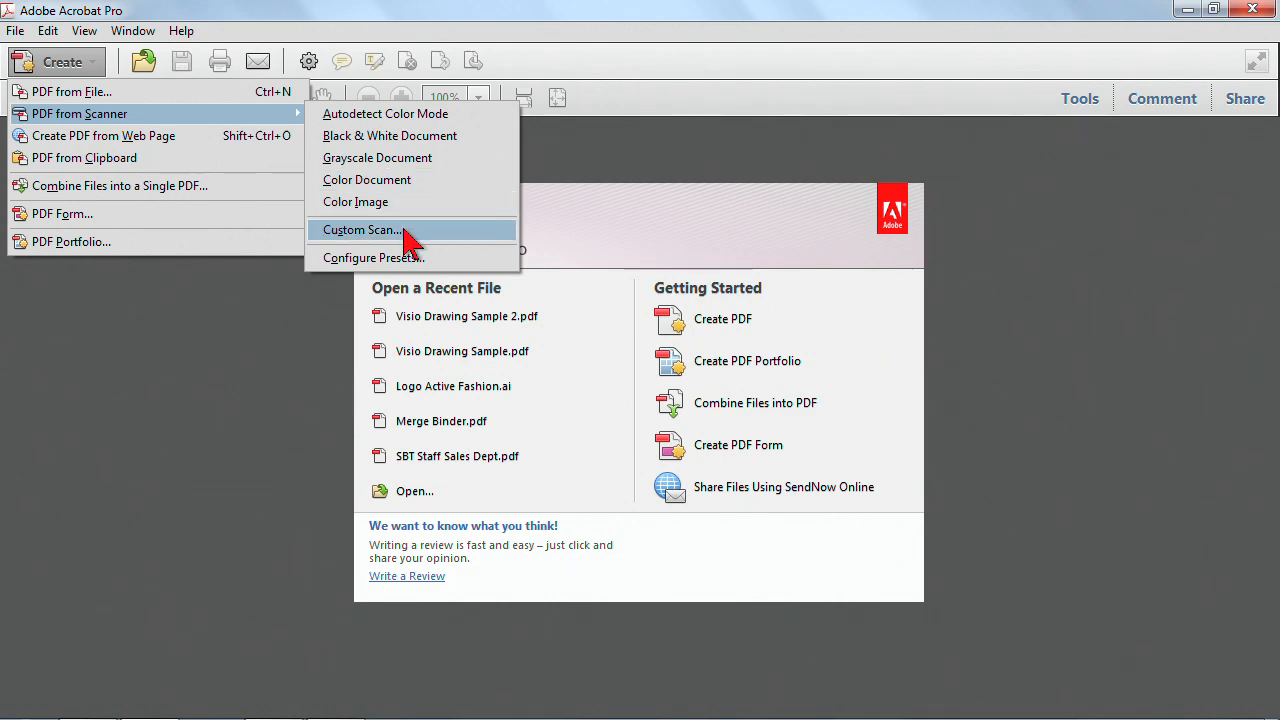
Choose Custom Scan... from the PDF from Scanner submenu
click(362, 230)
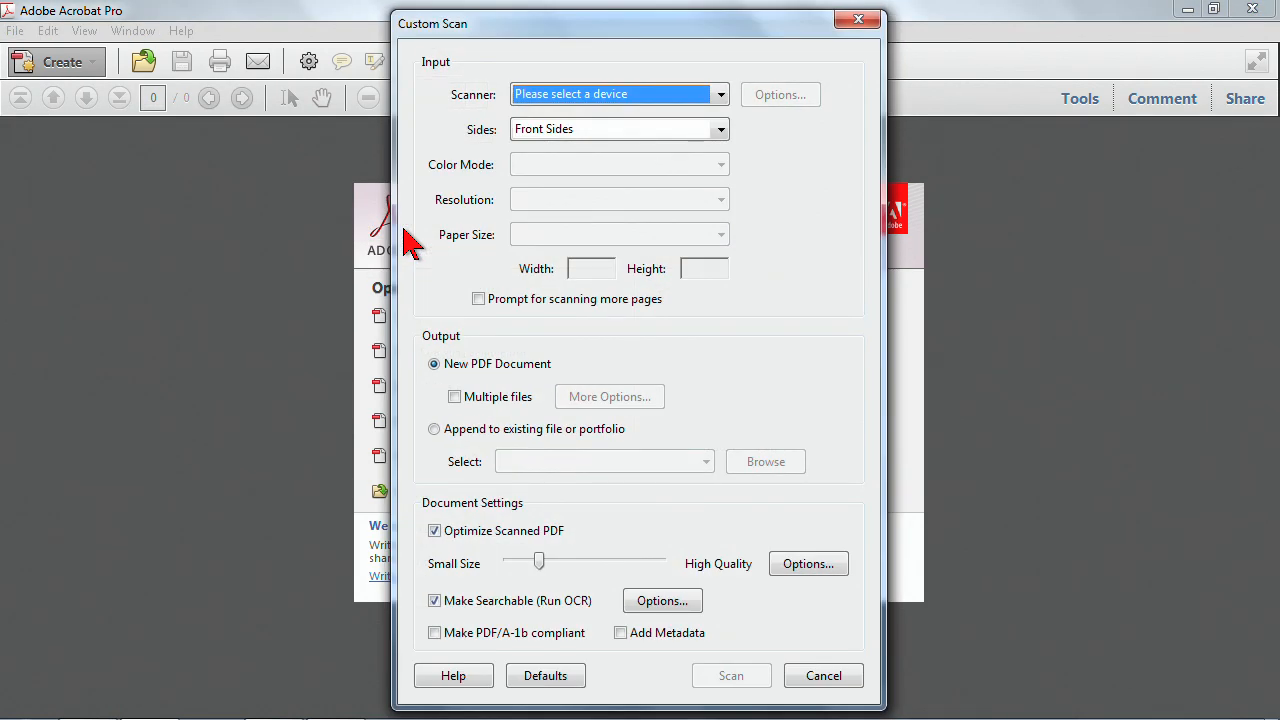
mouse_move(495, 388)
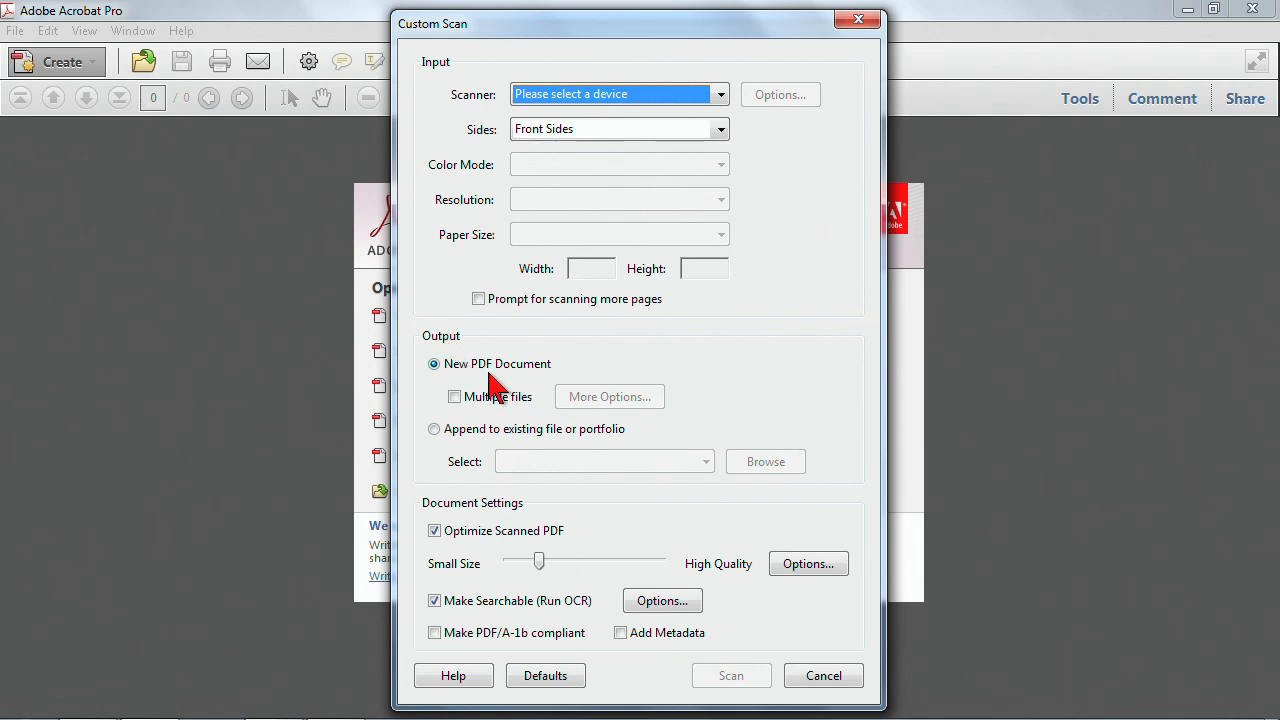
mouse_move(750, 373)
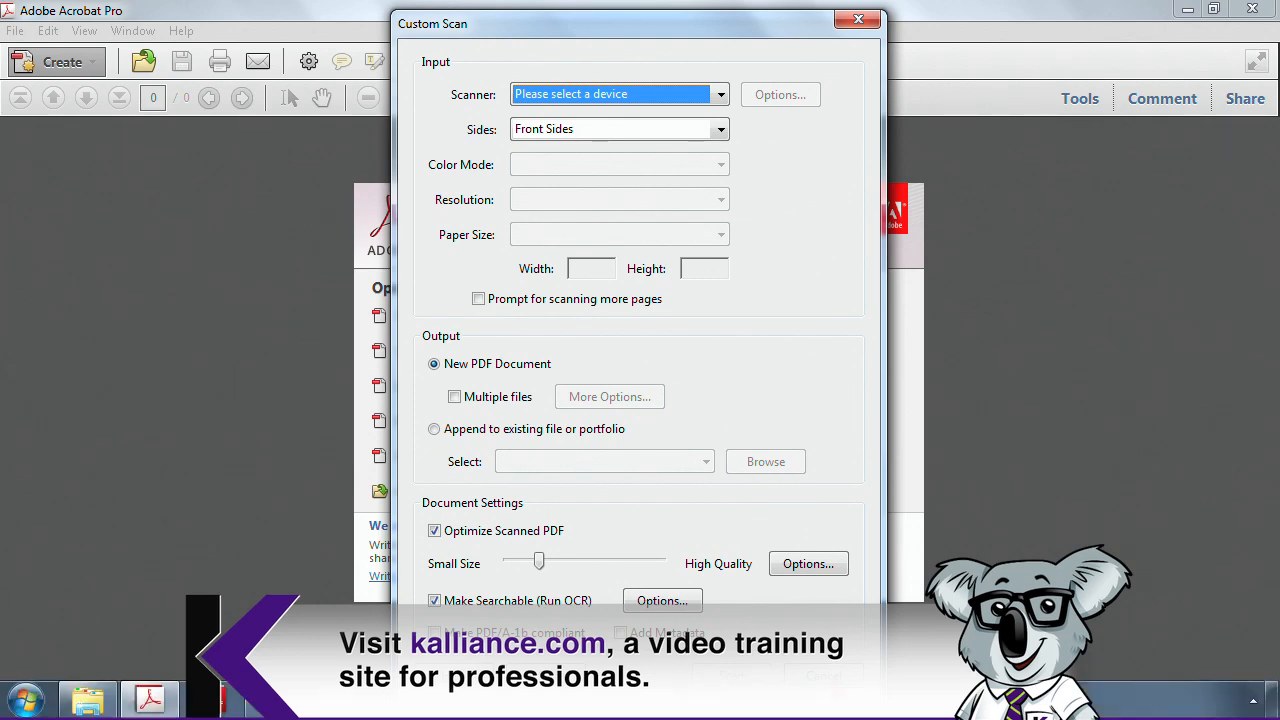
Cancel Custom Scan and convert the FAX HR Health Insurance image into a one-page PDF
click(857, 19)
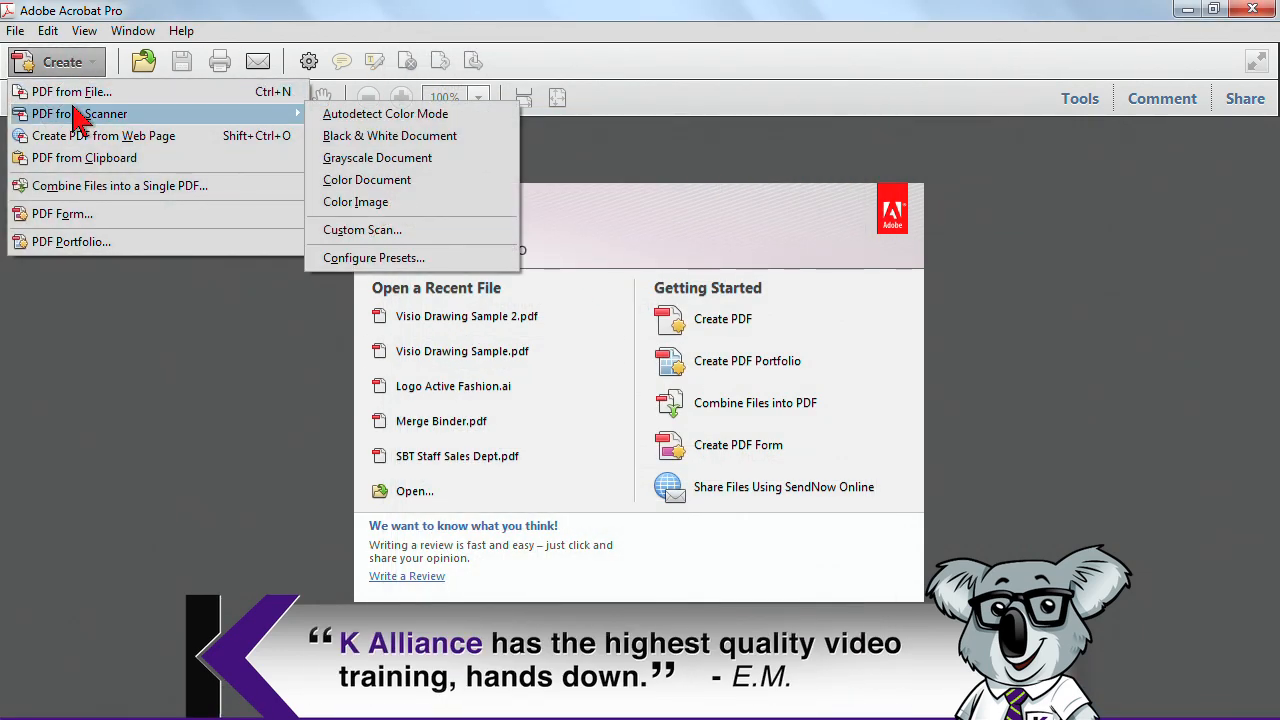
mouse_move(72, 91)
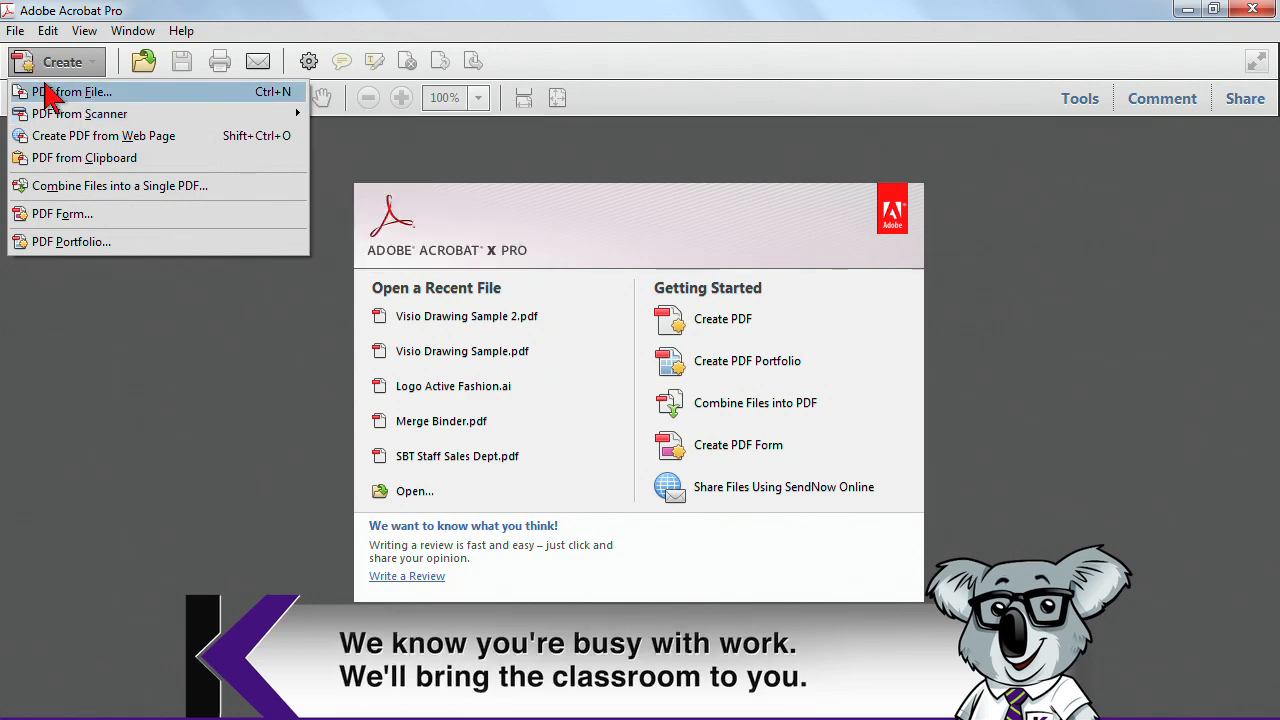
click(72, 91)
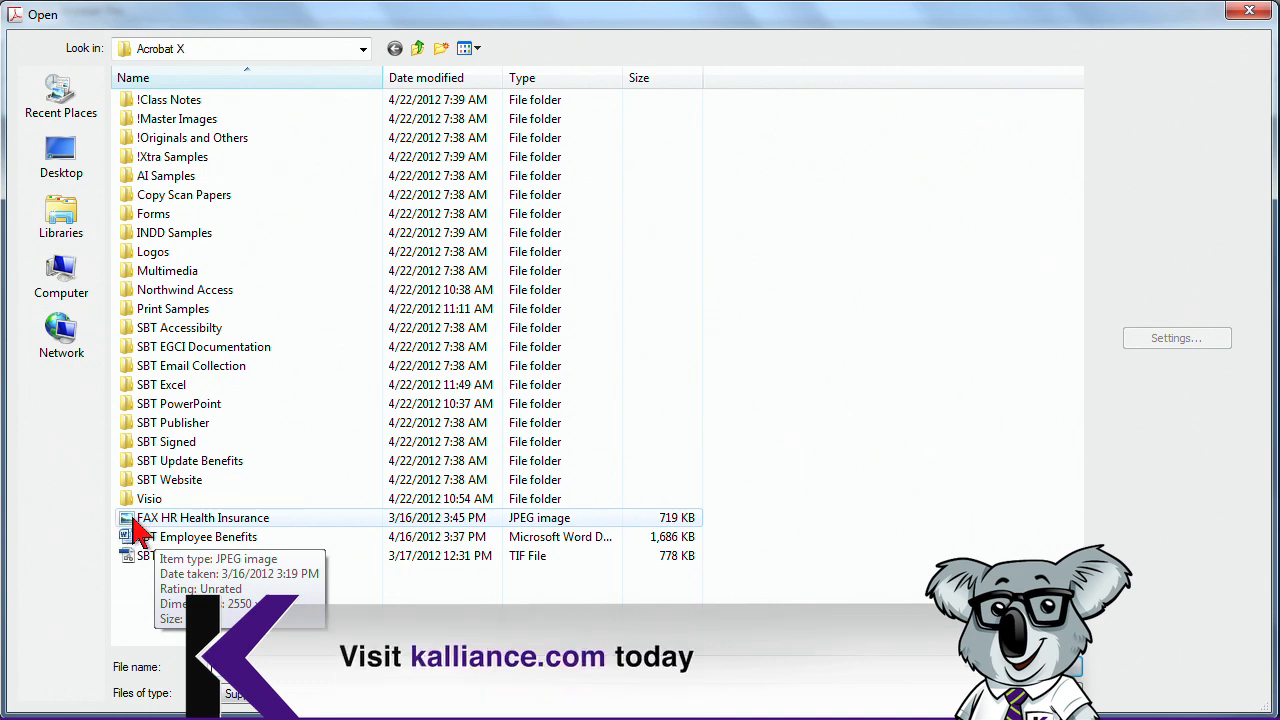
click(203, 517)
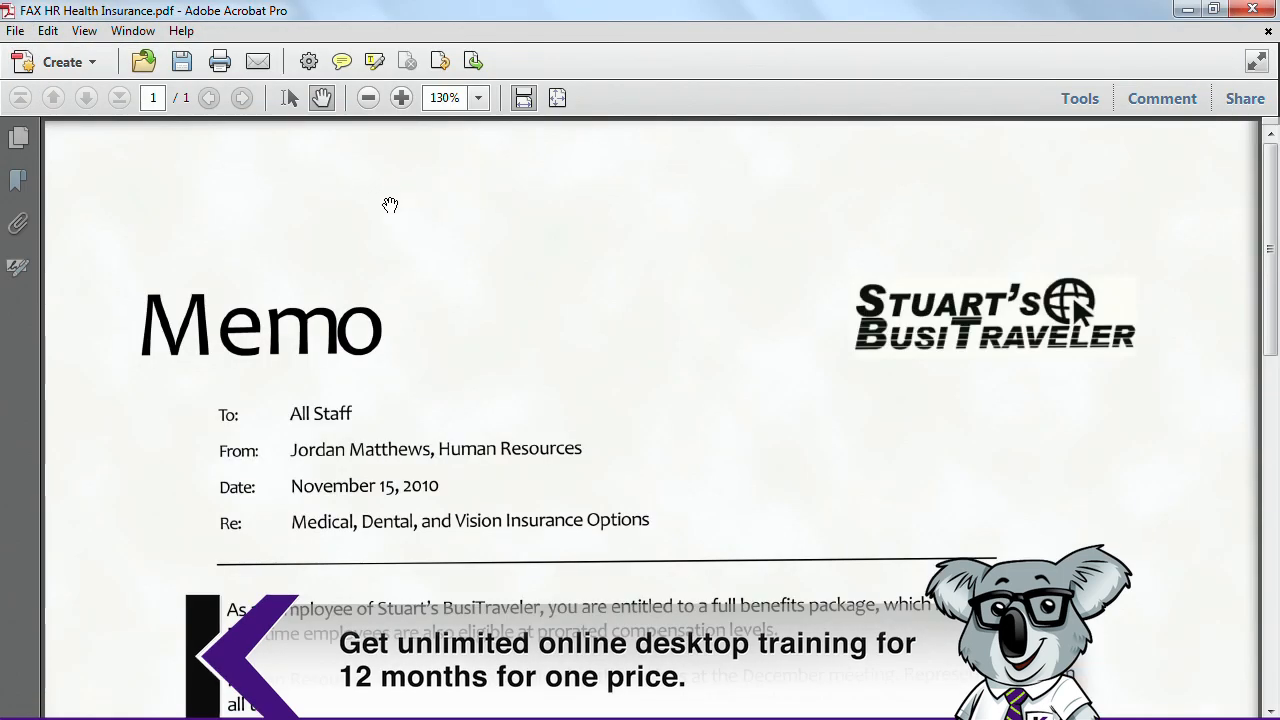
click(62, 61)
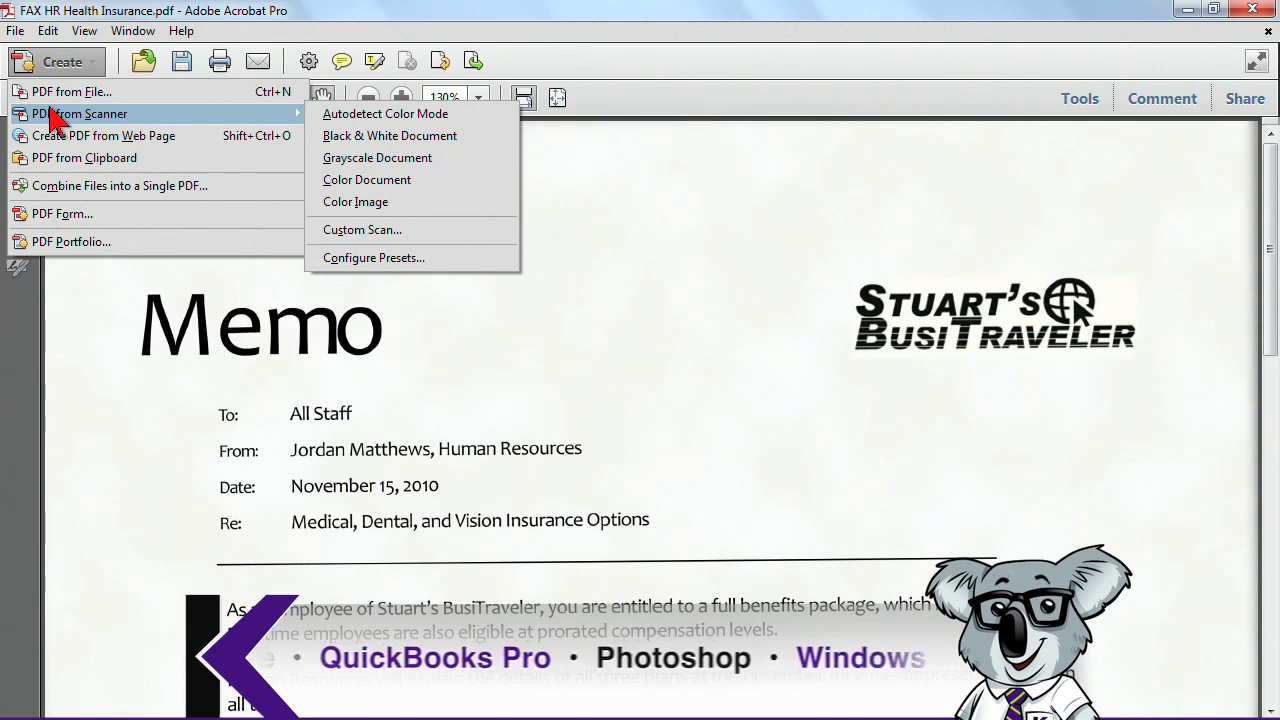
mouse_move(1195, 90)
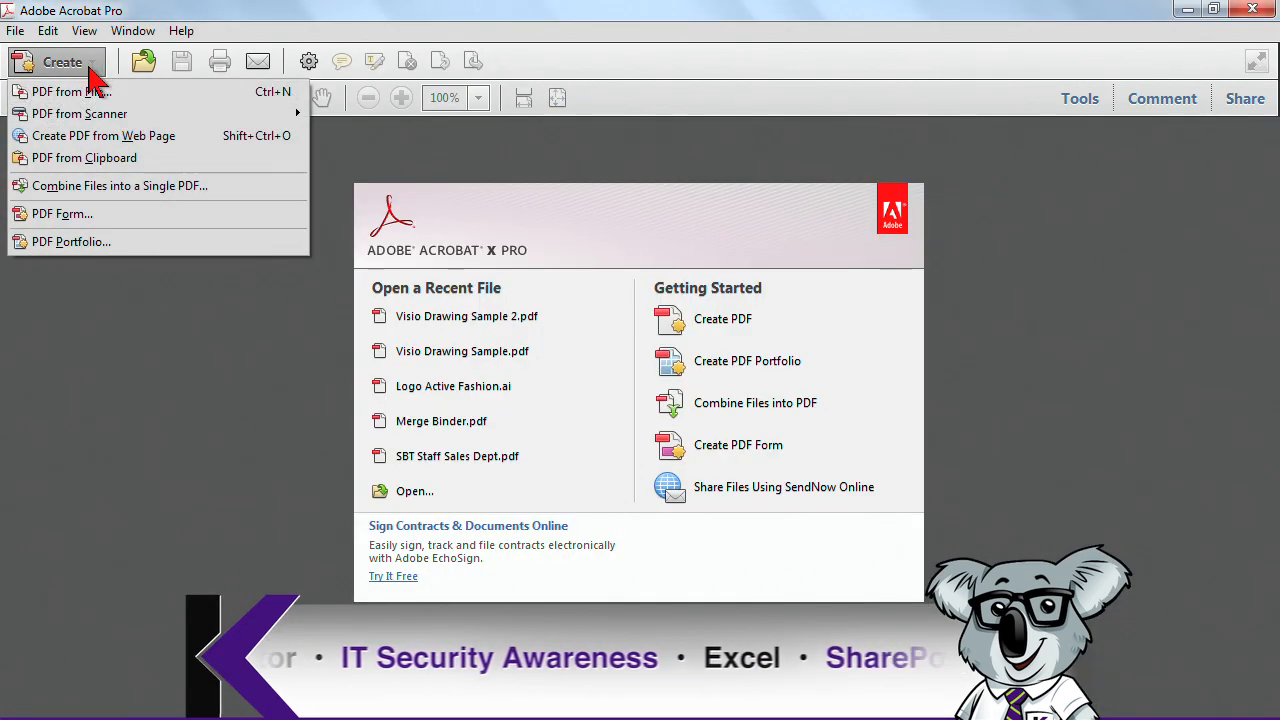
mouse_move(103, 135)
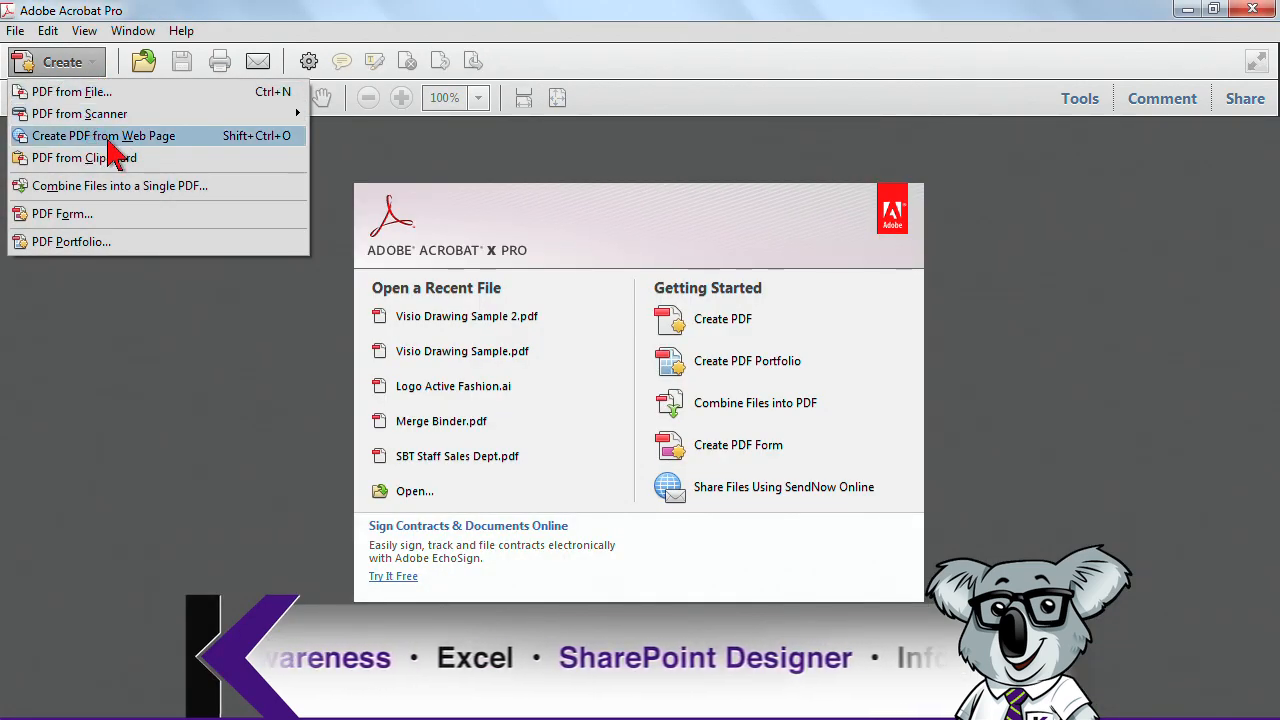
mouse_move(135, 150)
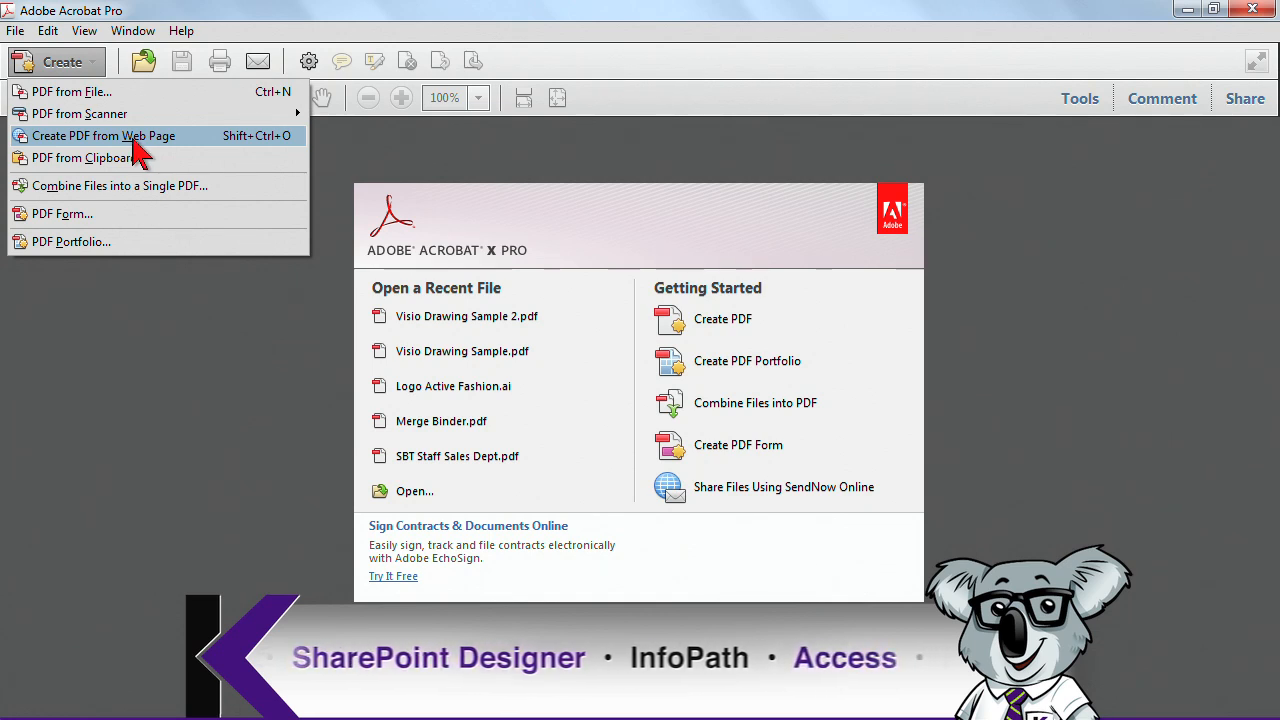
mouse_move(147, 152)
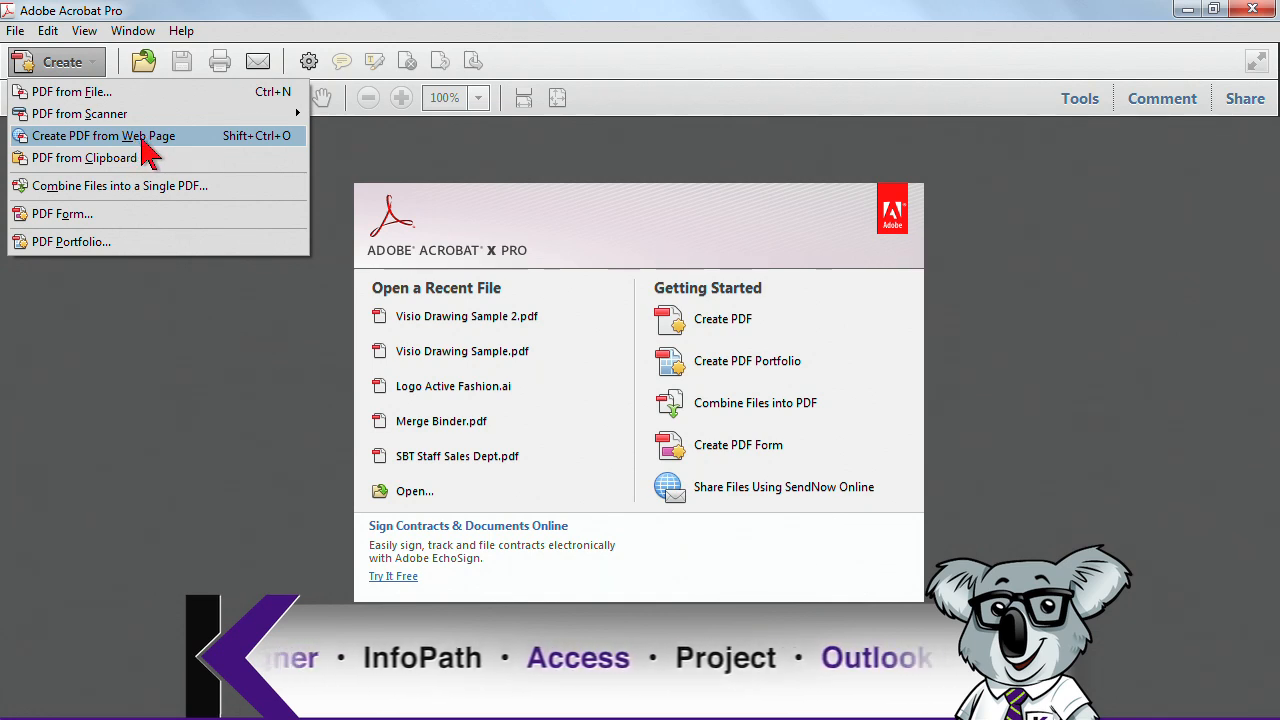
mouse_move(84, 157)
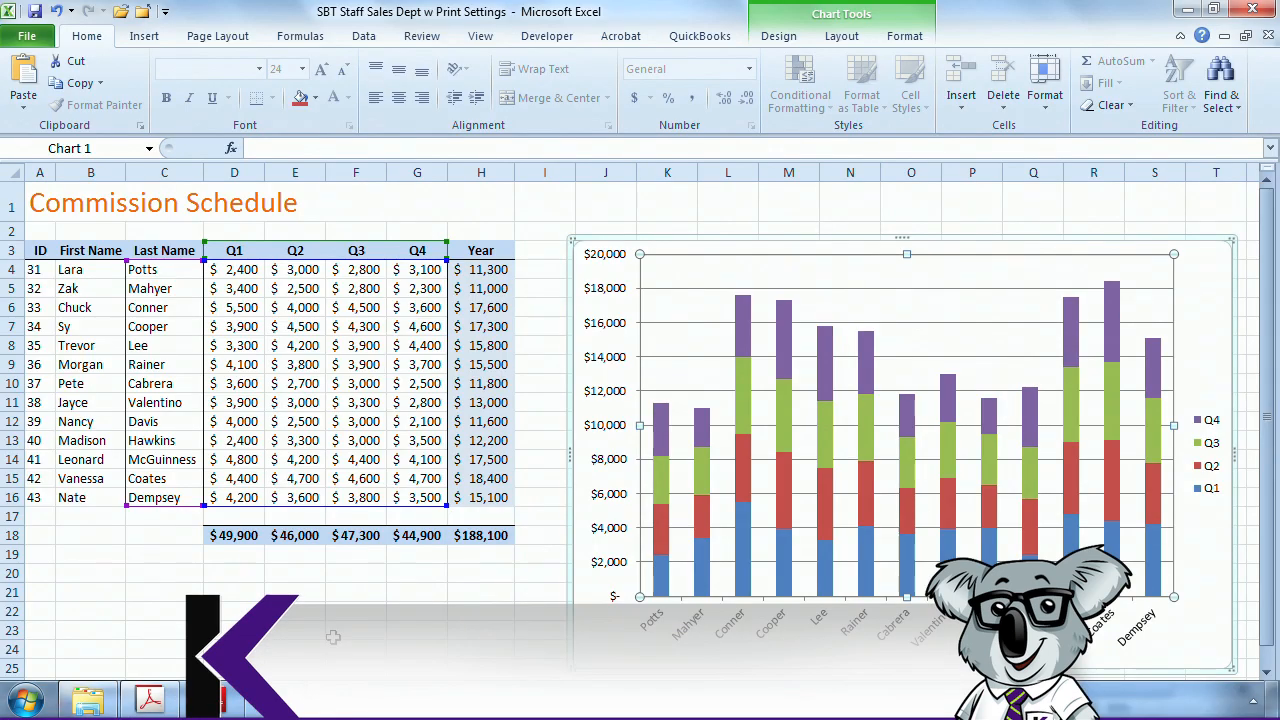
mouse_move(702, 242)
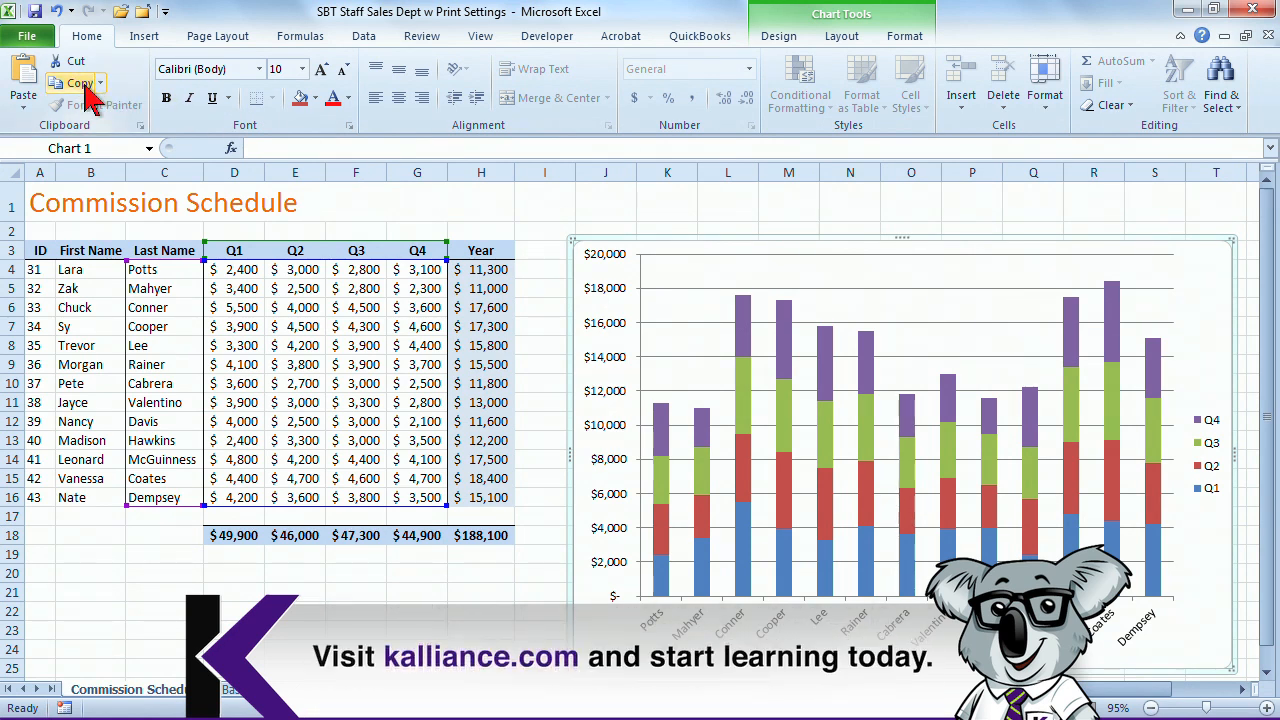
mouse_move(666, 333)
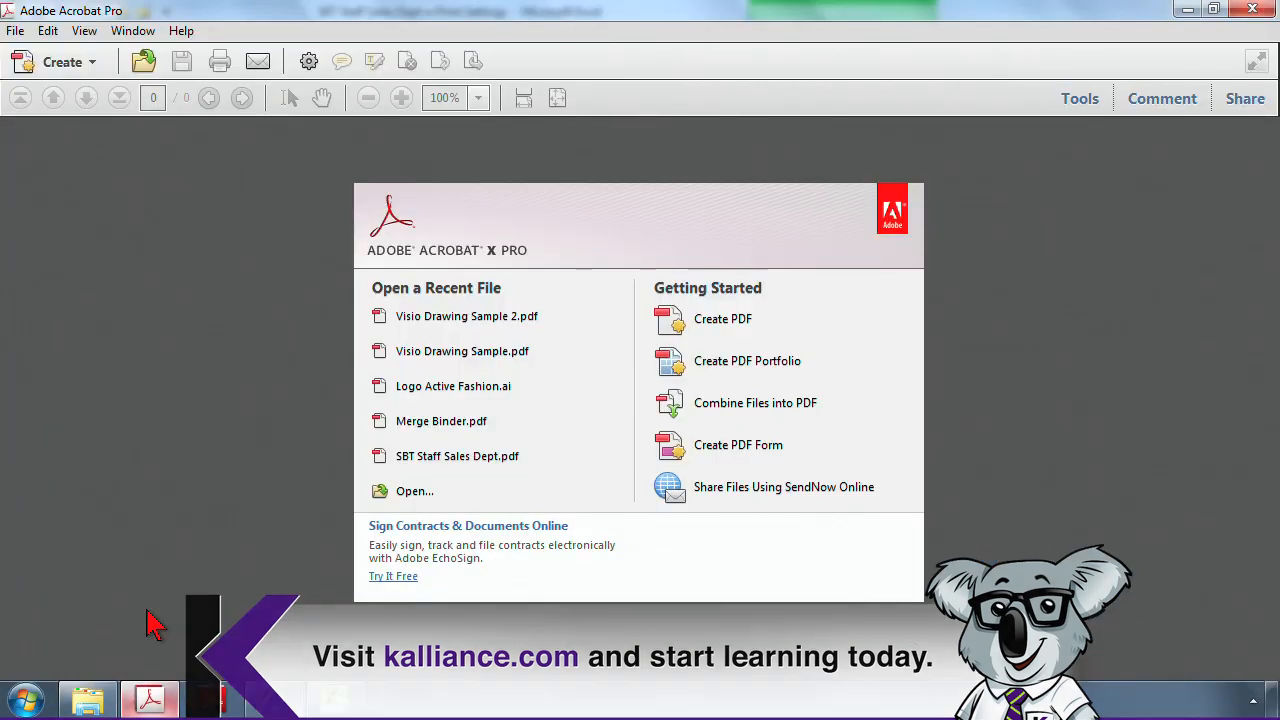
Create a one-page PDF from the copied commission chart, then close it unsaved
click(62, 62)
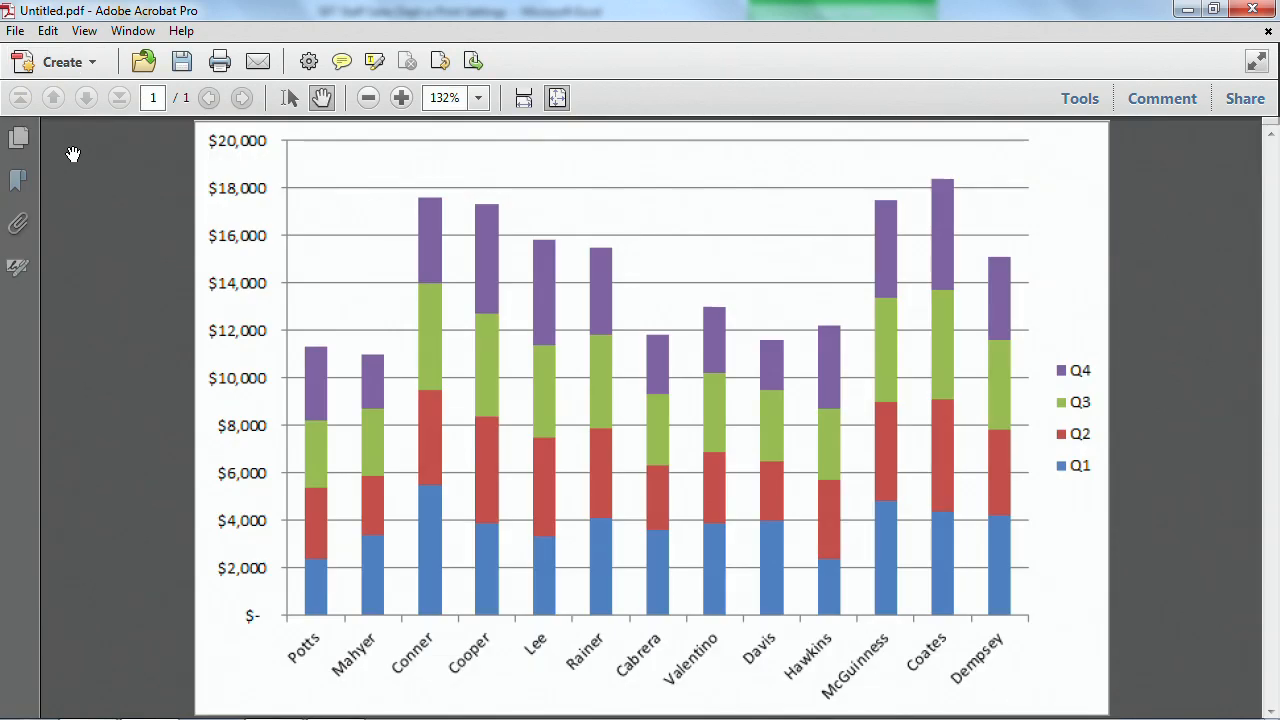
mouse_move(538, 360)
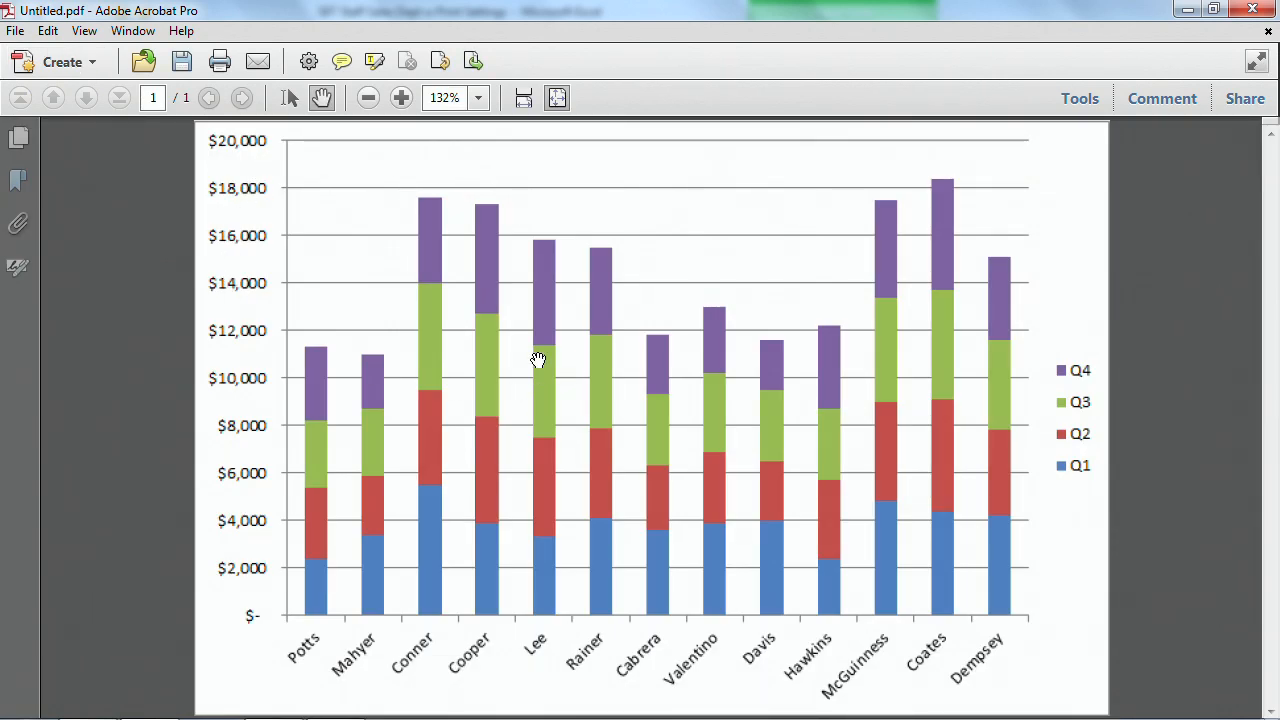
mouse_move(304, 252)
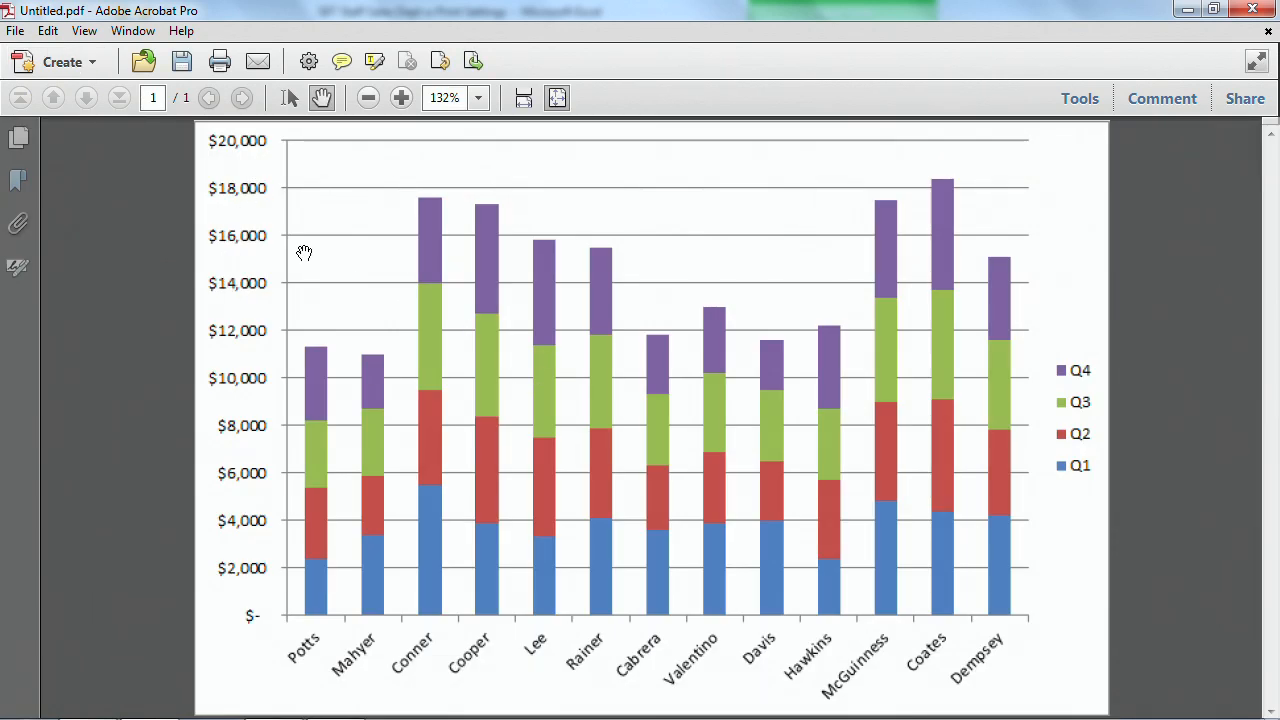
mouse_move(1258, 42)
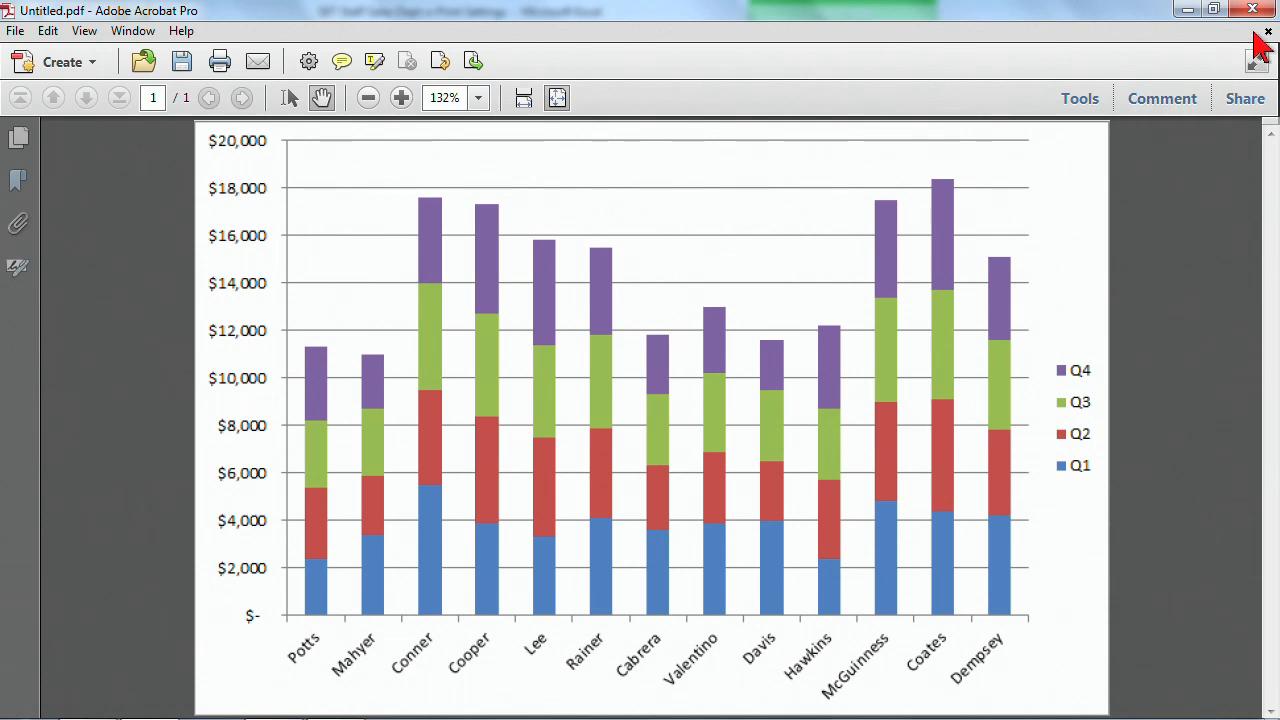
click(1252, 10)
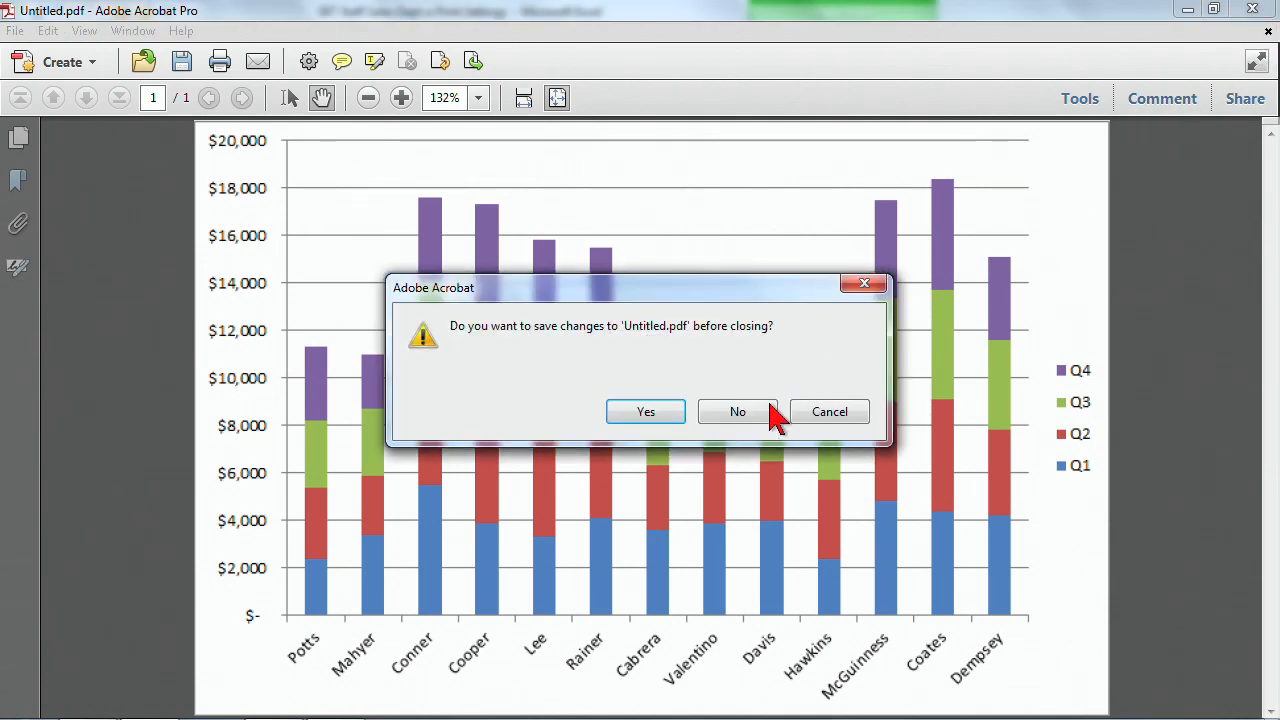
click(738, 411)
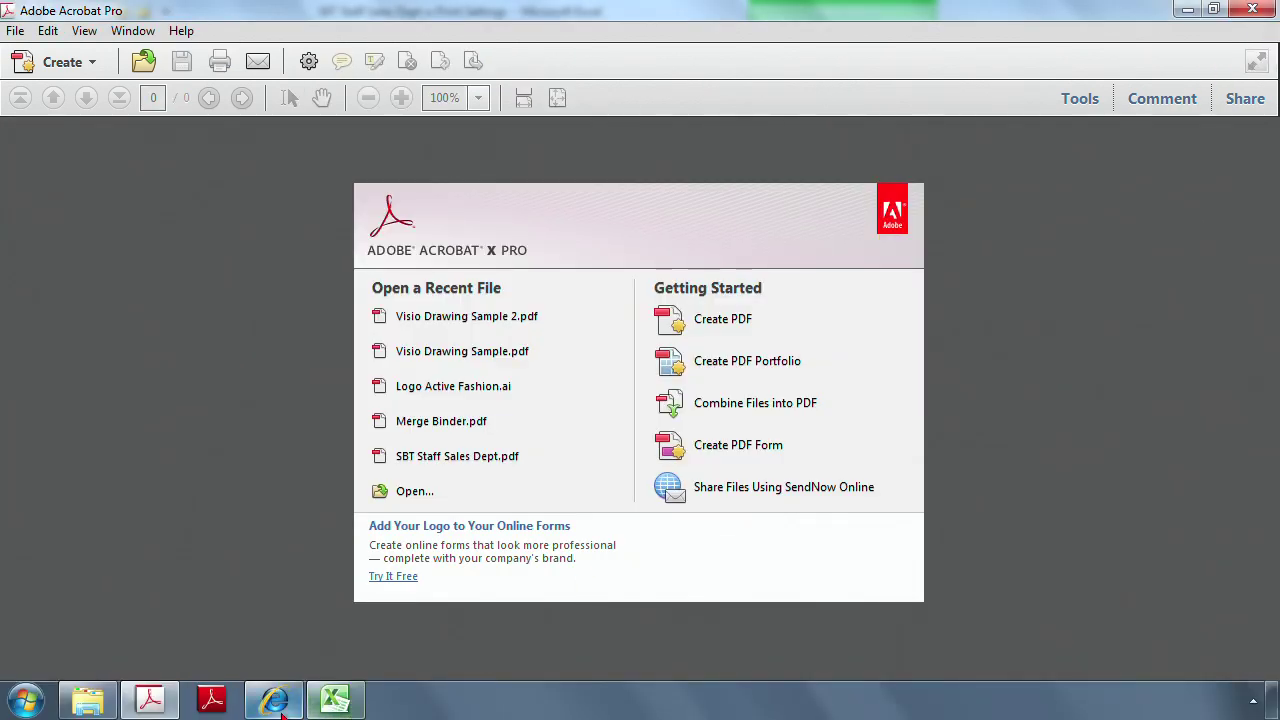
Switch to Internet Explorer showing Google Maps of the Lincoln Memorial
click(273, 698)
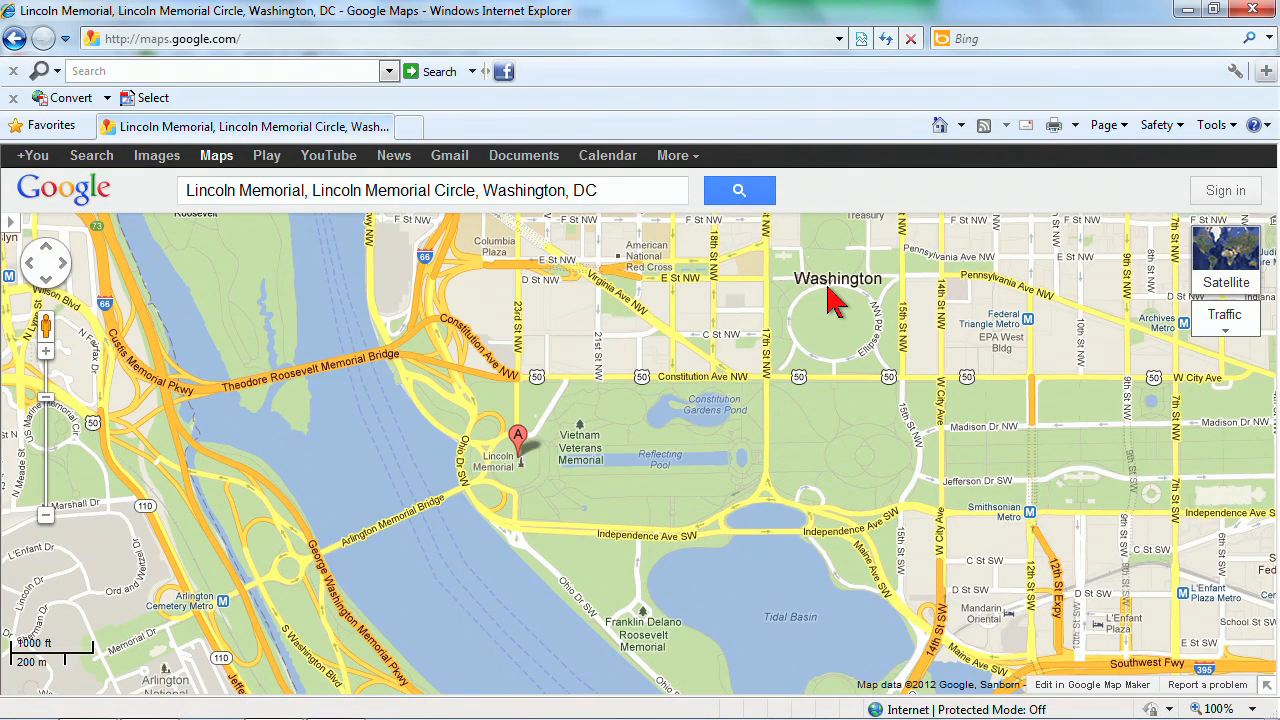
mouse_move(500, 375)
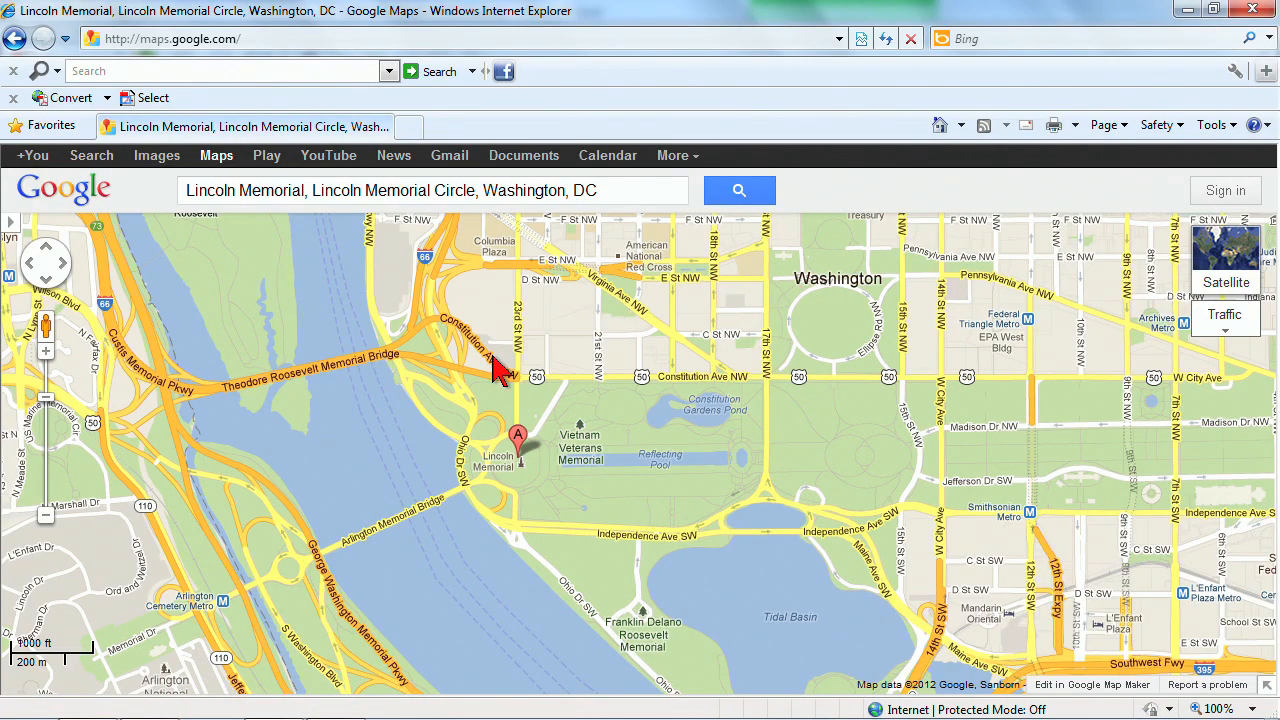
mouse_move(530, 345)
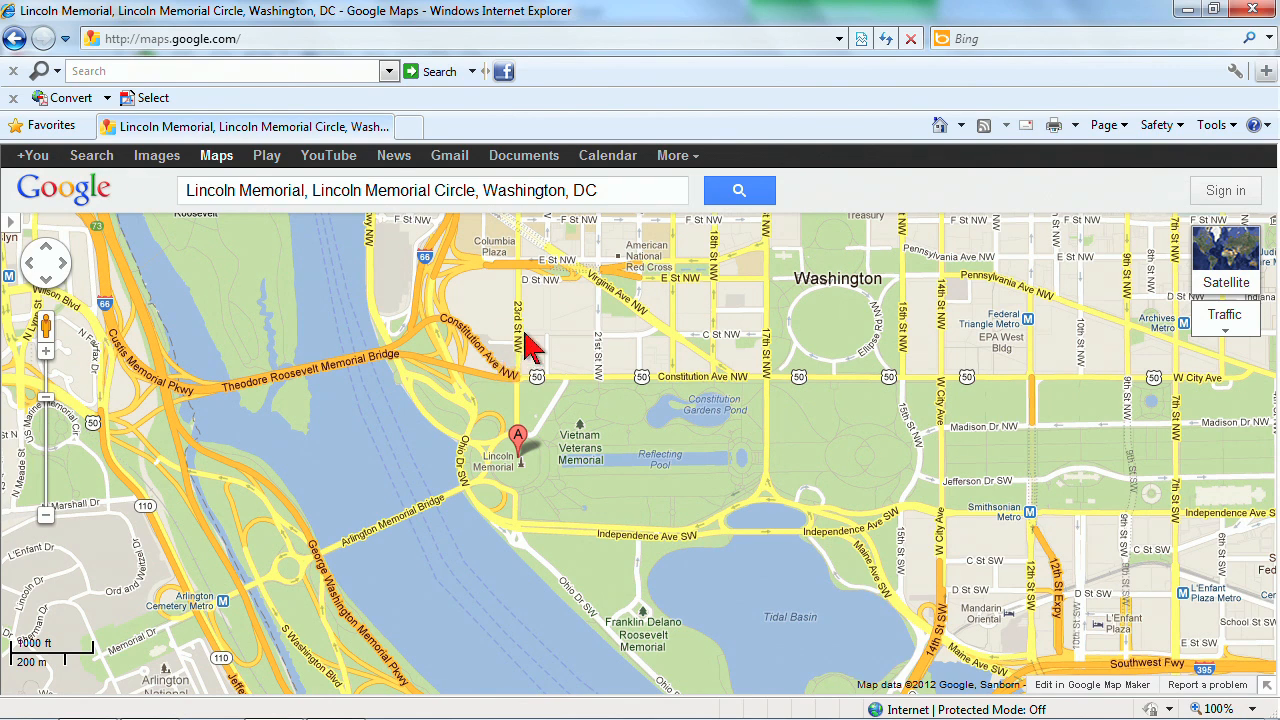
mouse_move(627, 395)
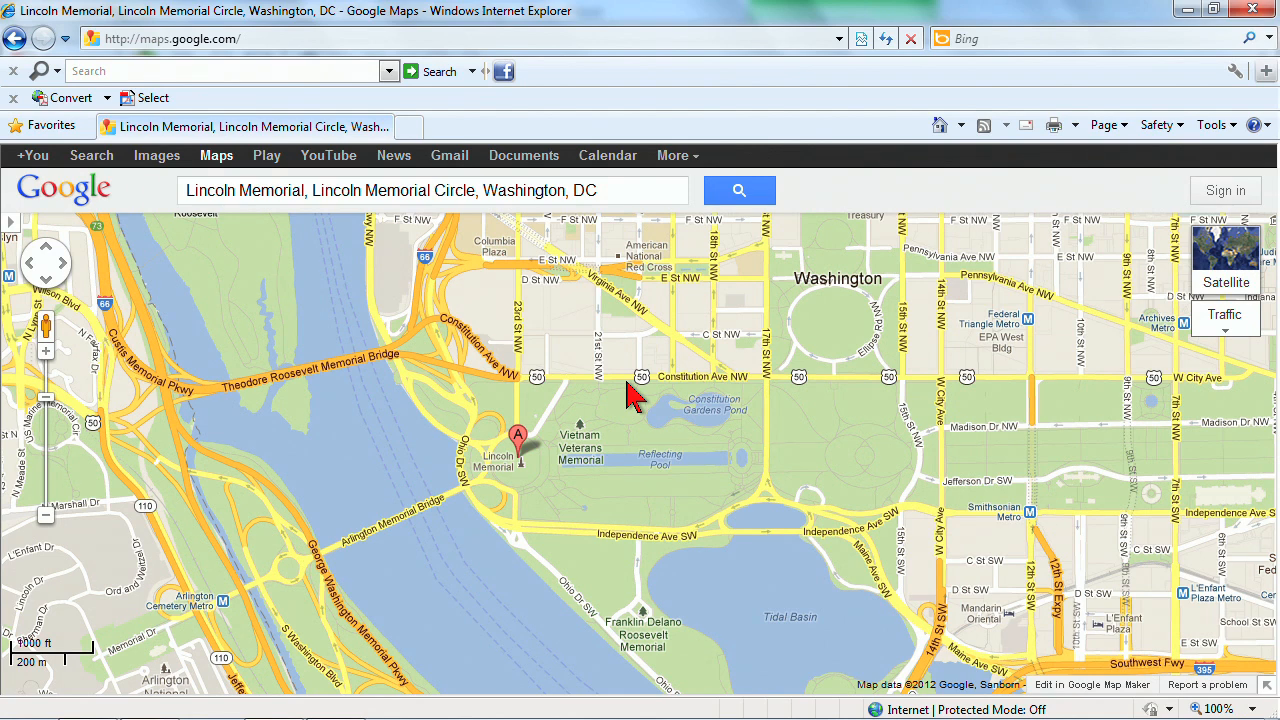
mouse_move(640, 388)
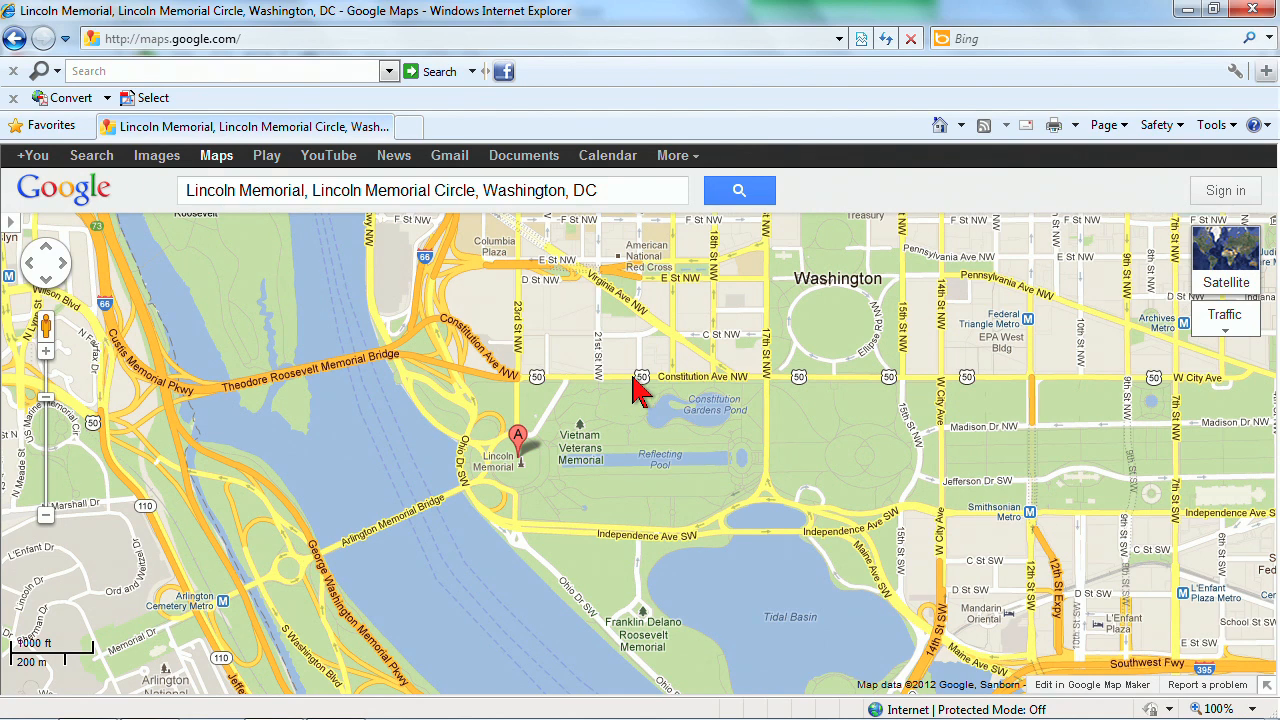
mouse_move(185, 185)
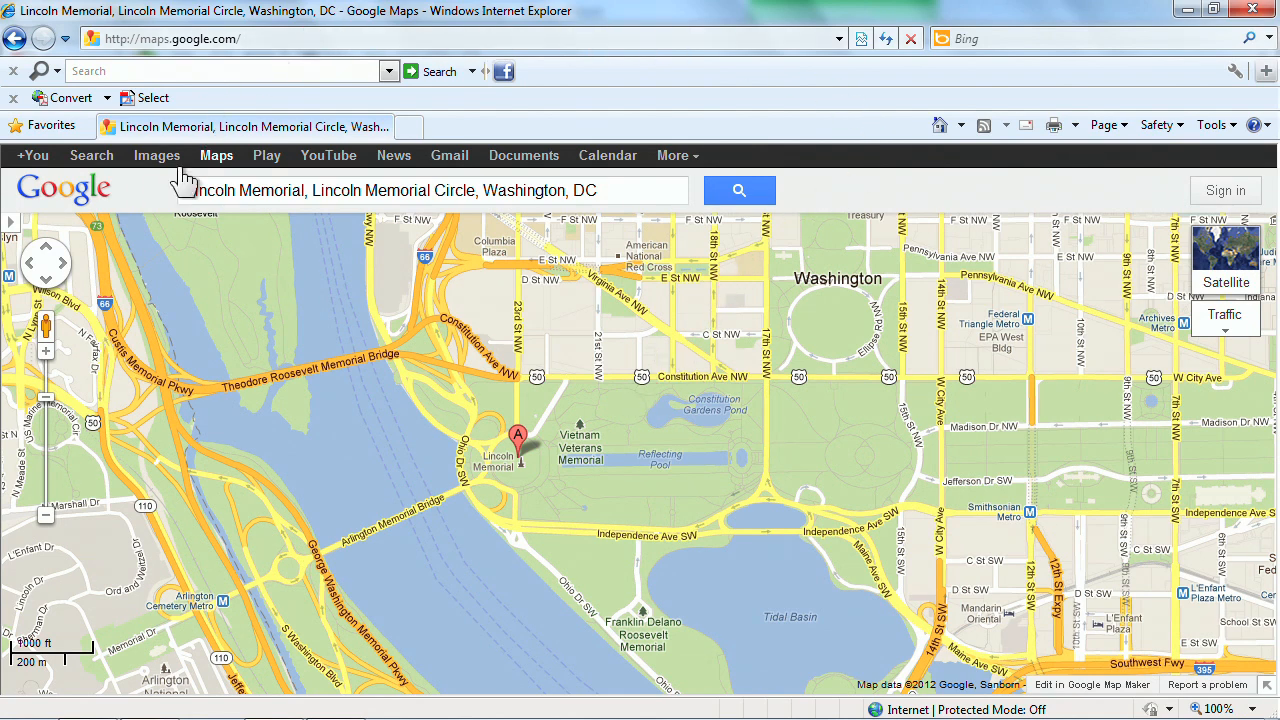
mouse_move(170, 713)
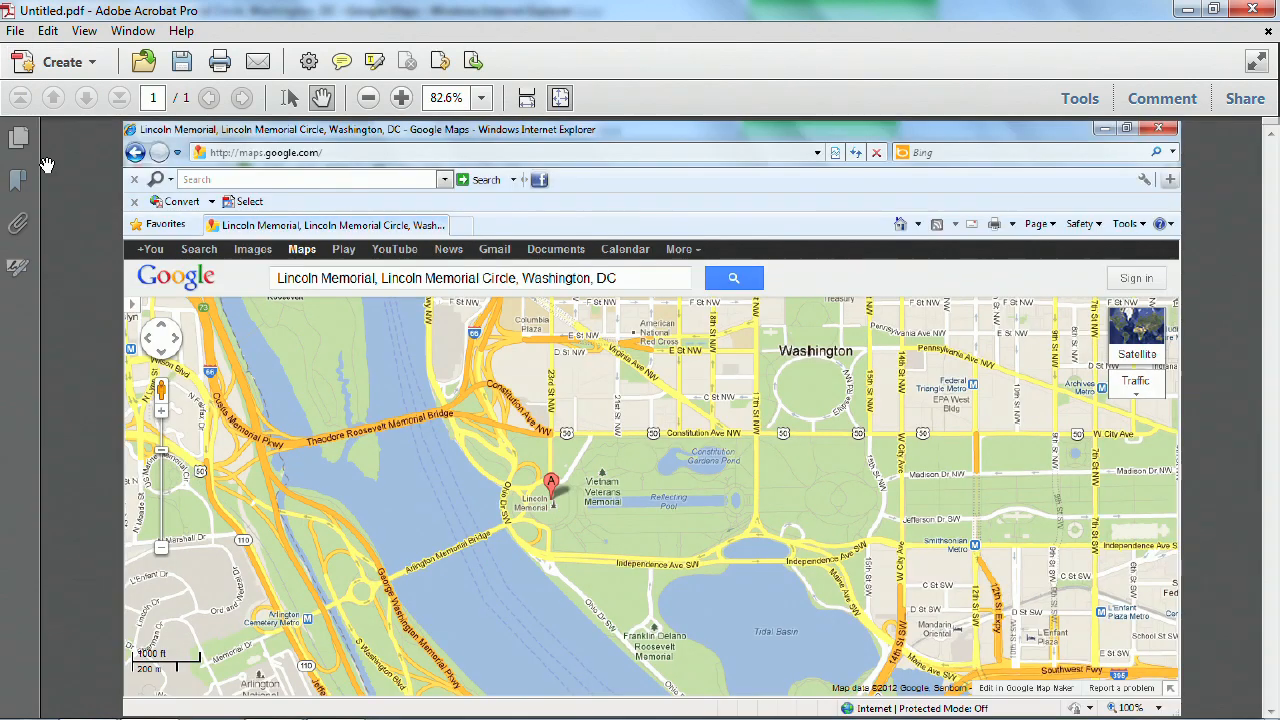
mouse_move(1270, 450)
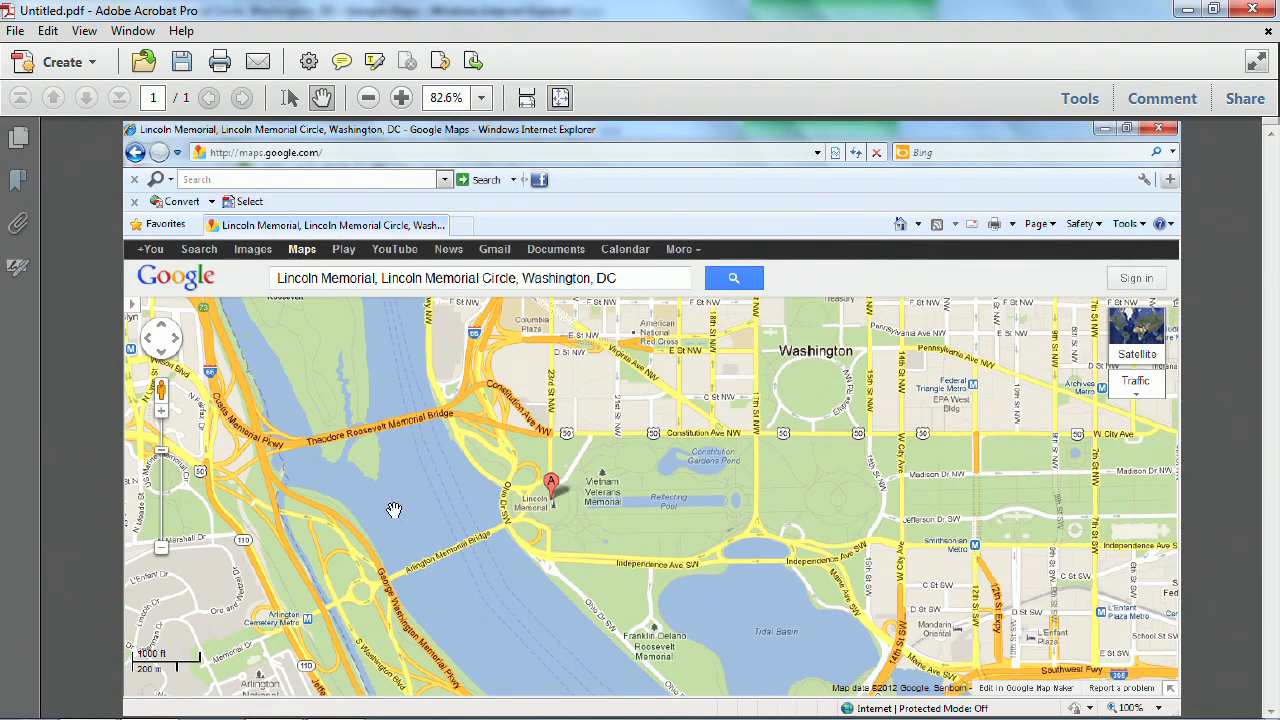
mouse_move(600, 467)
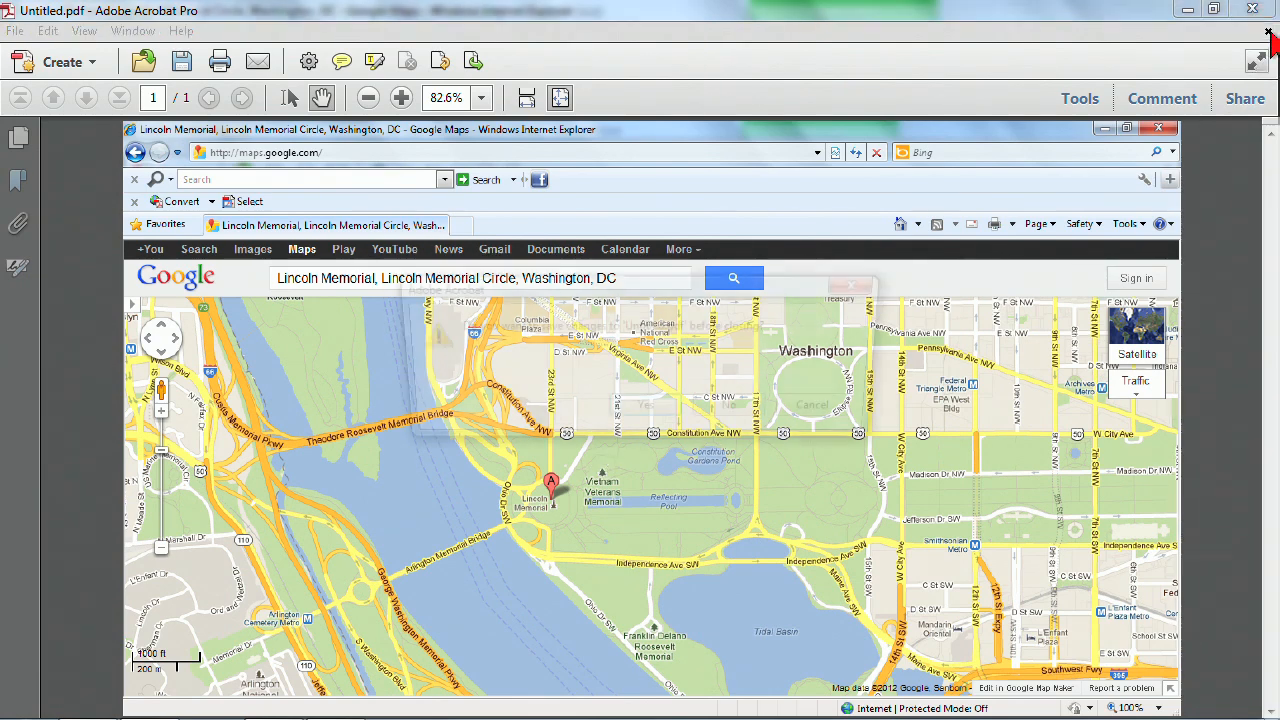
Close the untitled Lincoln Memorial map PDF without saving
click(1158, 128)
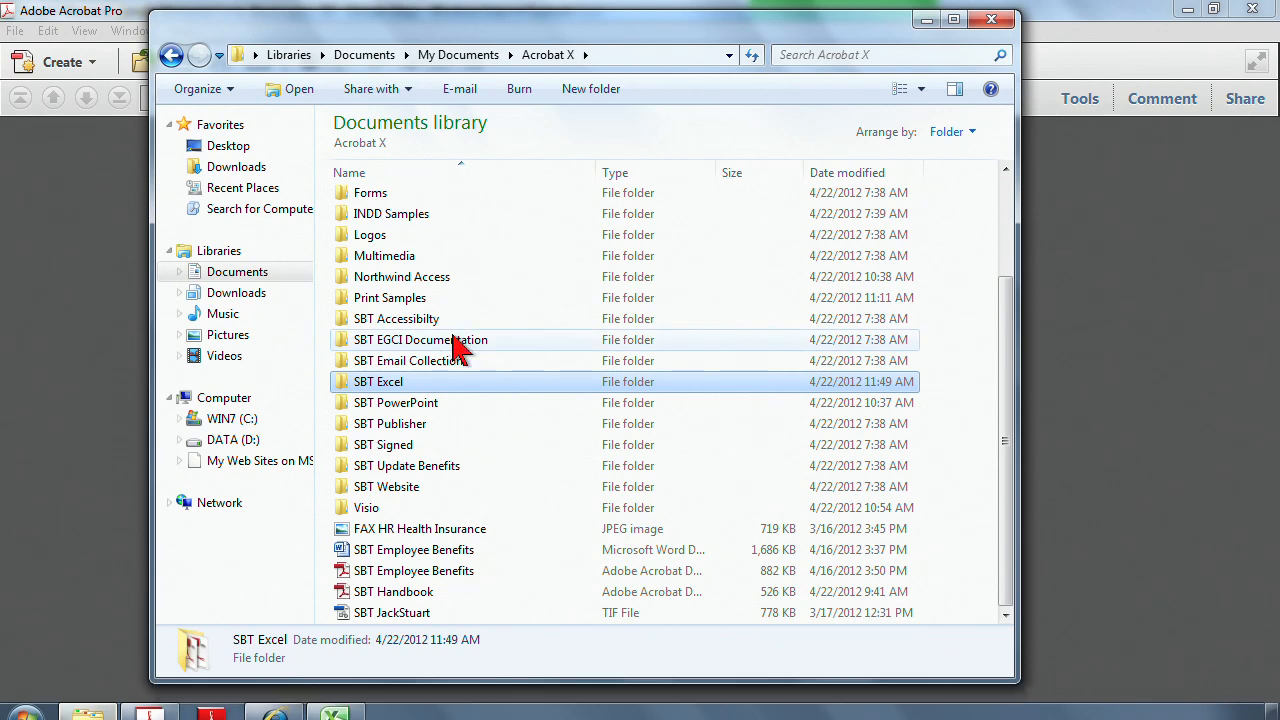
mouse_move(570, 233)
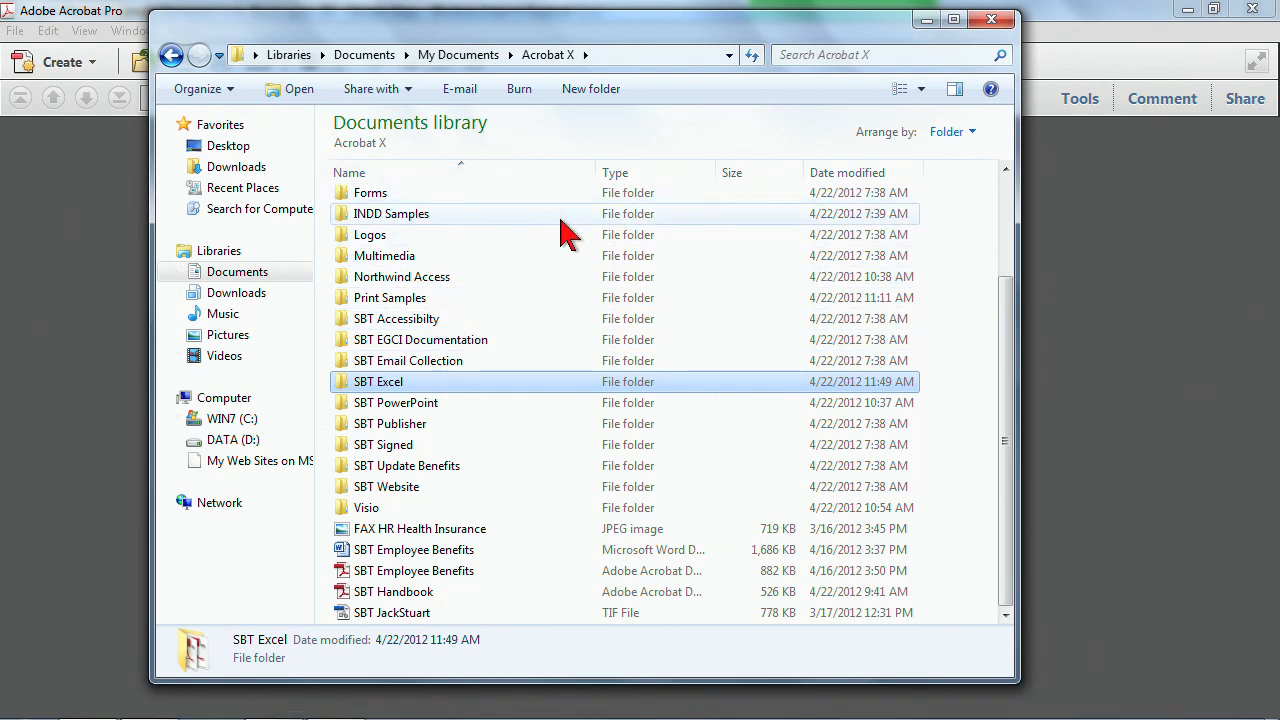
mouse_move(500, 528)
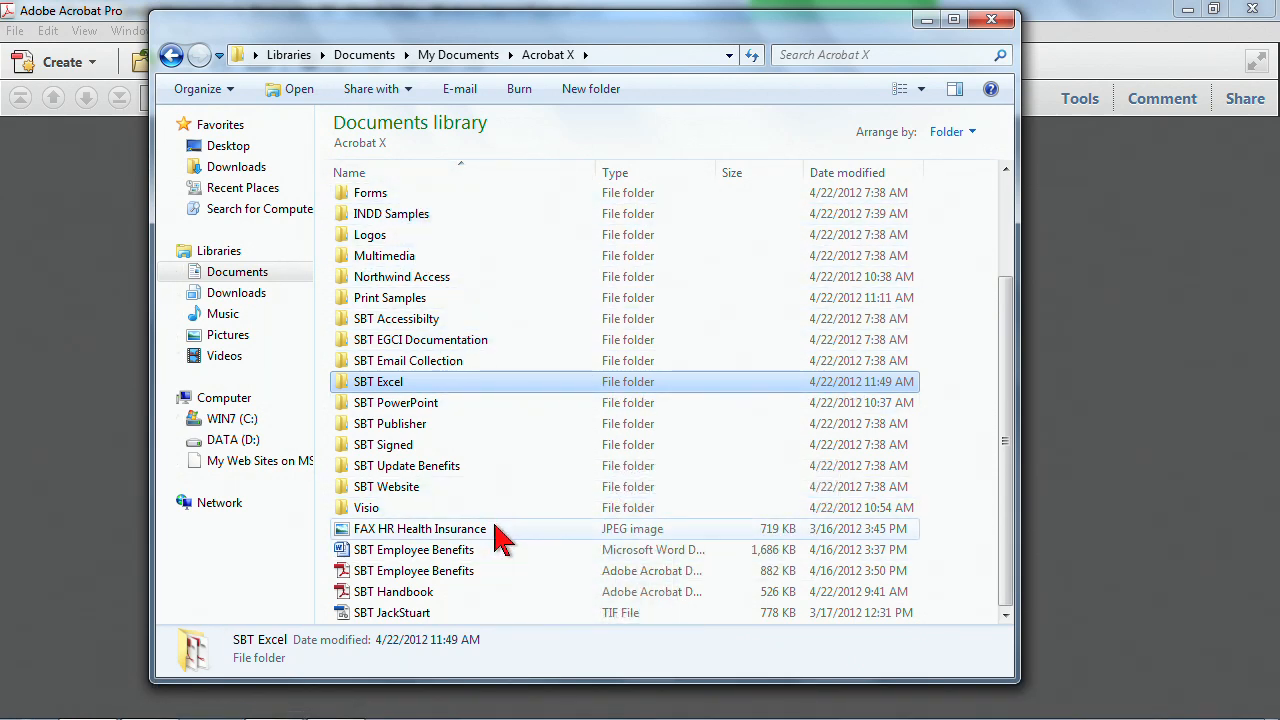
mouse_move(450, 549)
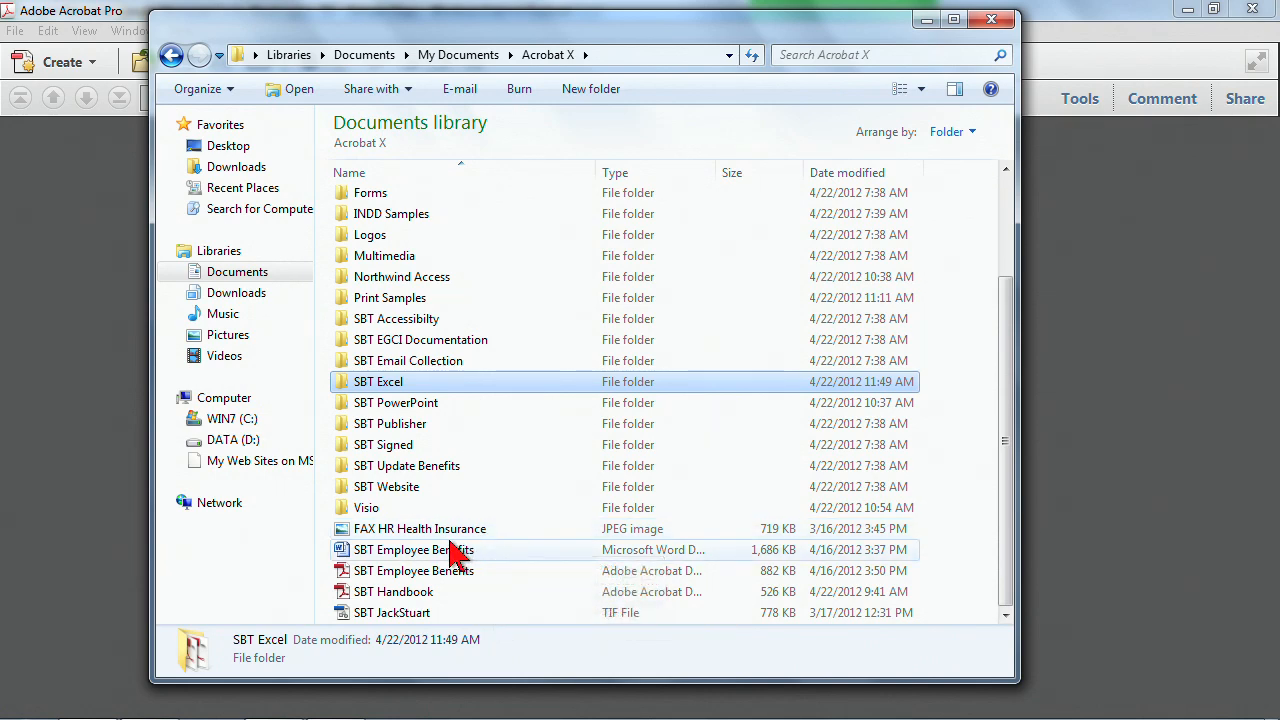
mouse_move(413, 549)
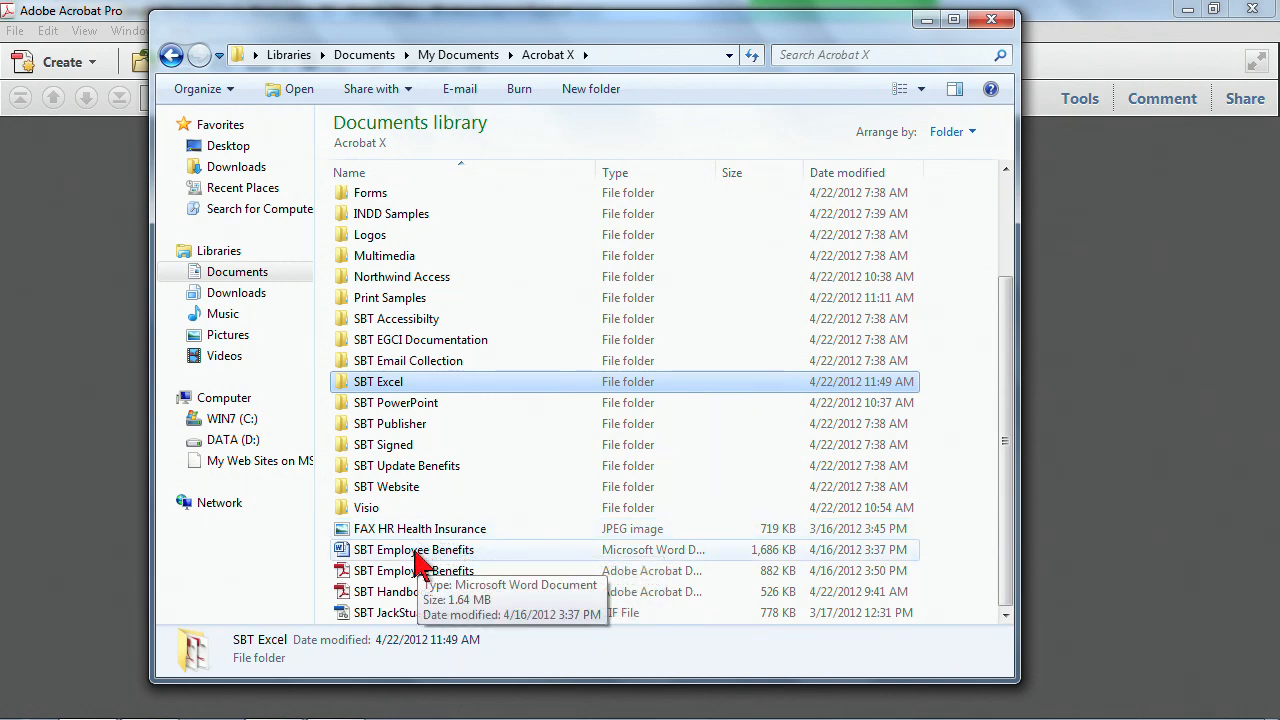
right_click(420, 528)
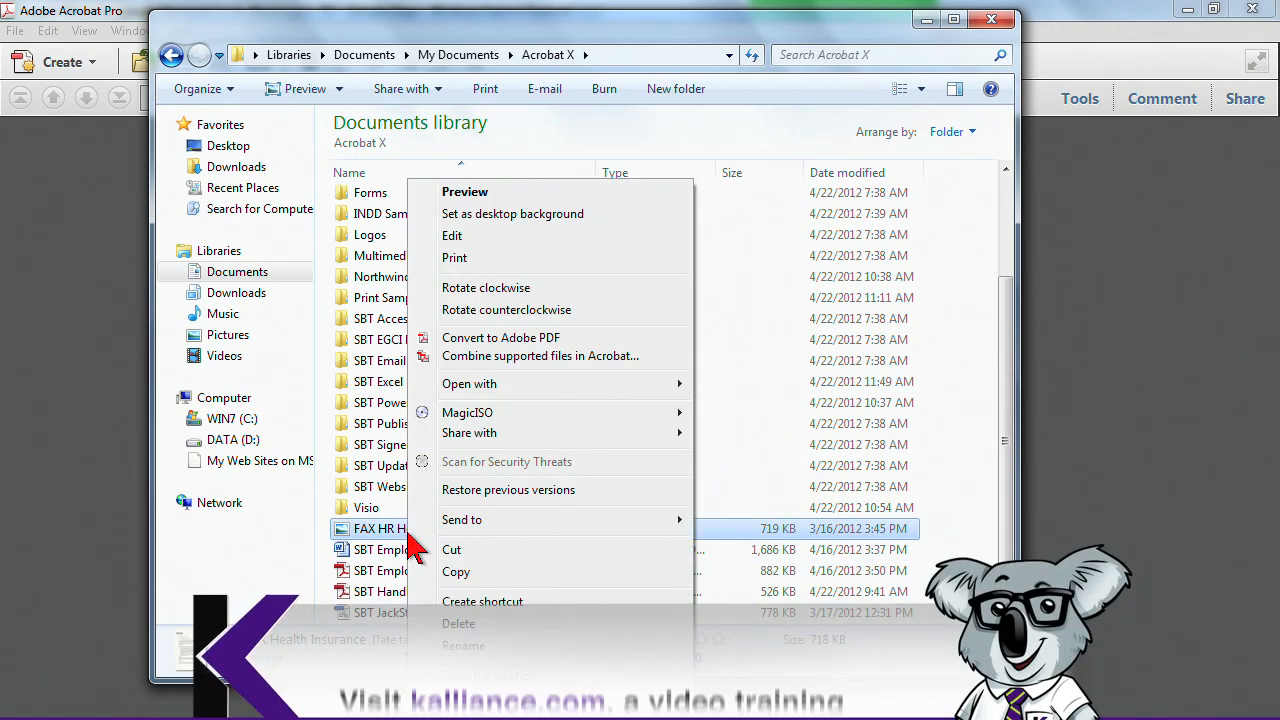
mouse_move(490, 356)
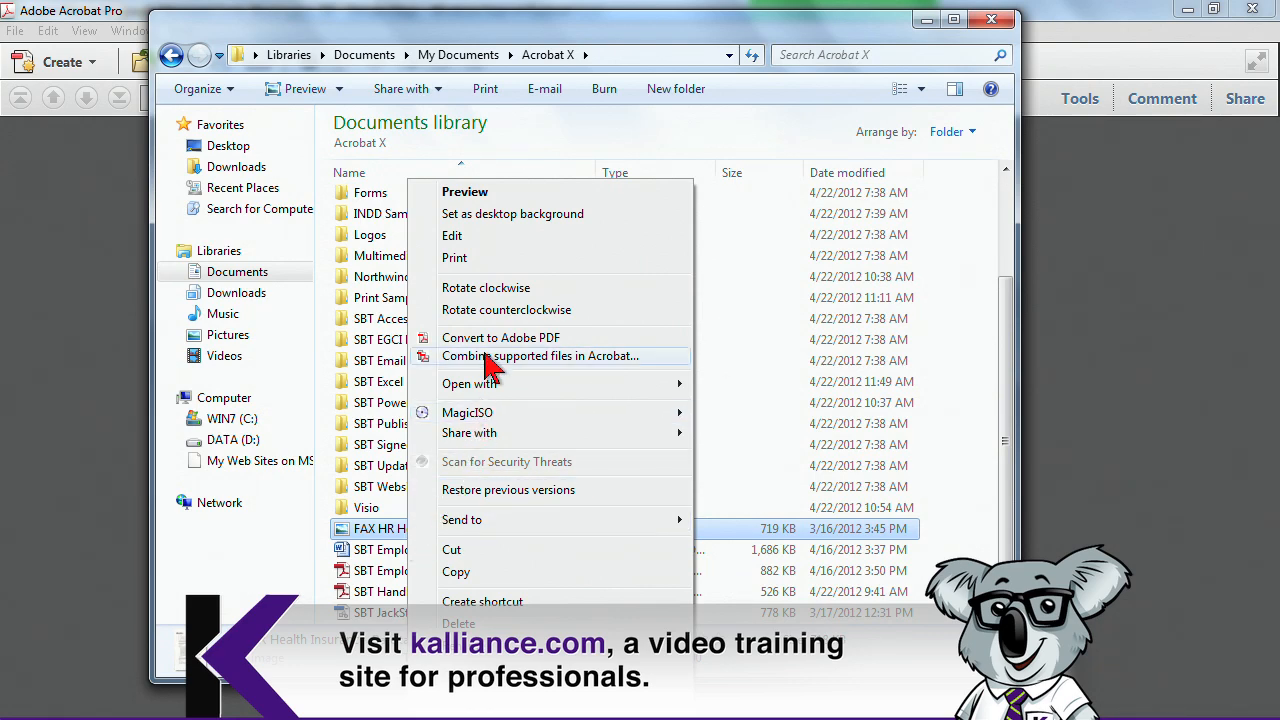
mouse_move(528, 345)
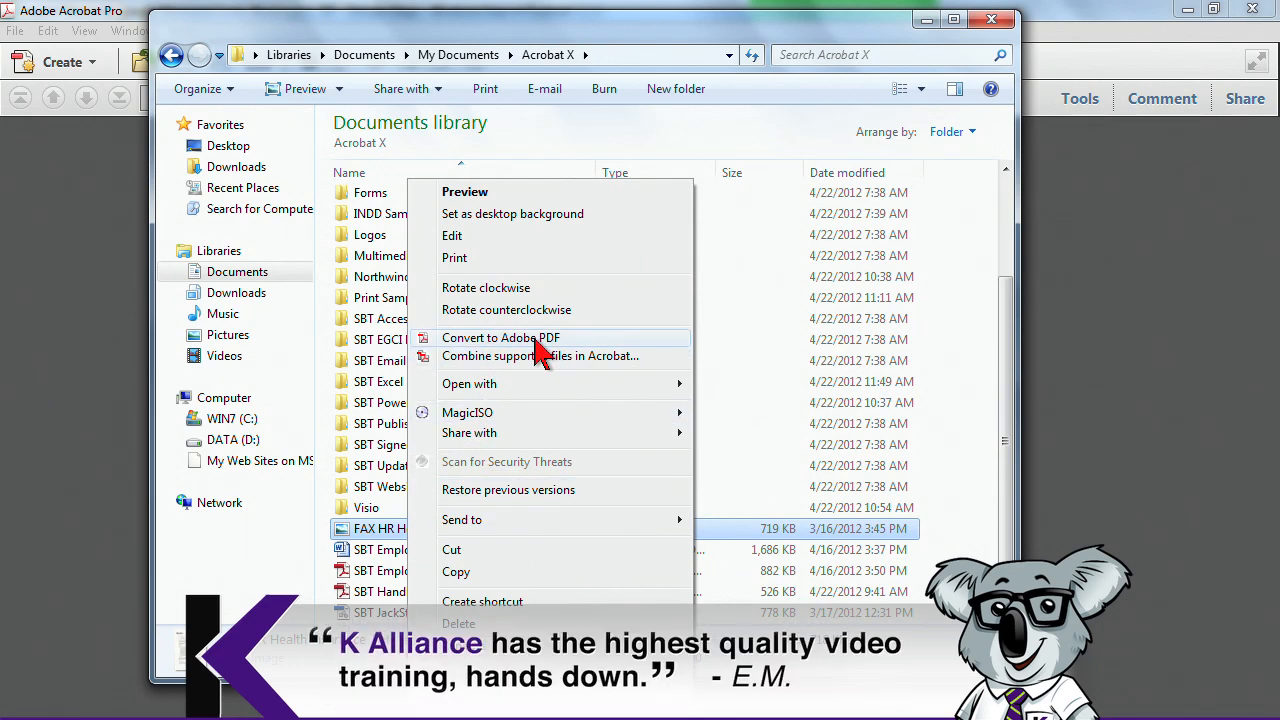
right_click(380, 549)
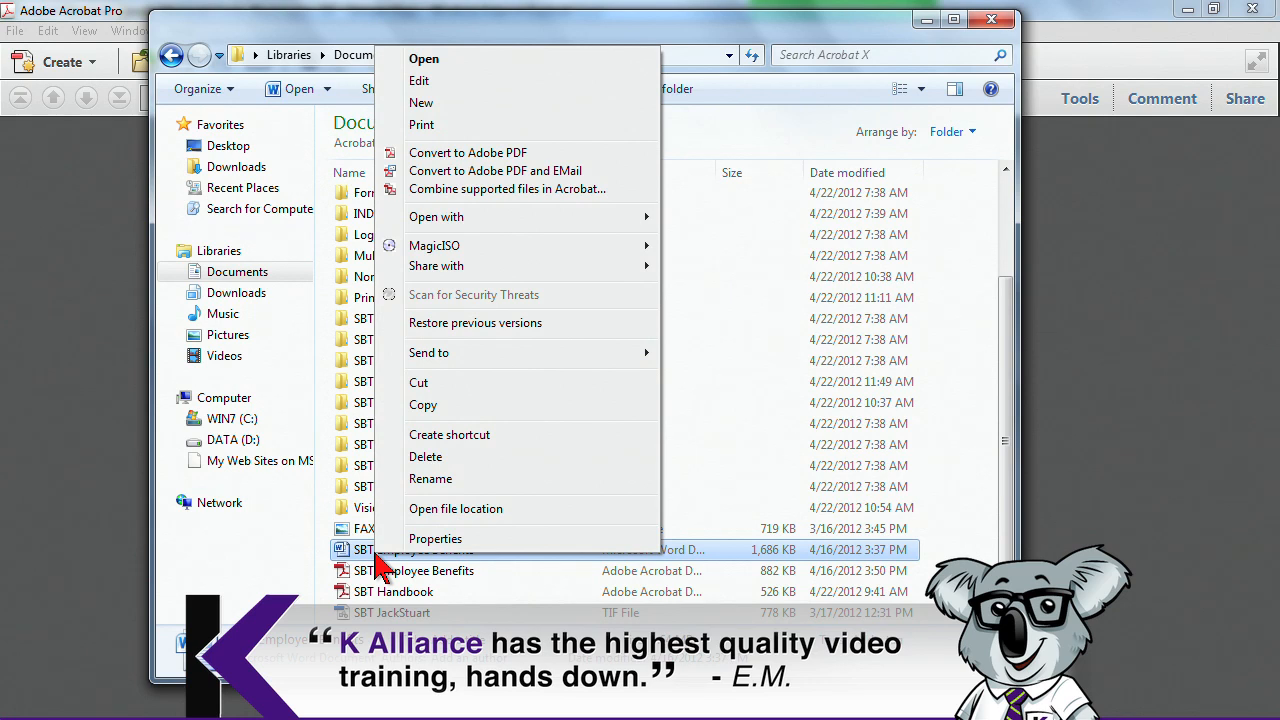
mouse_move(490, 160)
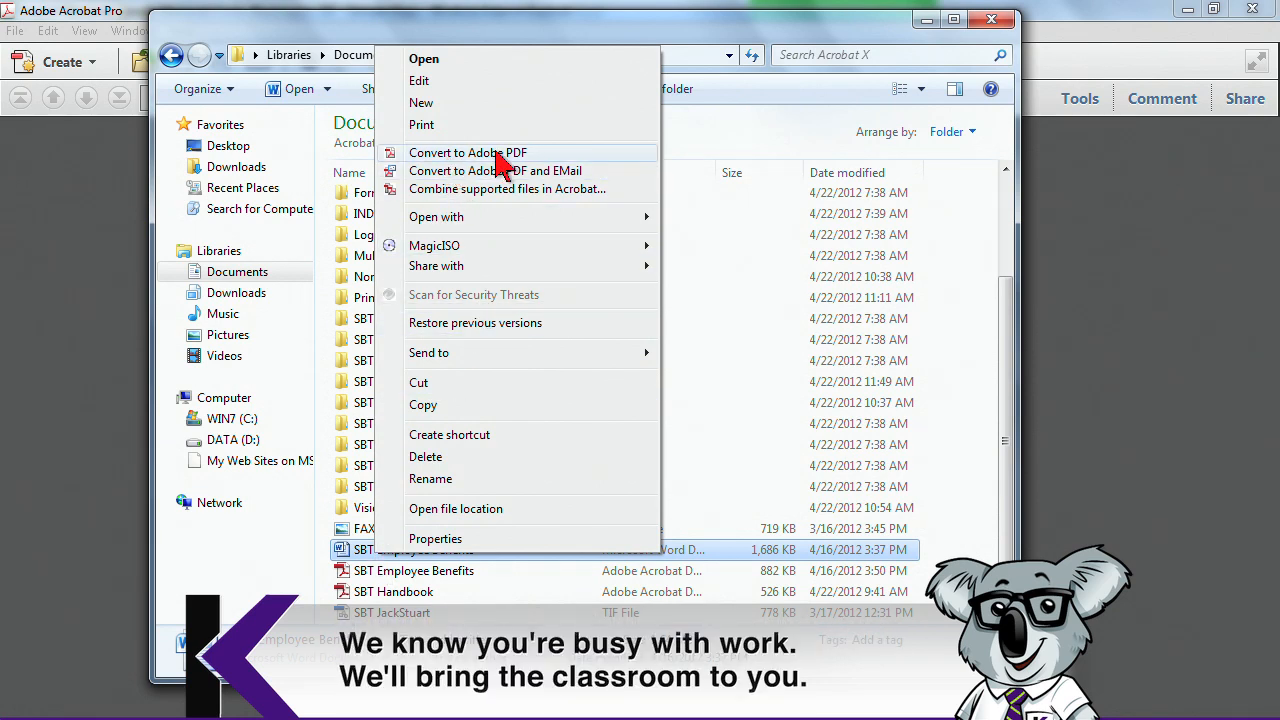
mouse_move(456, 189)
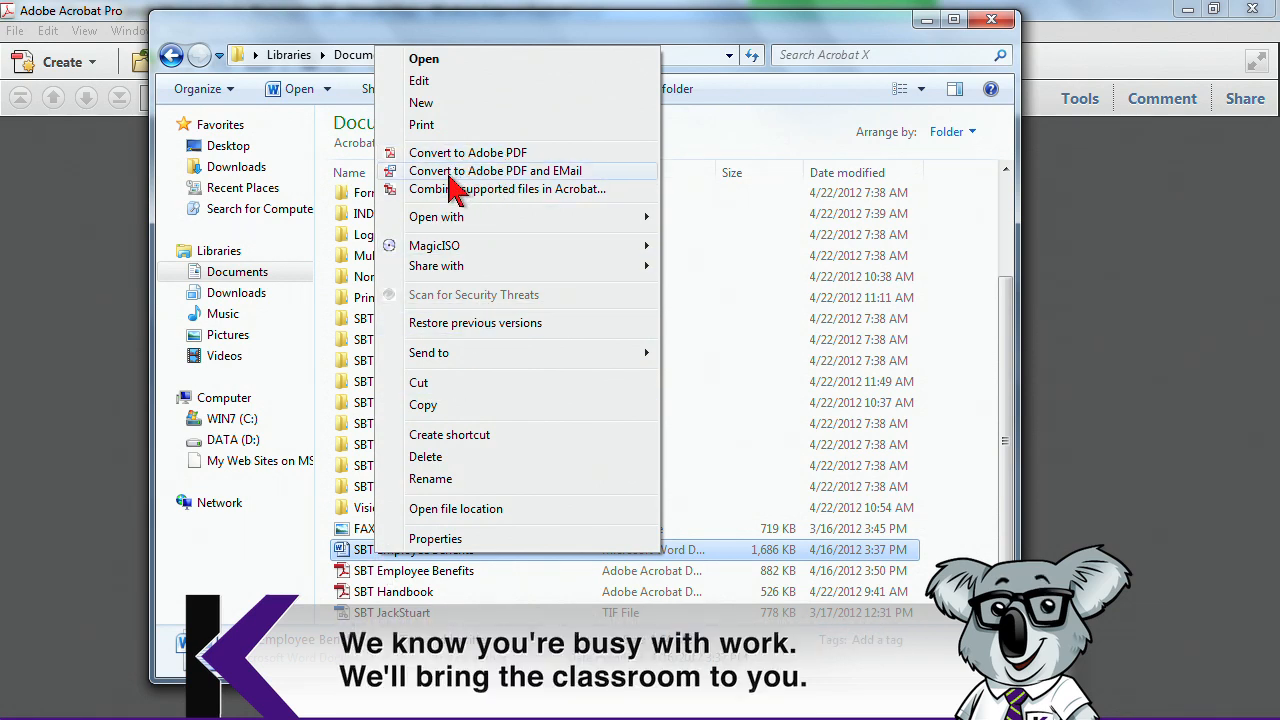
mouse_move(520, 171)
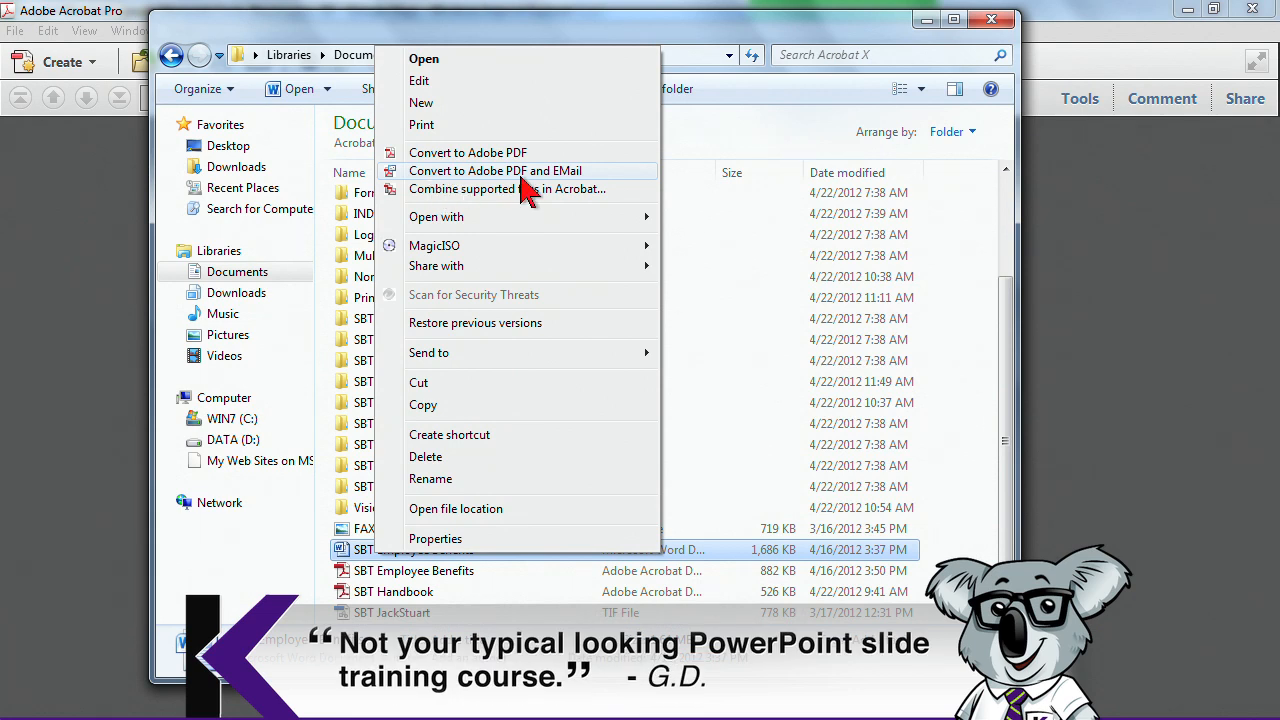
mouse_move(568, 190)
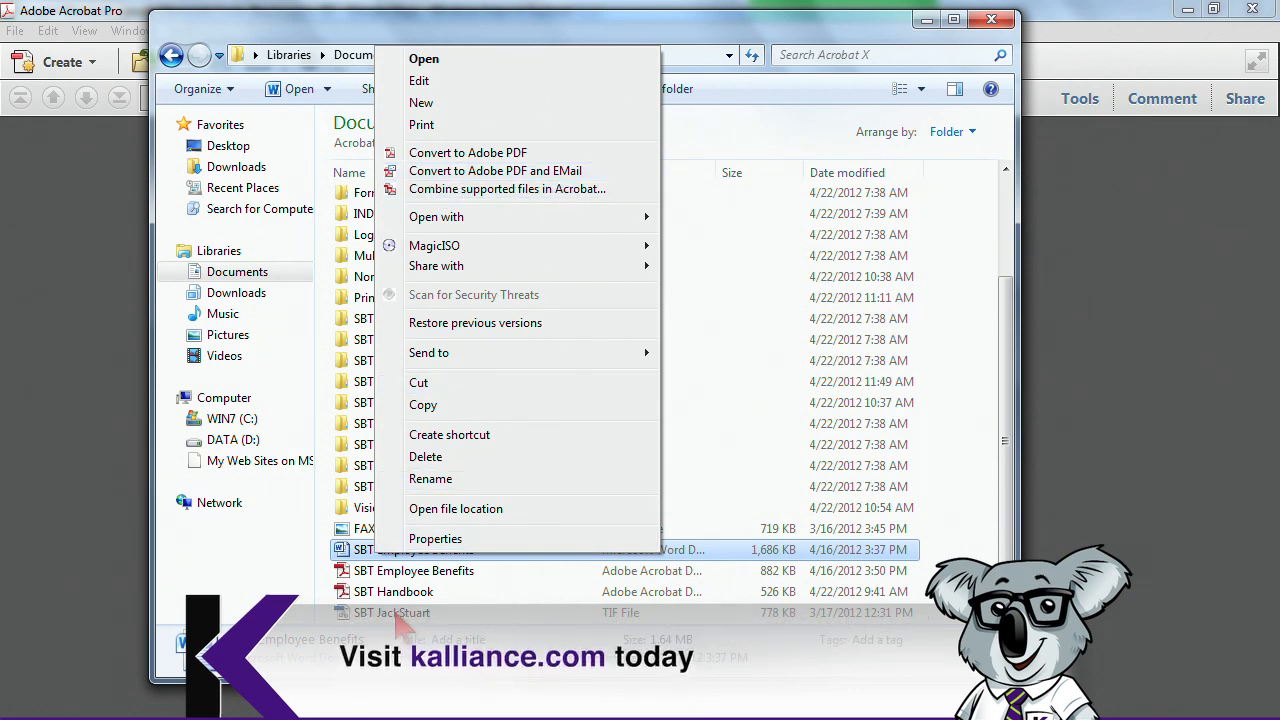
right_click(391, 612)
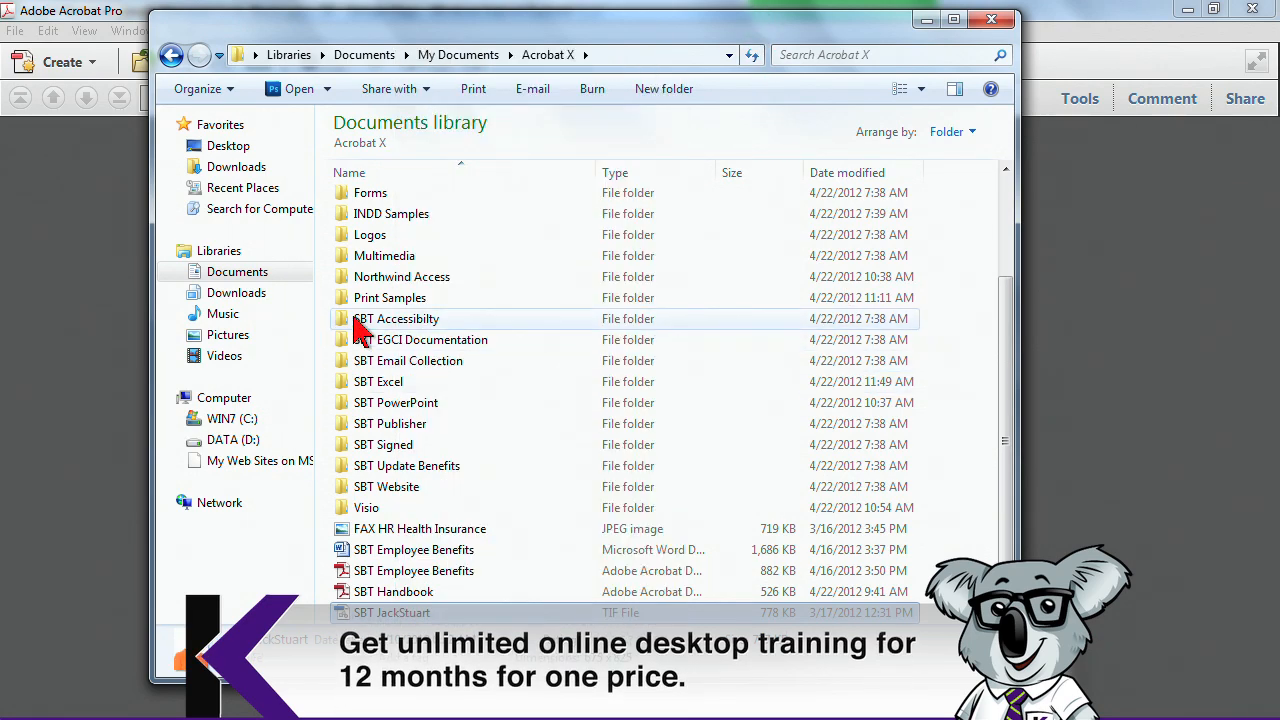
Open the Logos folder and Logo Active Fashion.pdf, then close that window
double_click(369, 234)
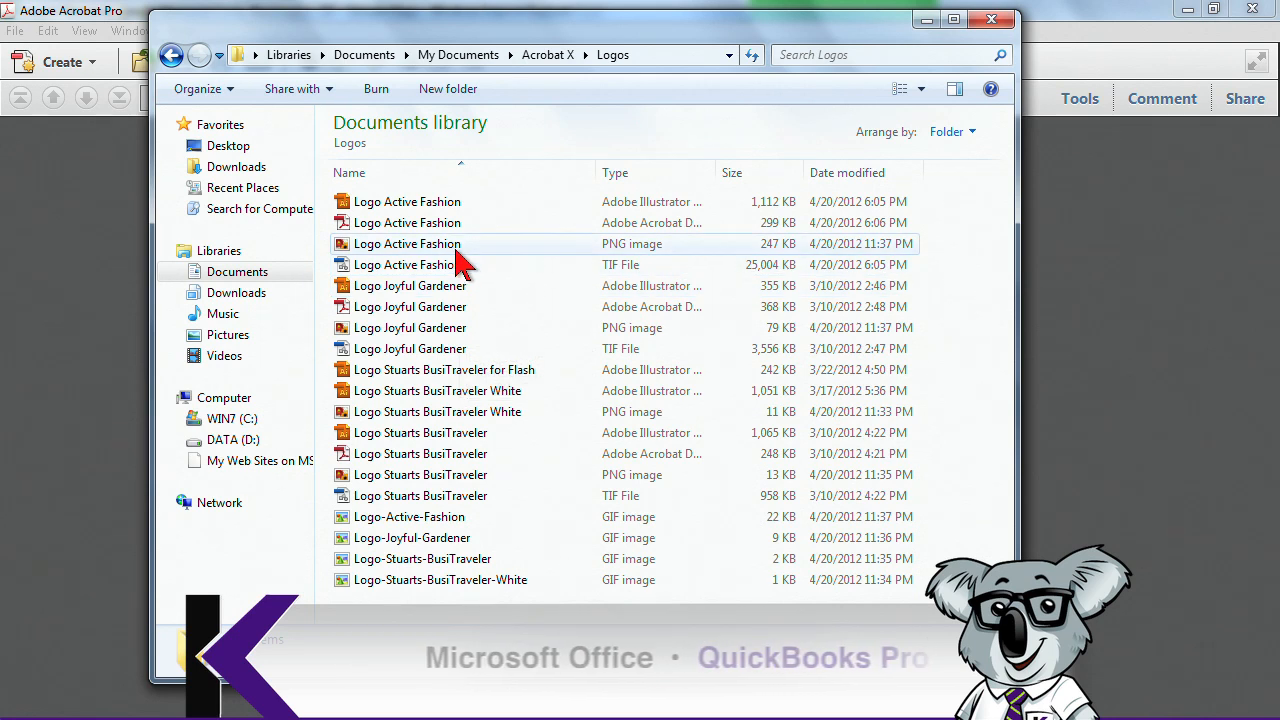
mouse_move(487, 240)
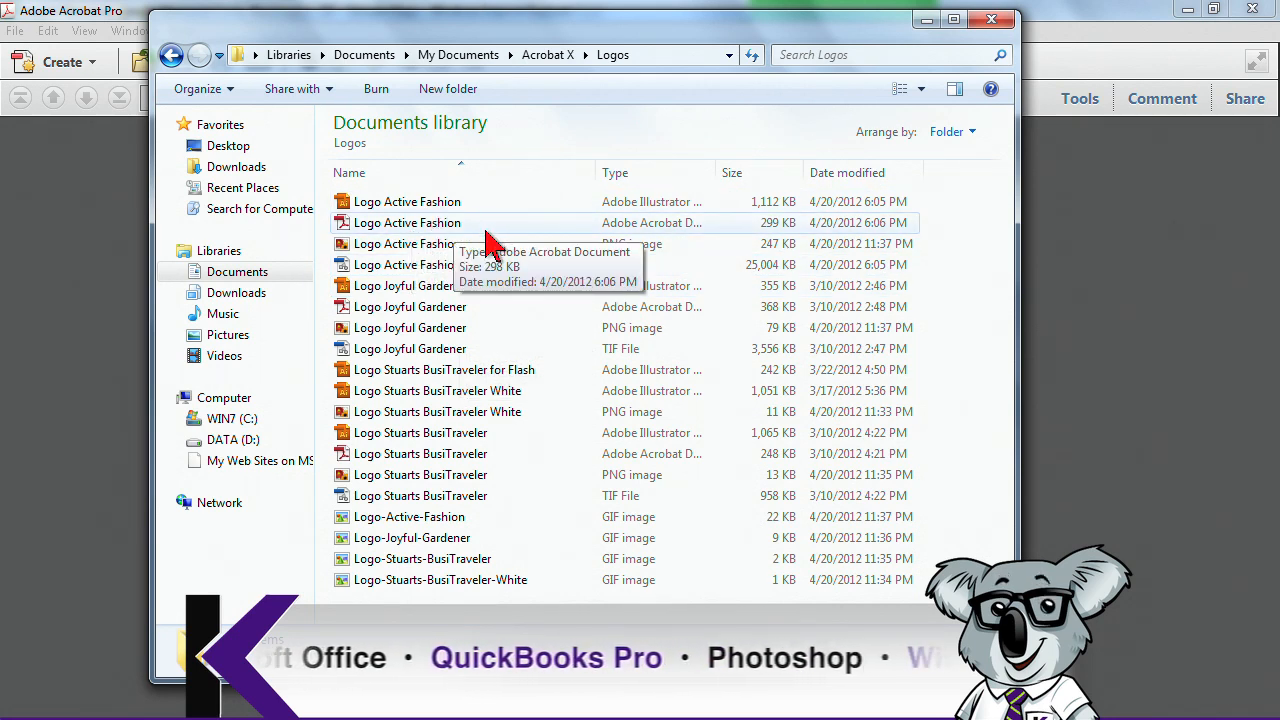
mouse_move(432, 279)
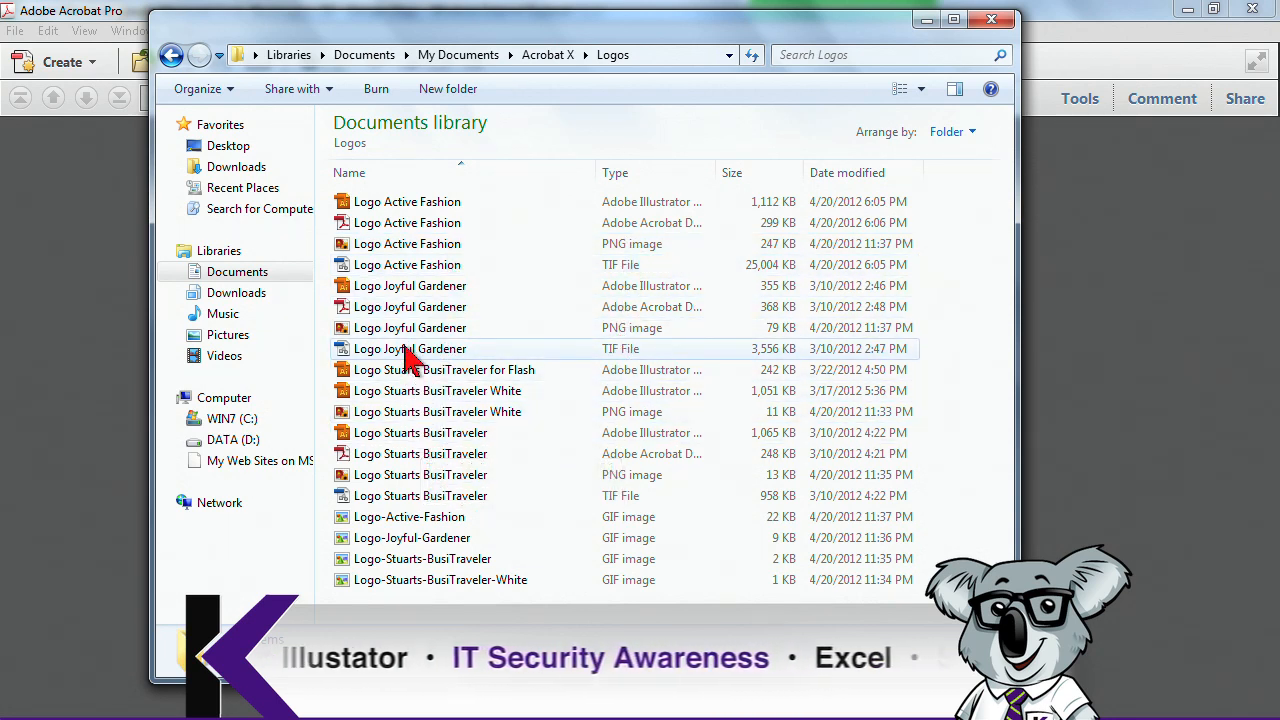
mouse_move(409, 348)
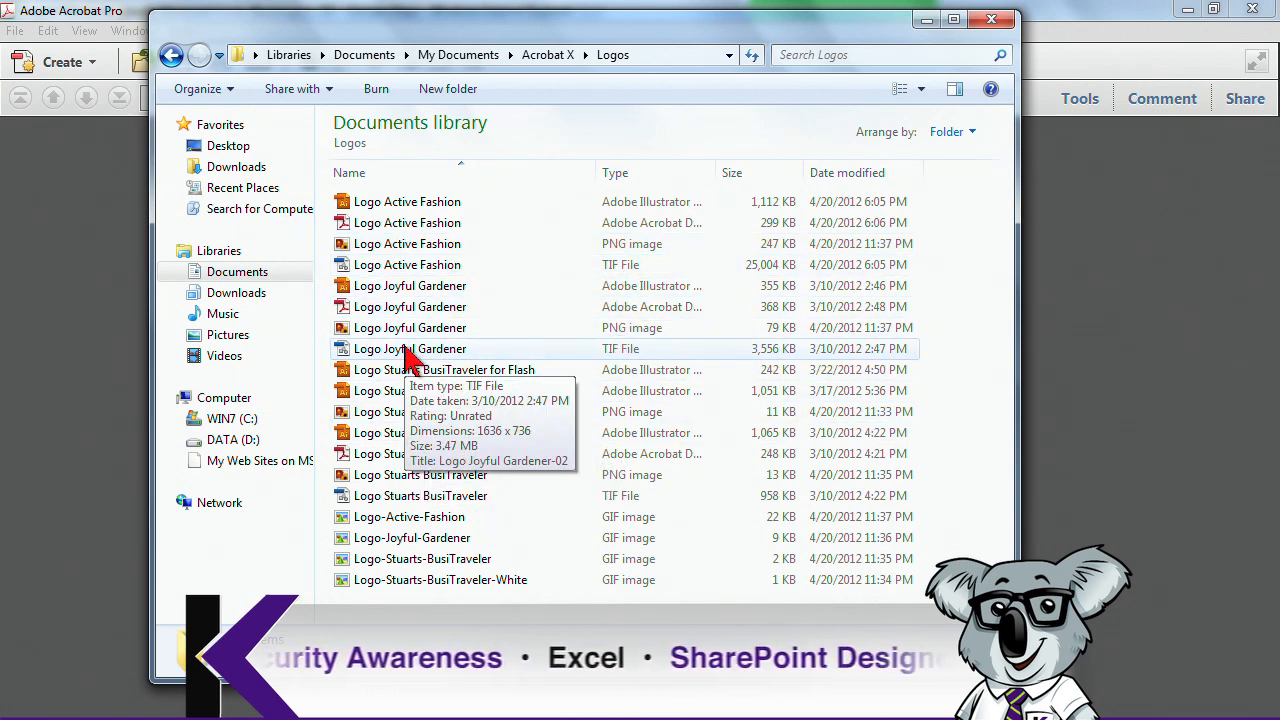
mouse_move(415, 222)
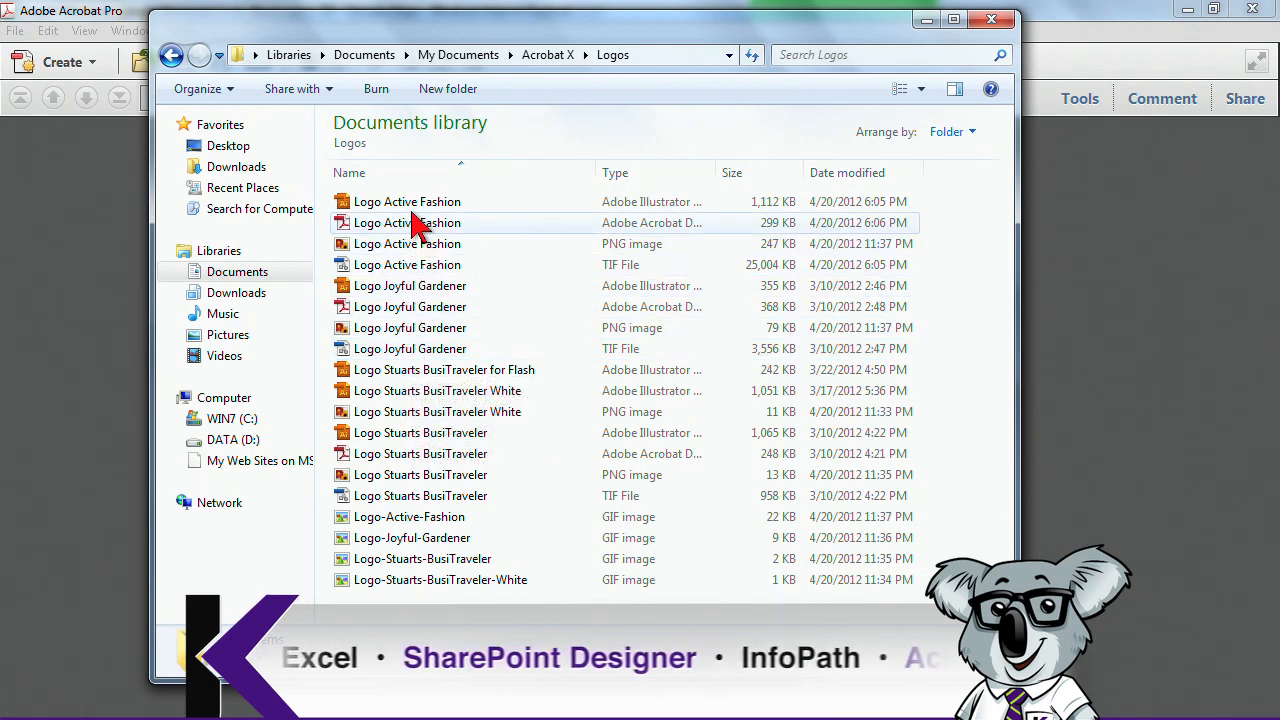
mouse_move(407, 243)
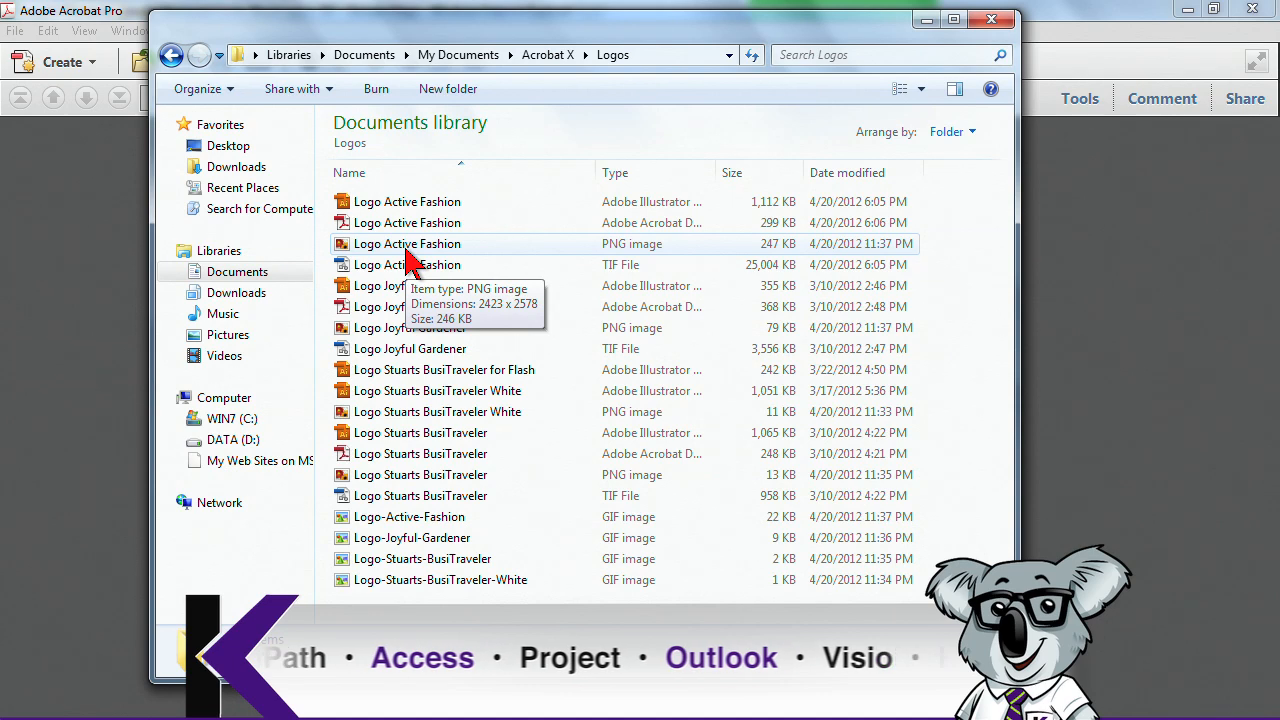
click(407, 243)
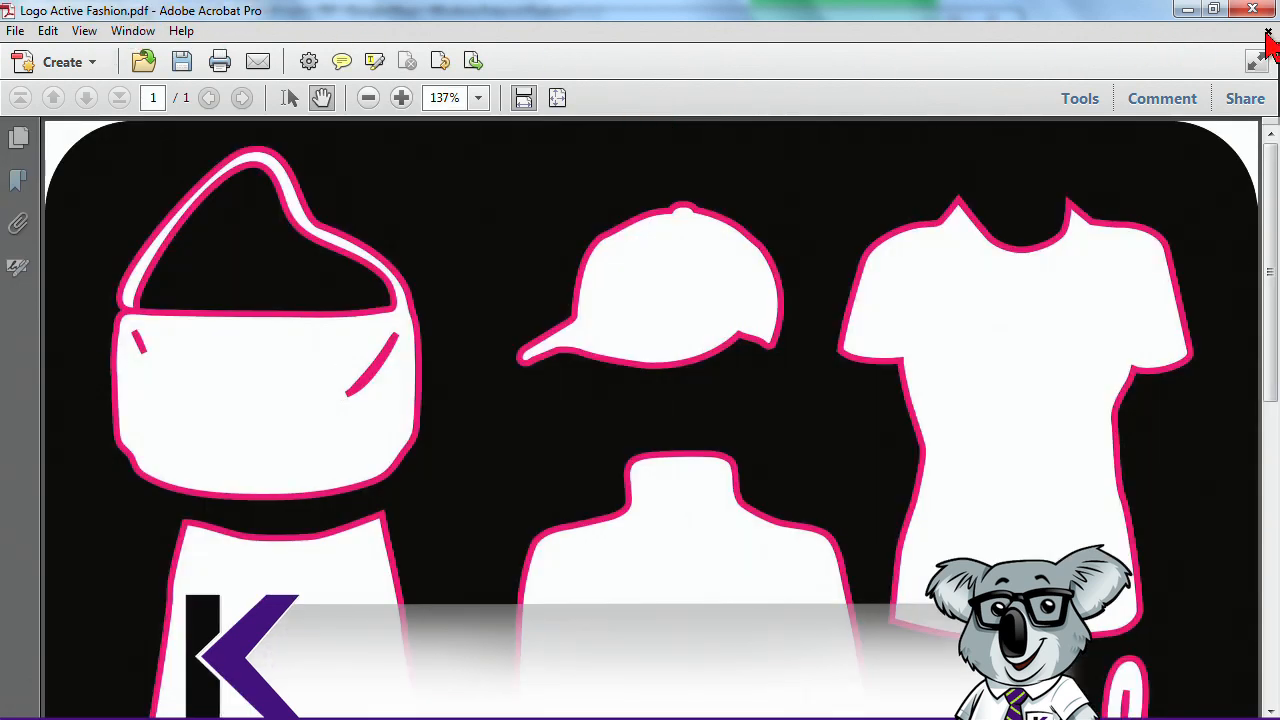
click(1267, 10)
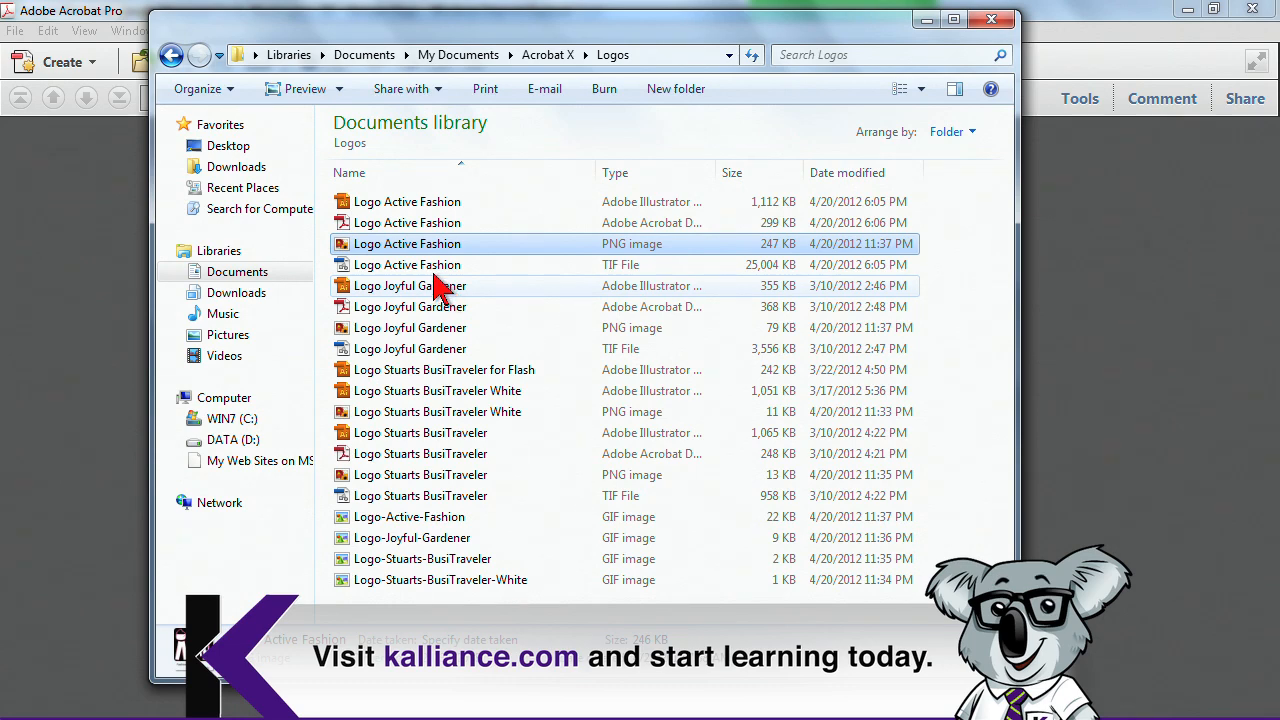
mouse_move(355, 348)
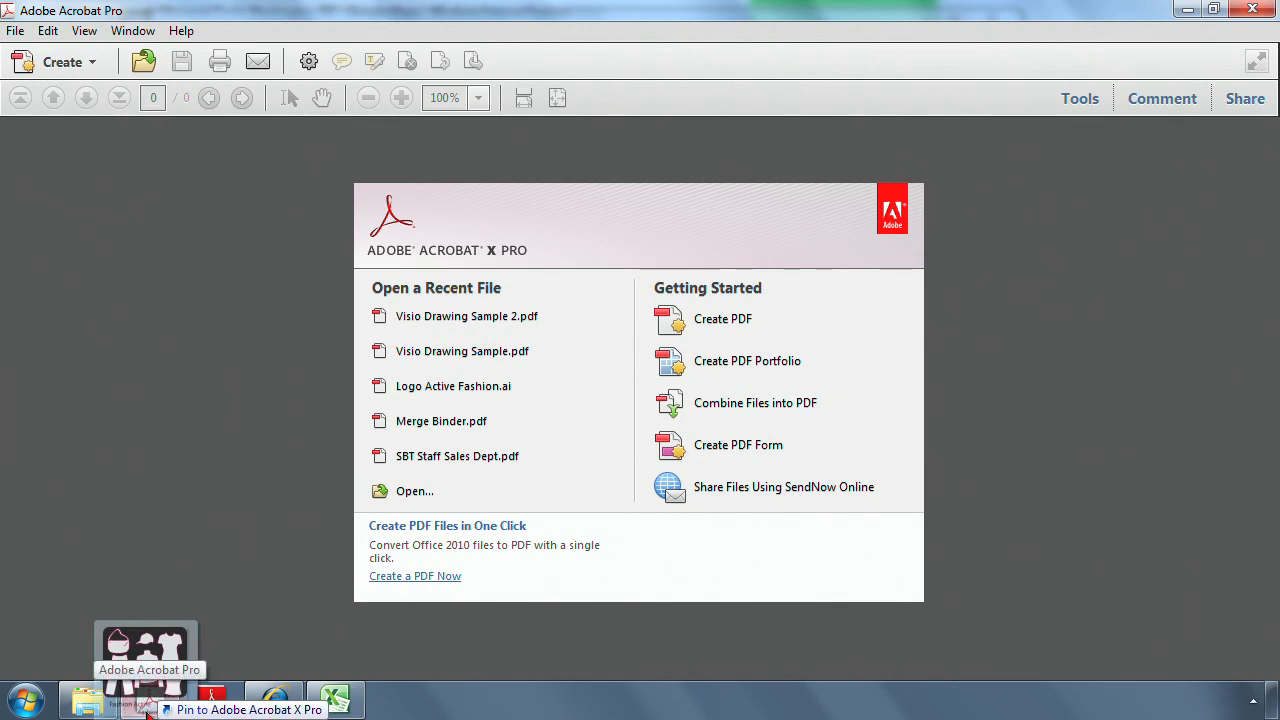
Bring Logo Active Fashion.pdf to the front and close it without saving
drag(145, 640, 196, 483)
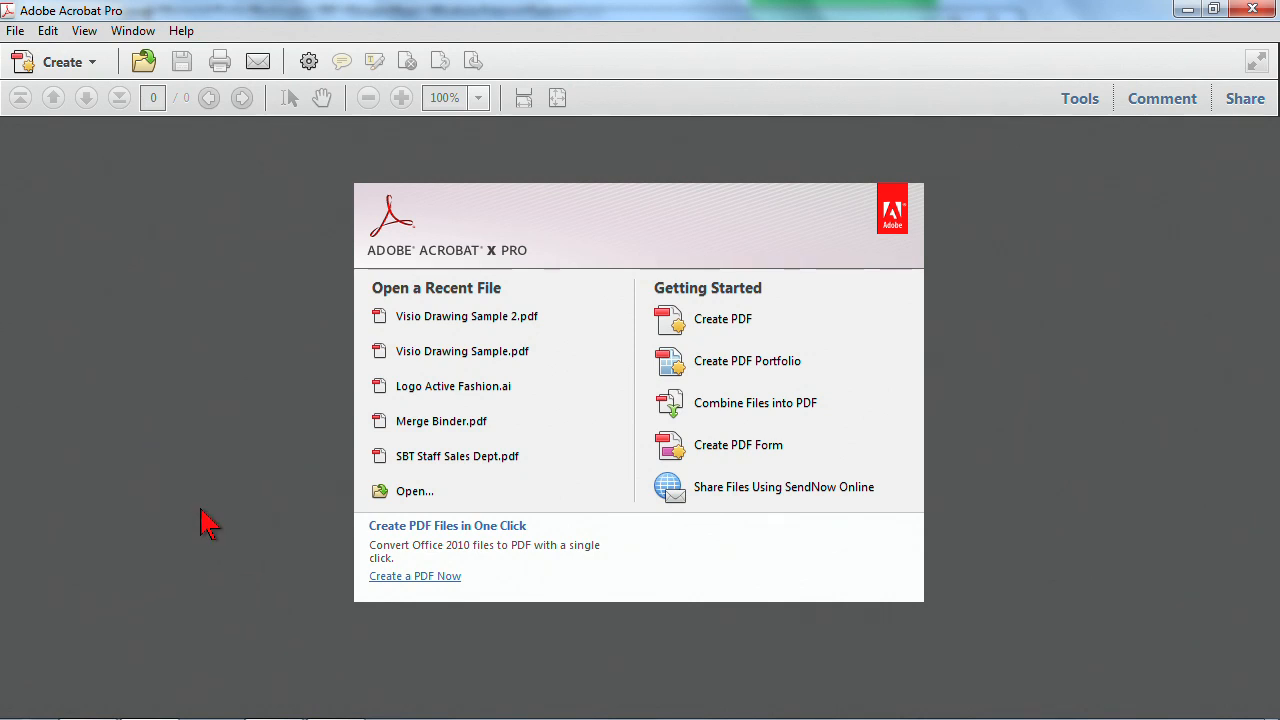
click(453, 386)
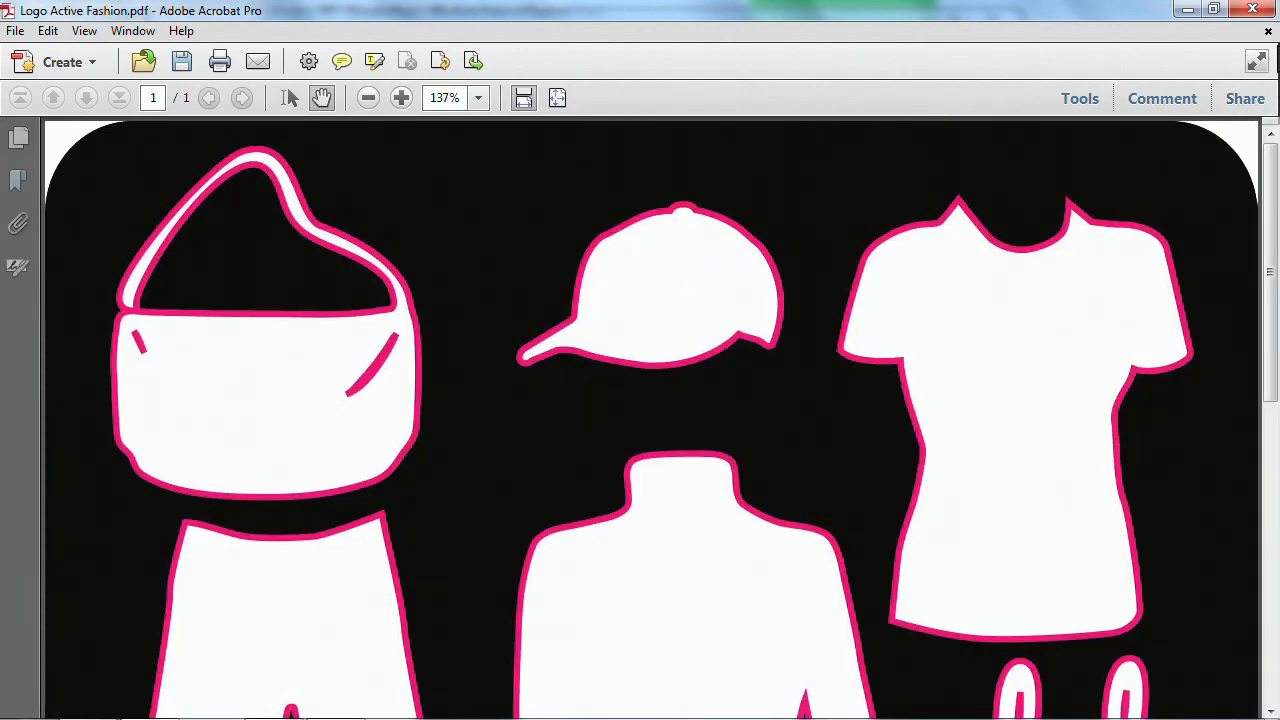
click(1252, 10)
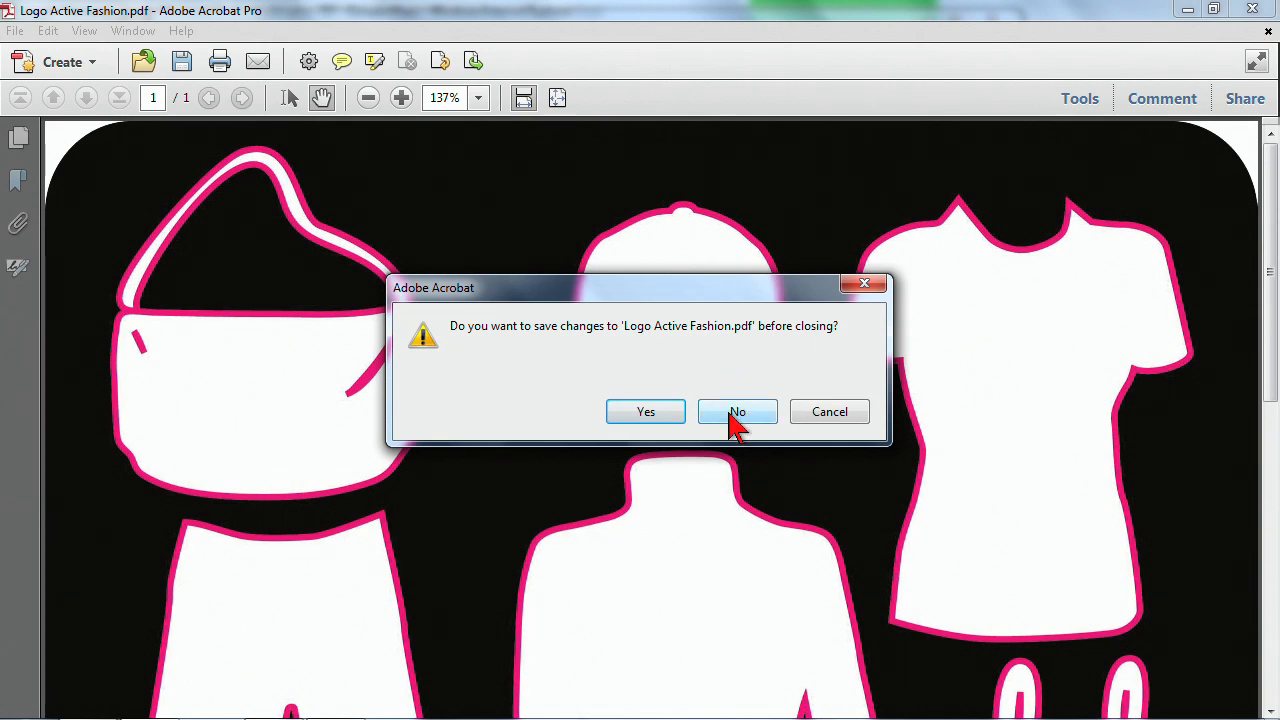
click(737, 411)
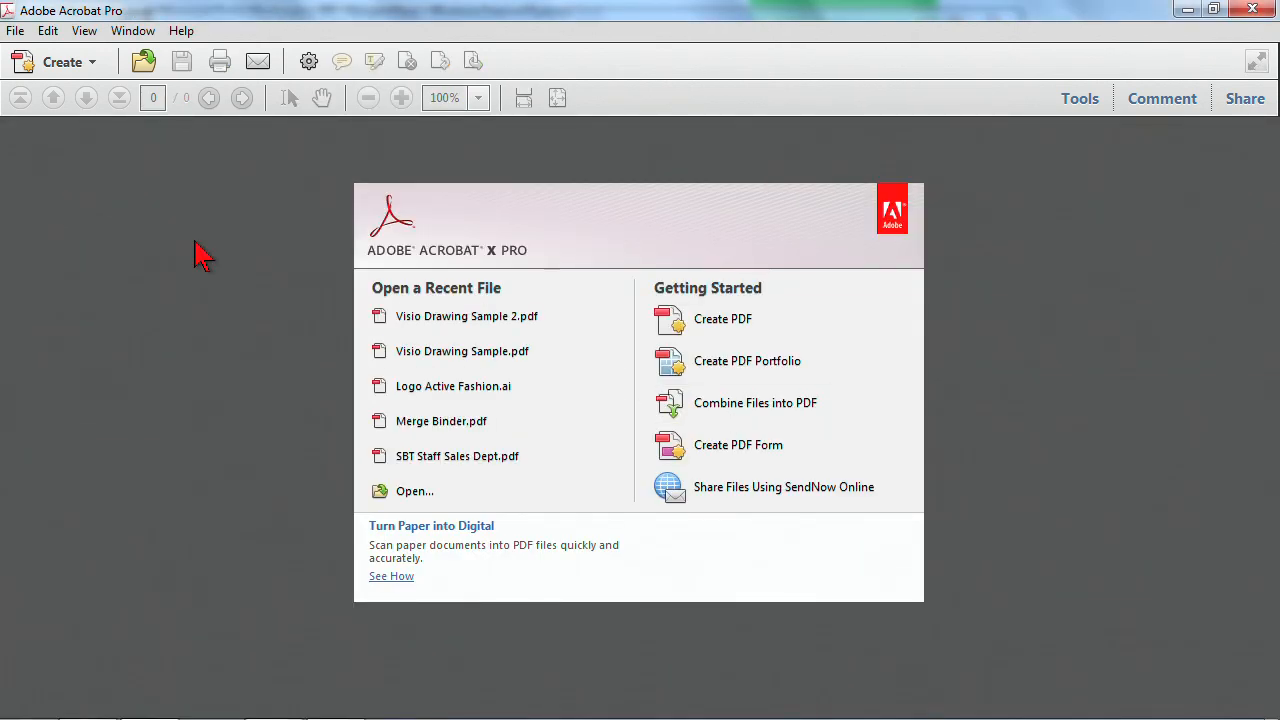
click(62, 61)
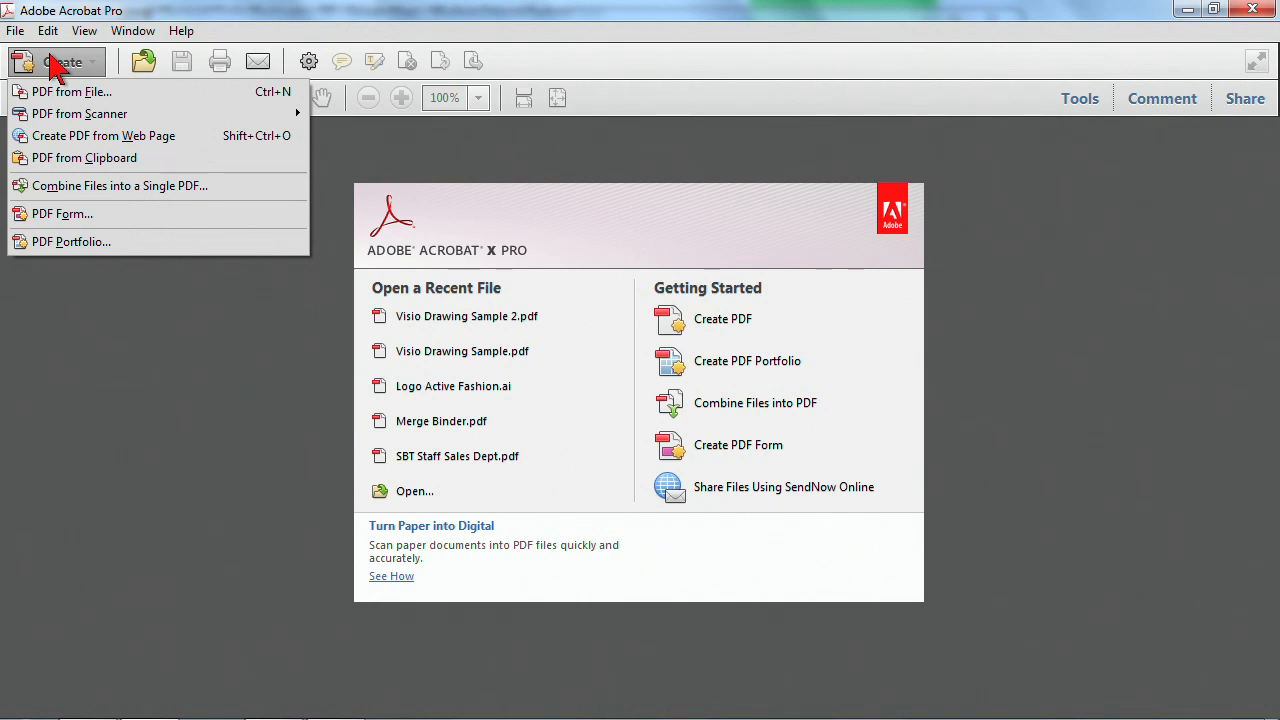
mouse_move(120, 185)
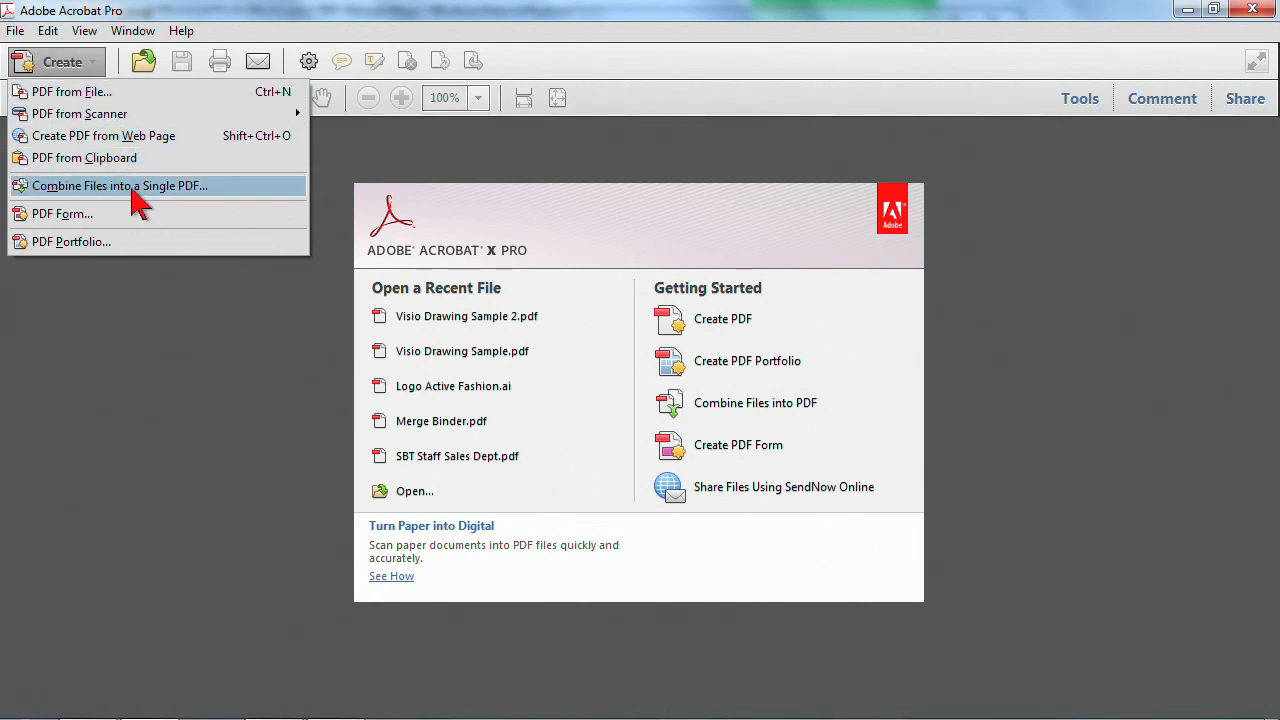
mouse_move(178, 202)
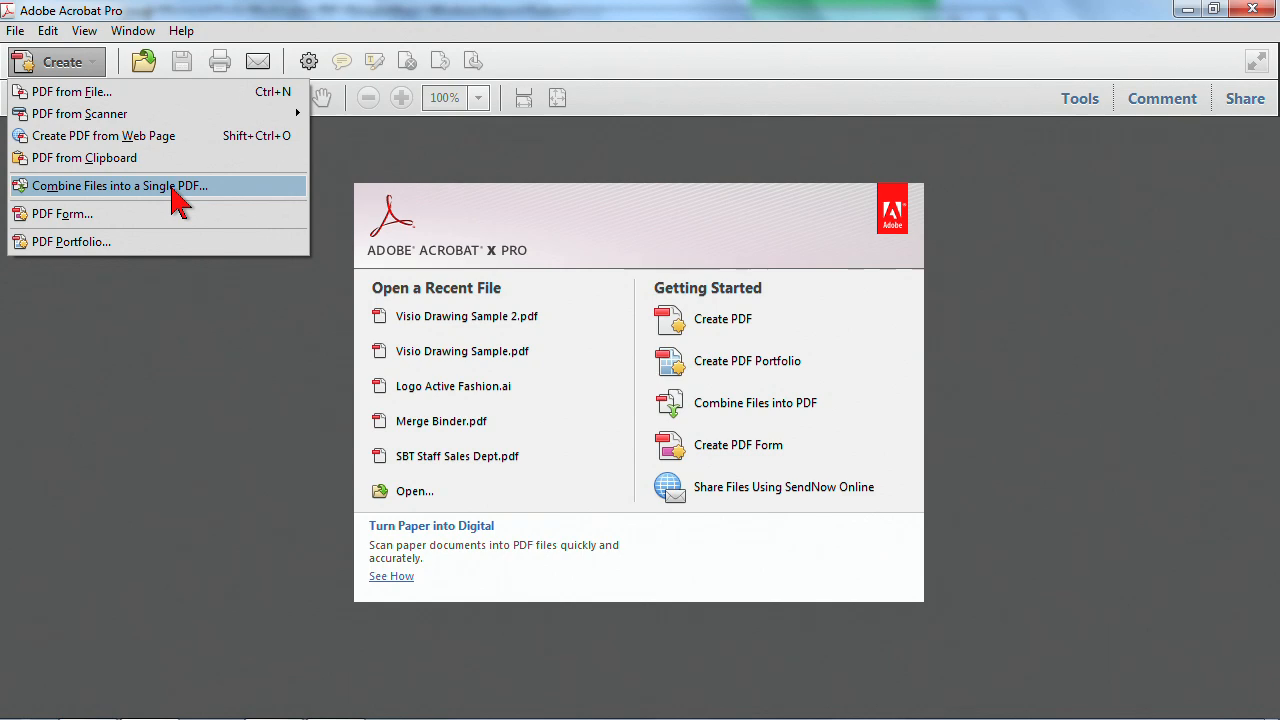
Start Combine Files and open the Add Files browser on the Acrobat X documents folder
click(119, 185)
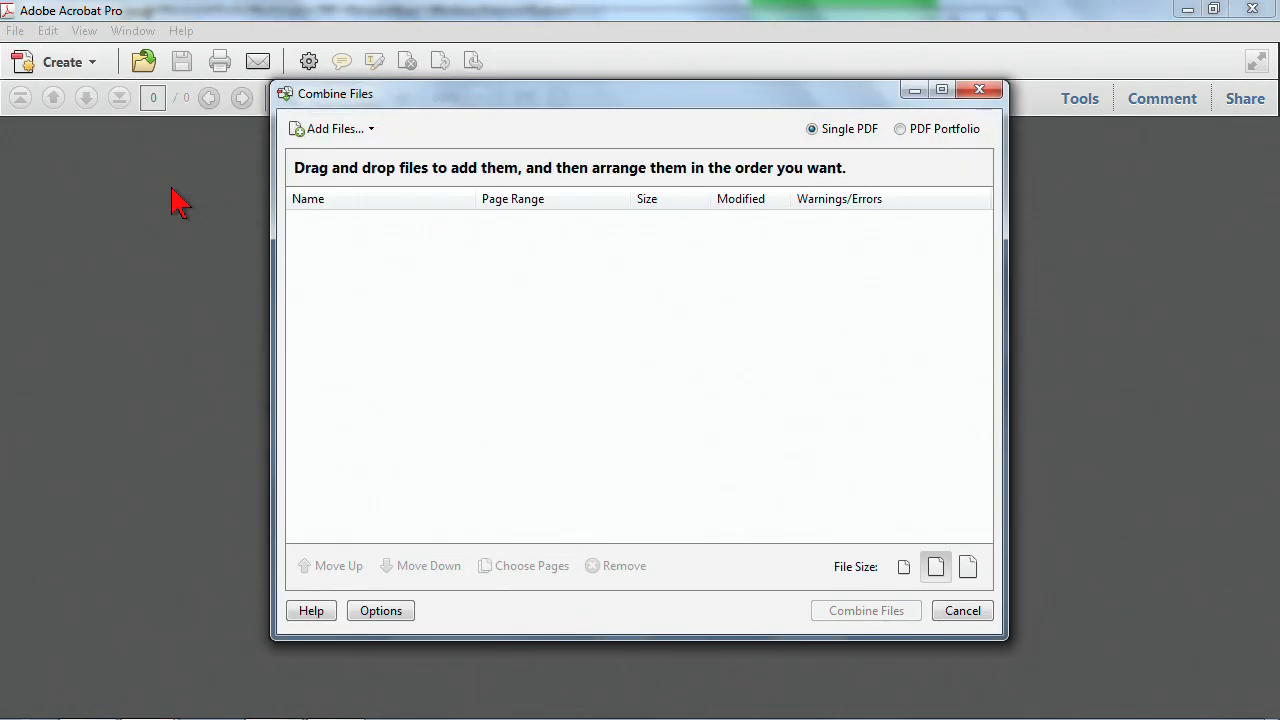
mouse_move(365, 305)
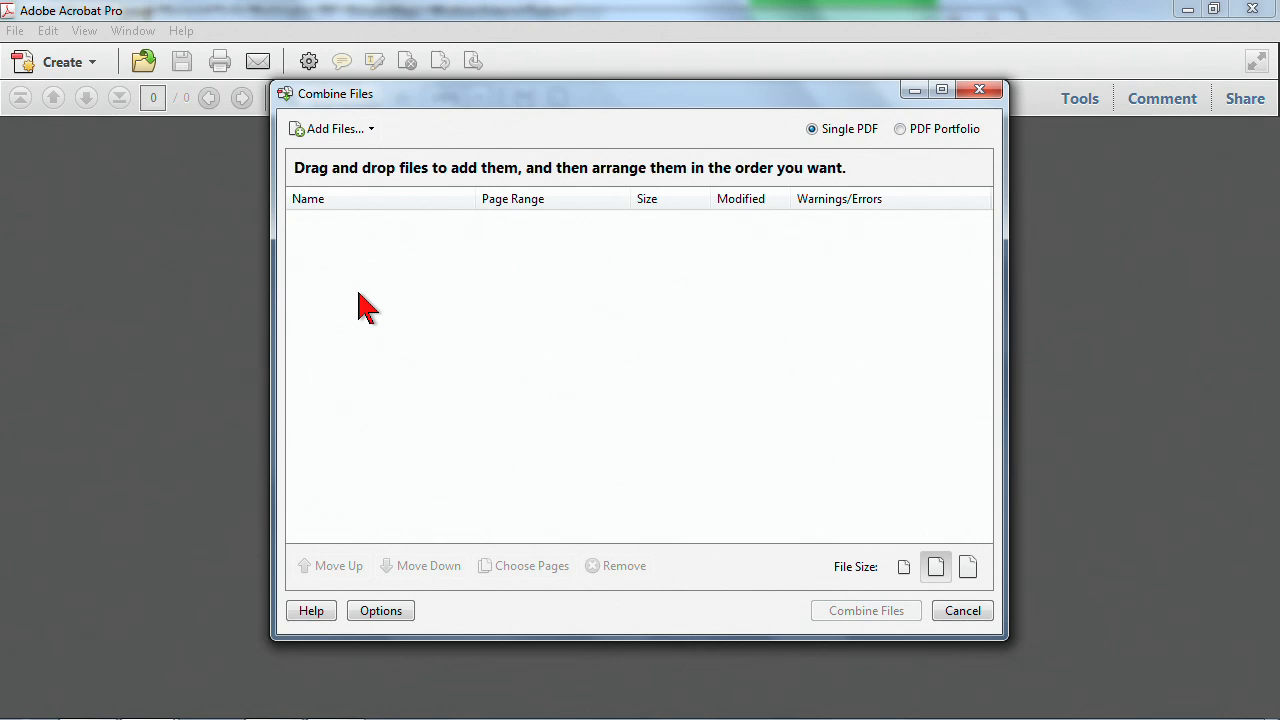
mouse_move(325, 118)
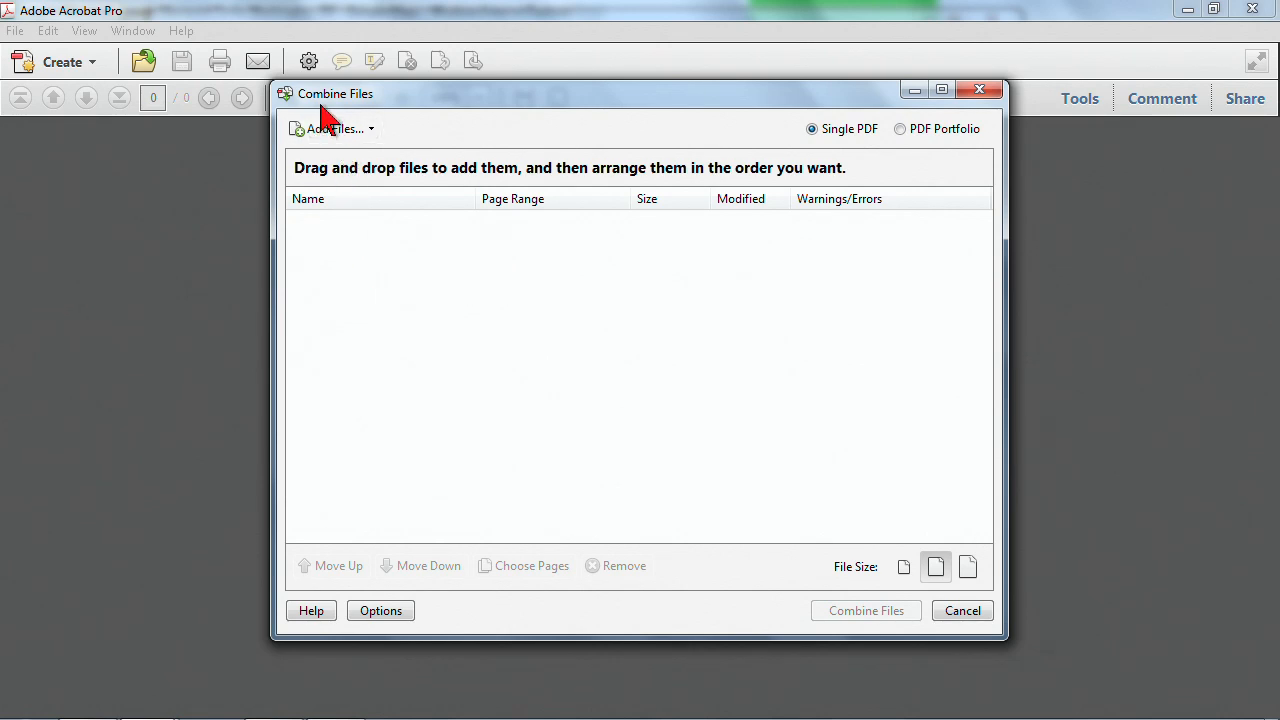
mouse_move(380, 330)
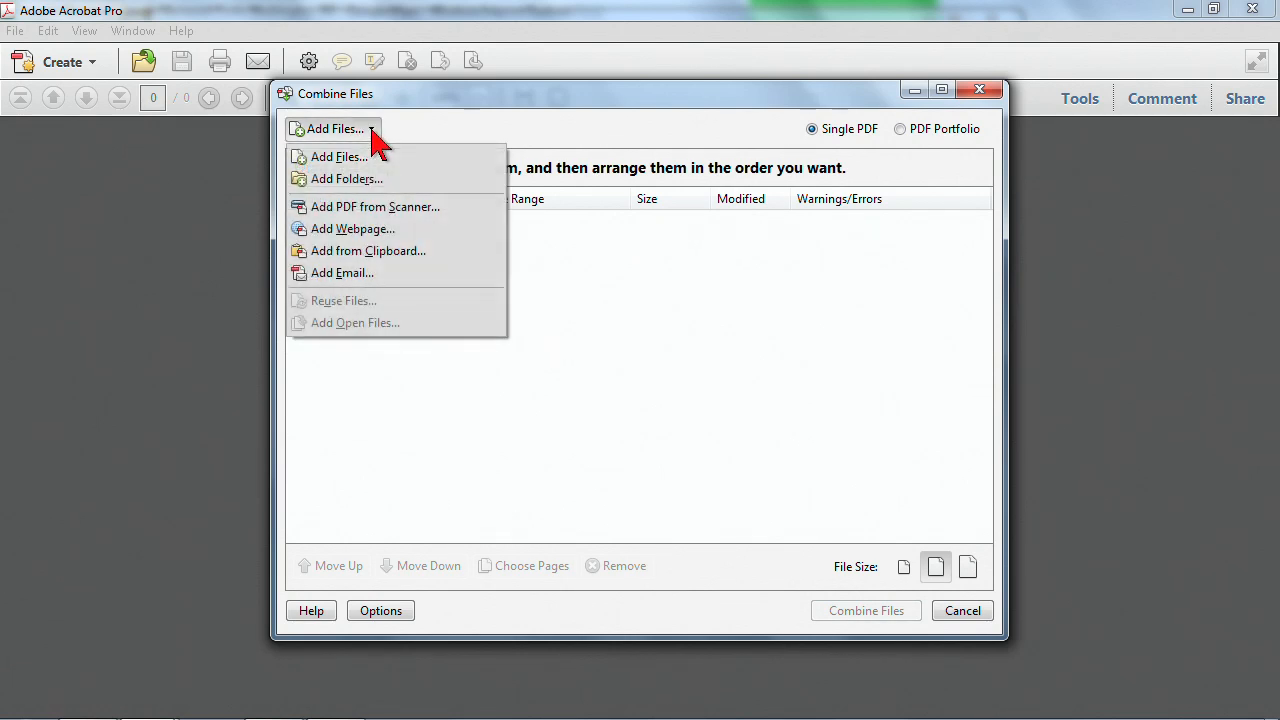
mouse_move(338, 157)
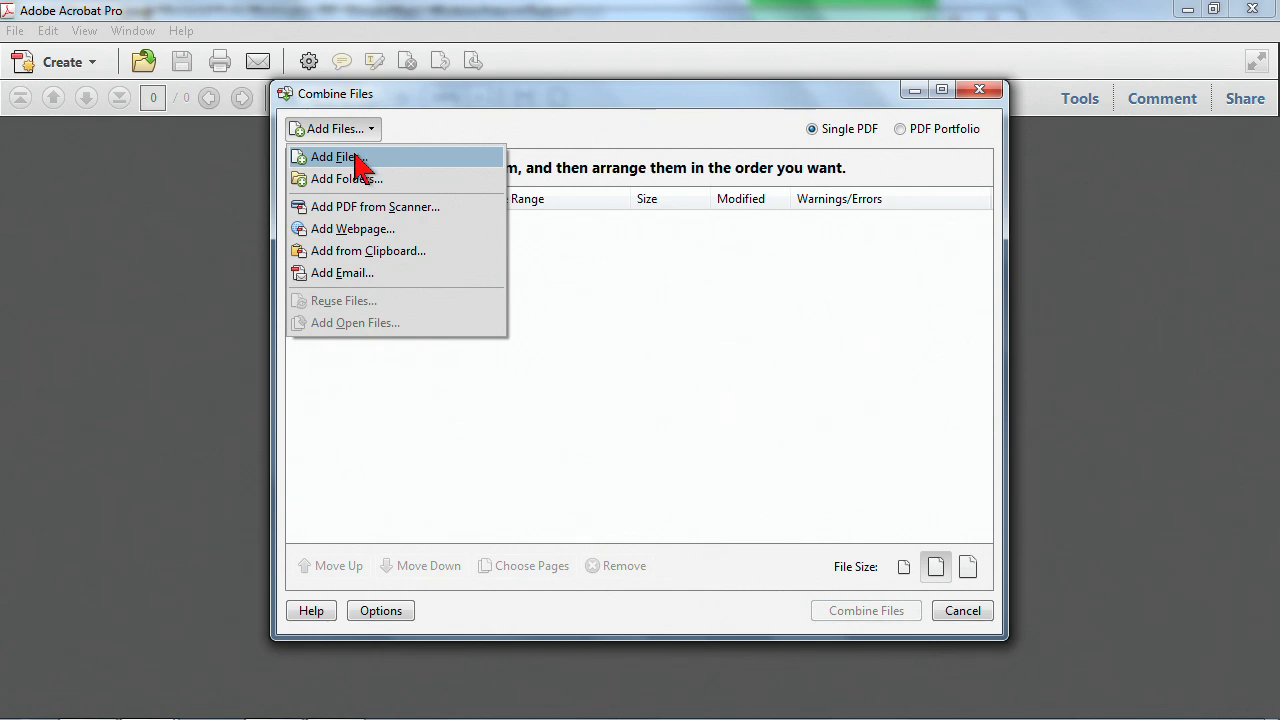
mouse_move(385, 207)
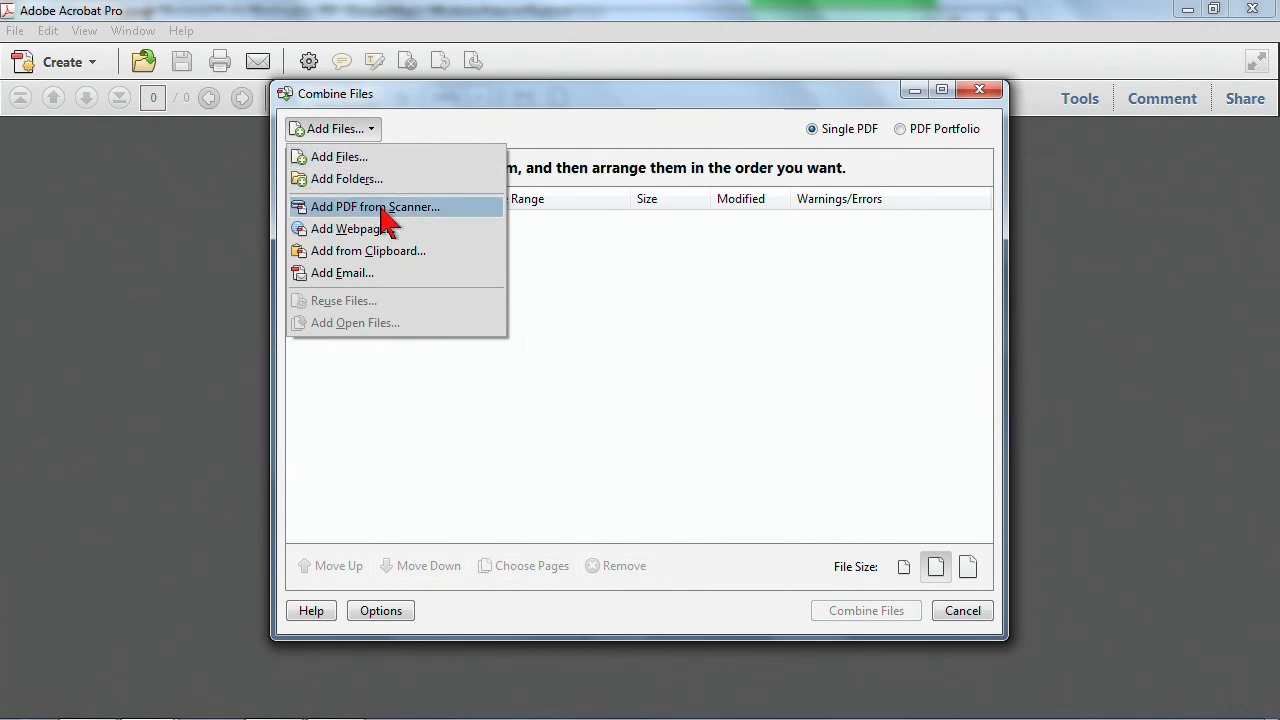
mouse_move(380, 251)
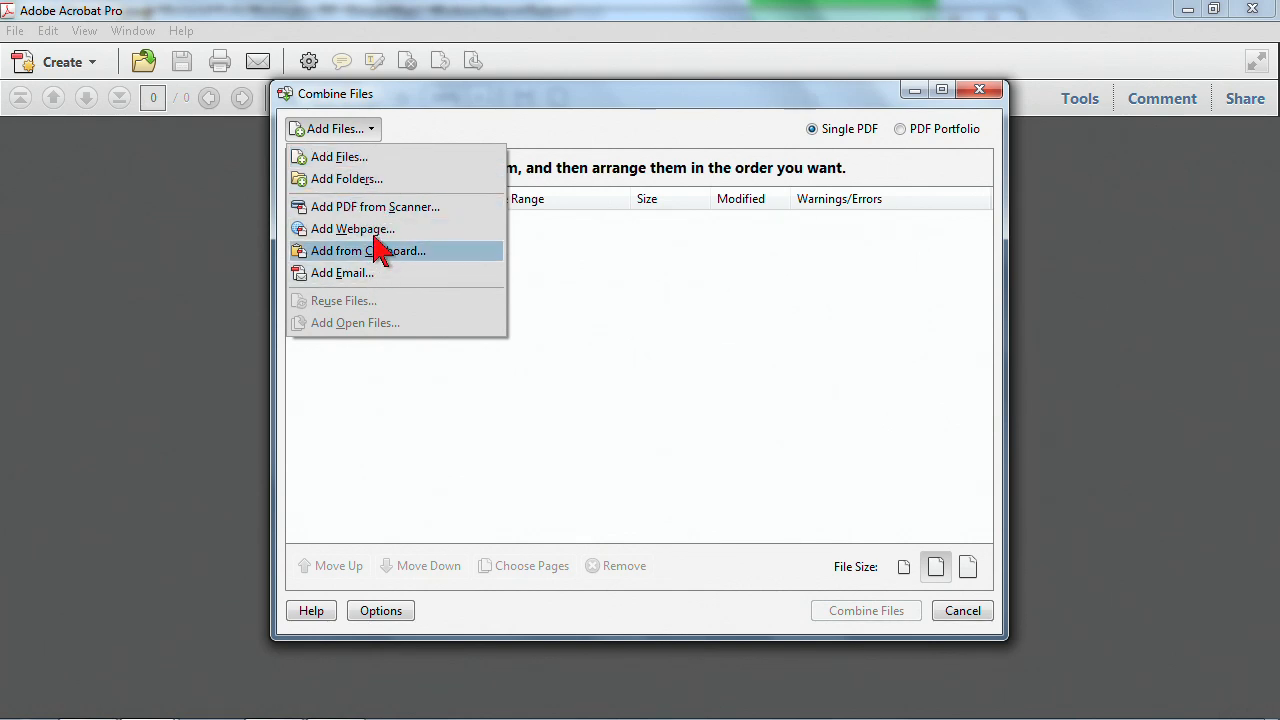
mouse_move(350, 157)
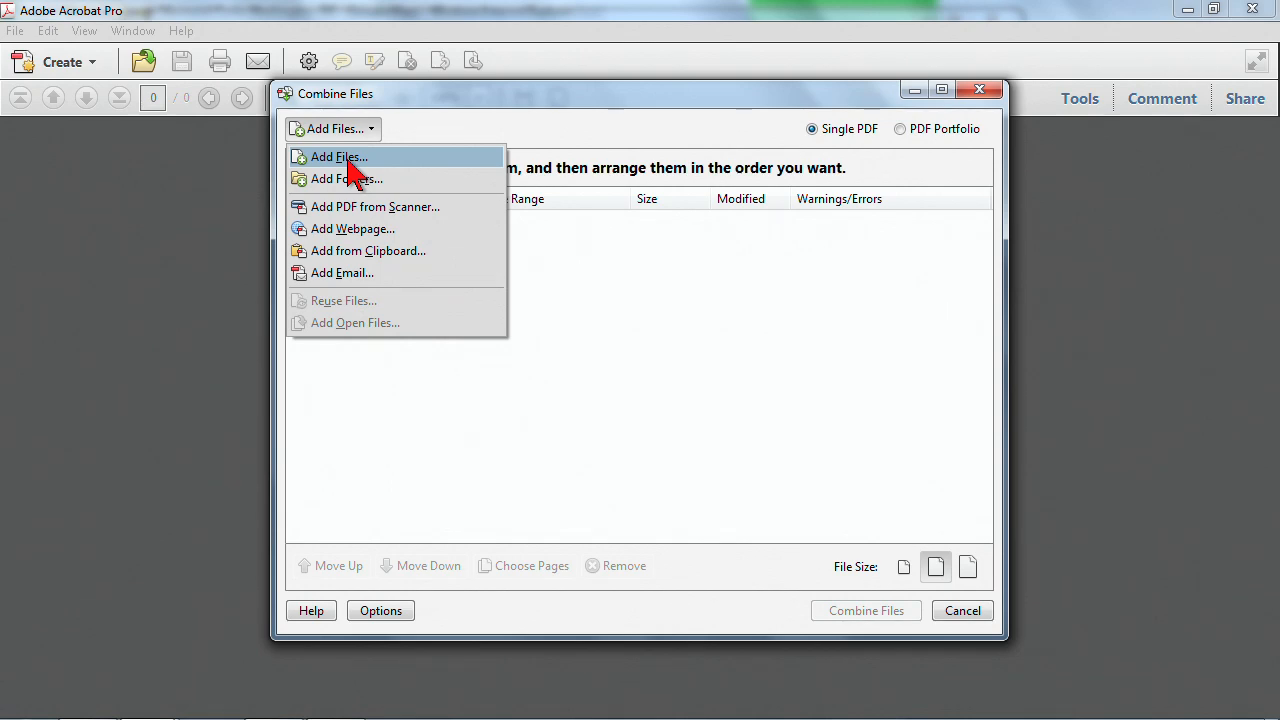
click(339, 157)
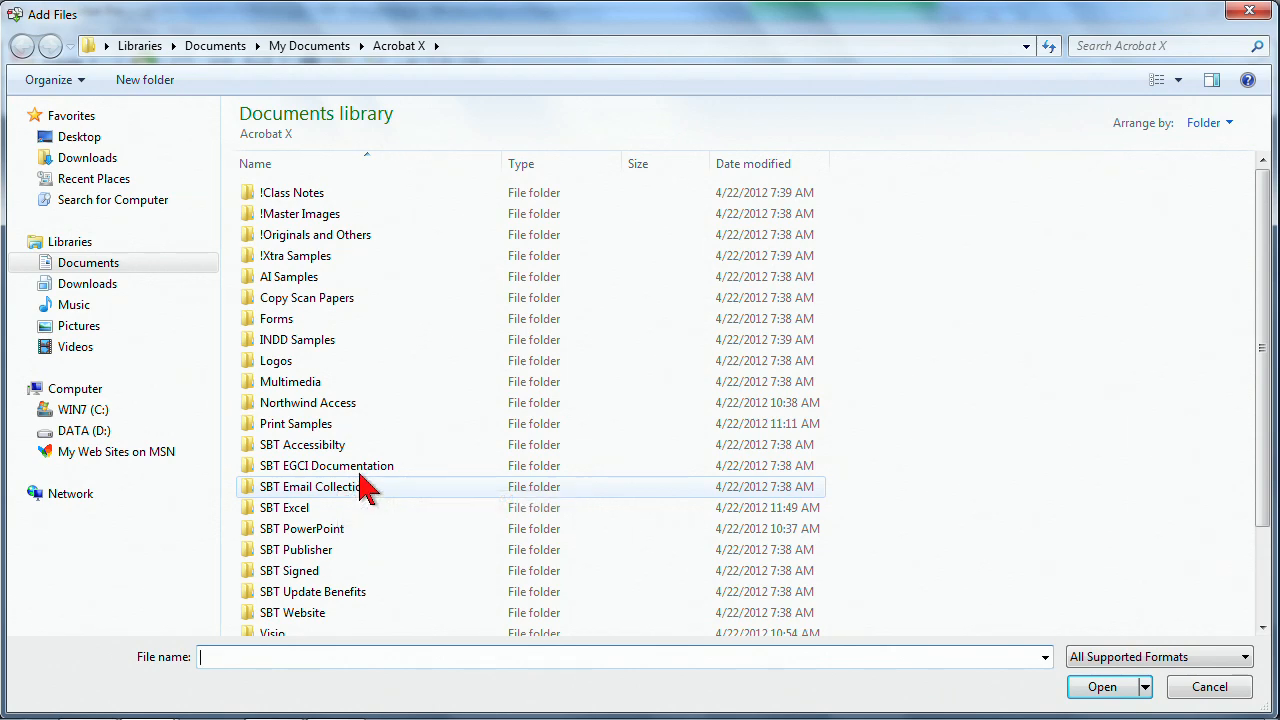
Add PDFs 0–7 from SBT EGCI Documentation > Standard Defaults to the combine list
double_click(326, 465)
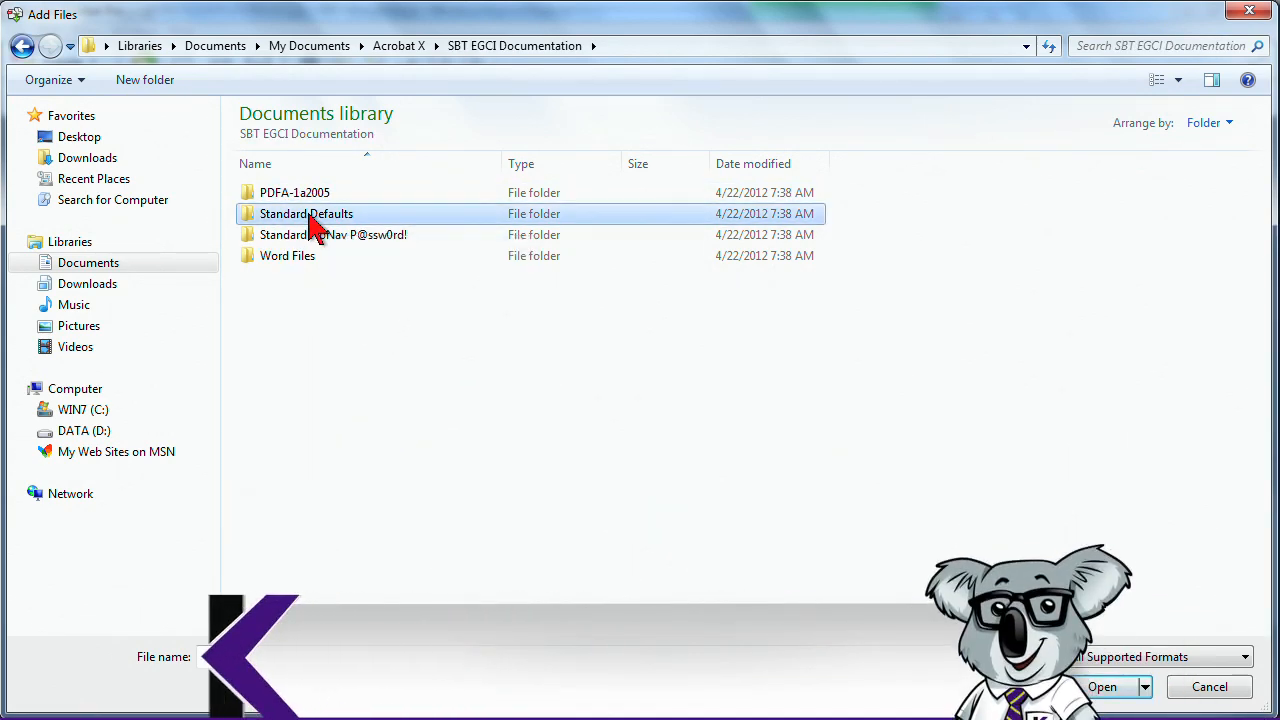
double_click(306, 213)
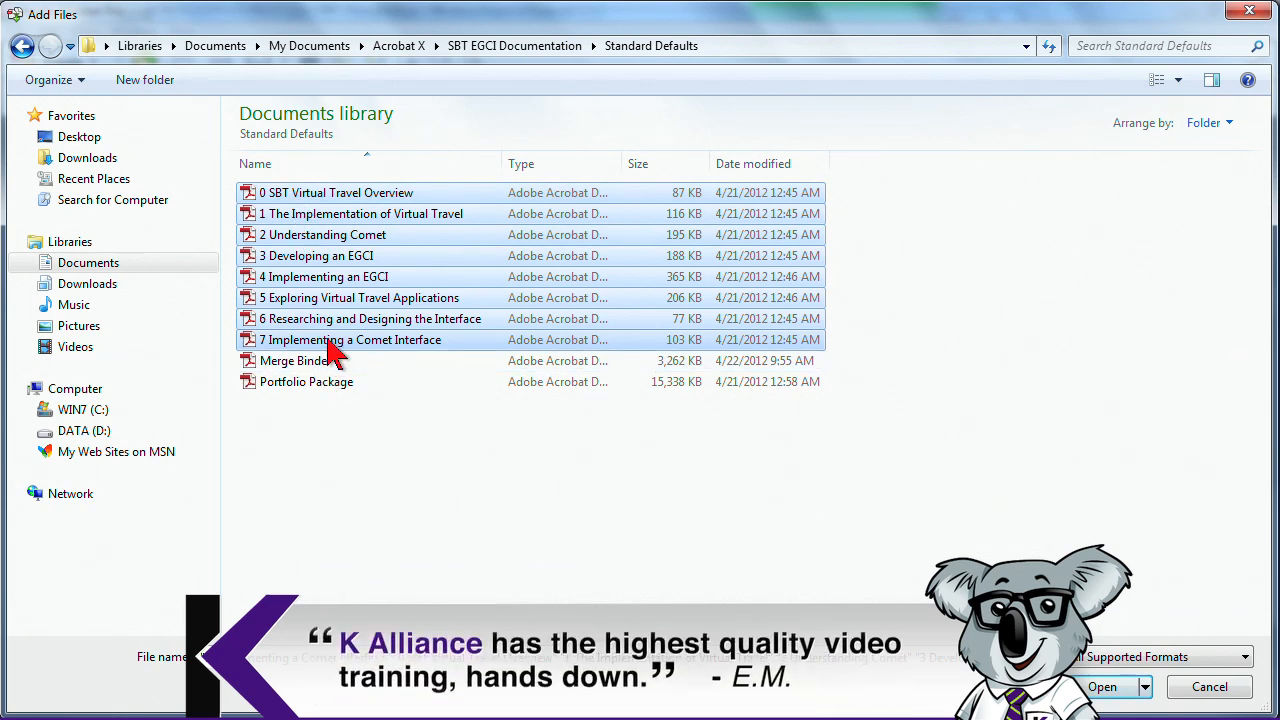
mouse_move(400, 345)
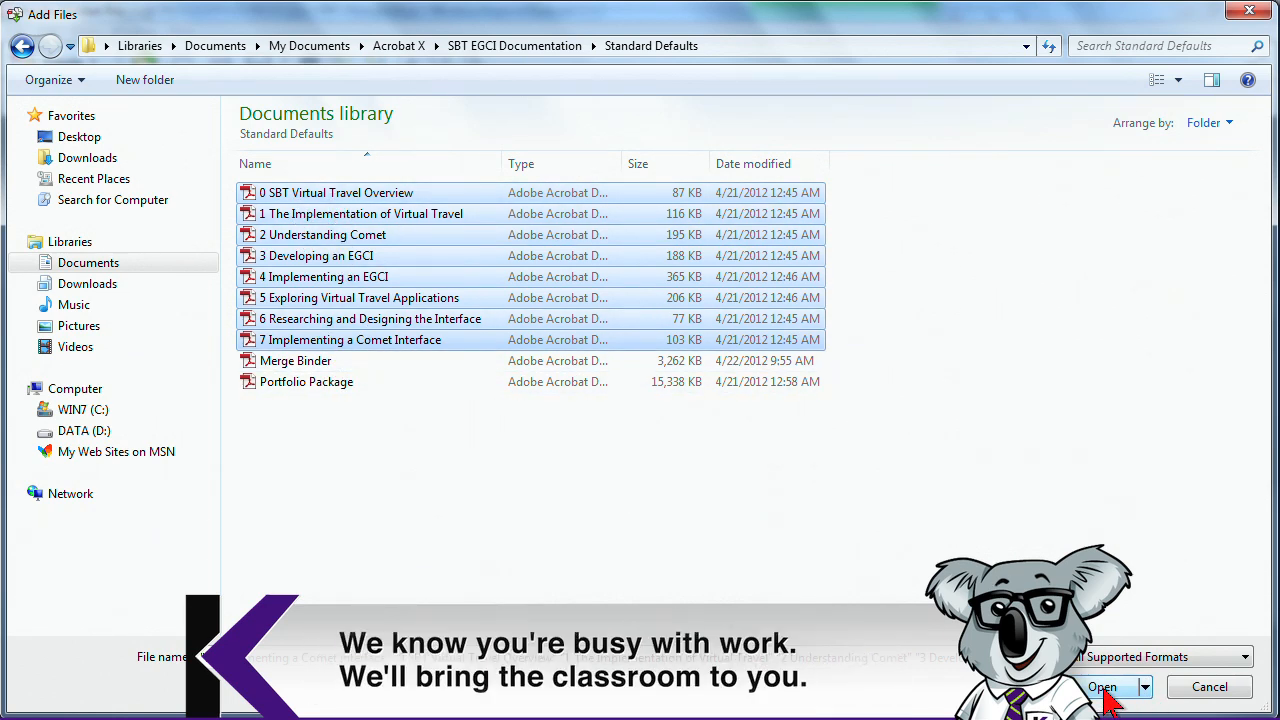
click(1103, 687)
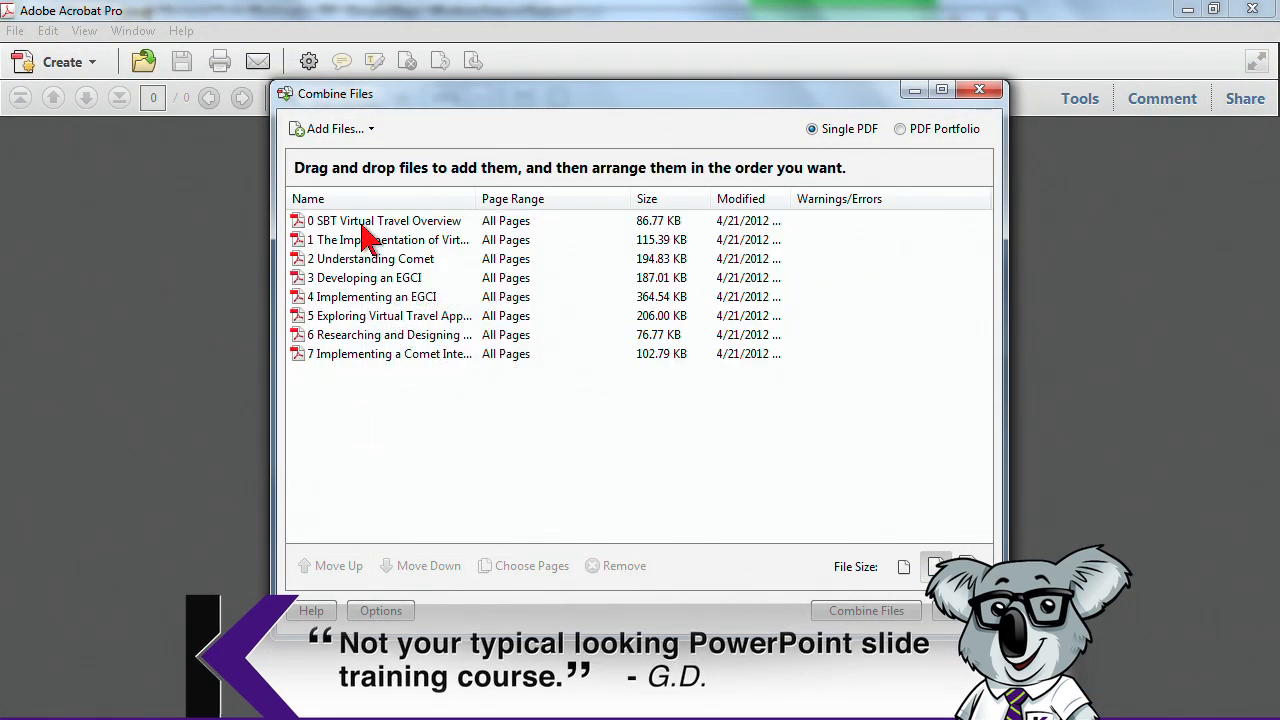
Remove '0 SBT Virtual Travel Overview' and combine the remaining seven PDFs into Binder1.pdf
click(385, 220)
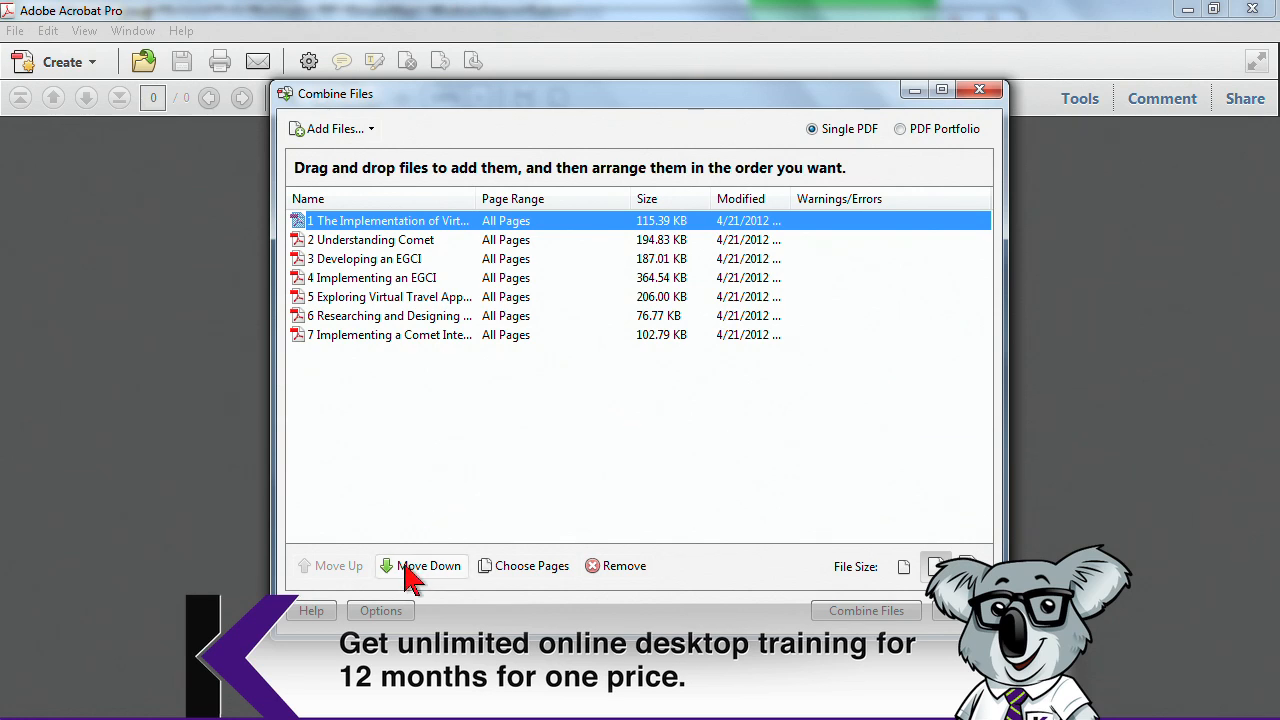
mouse_move(388, 255)
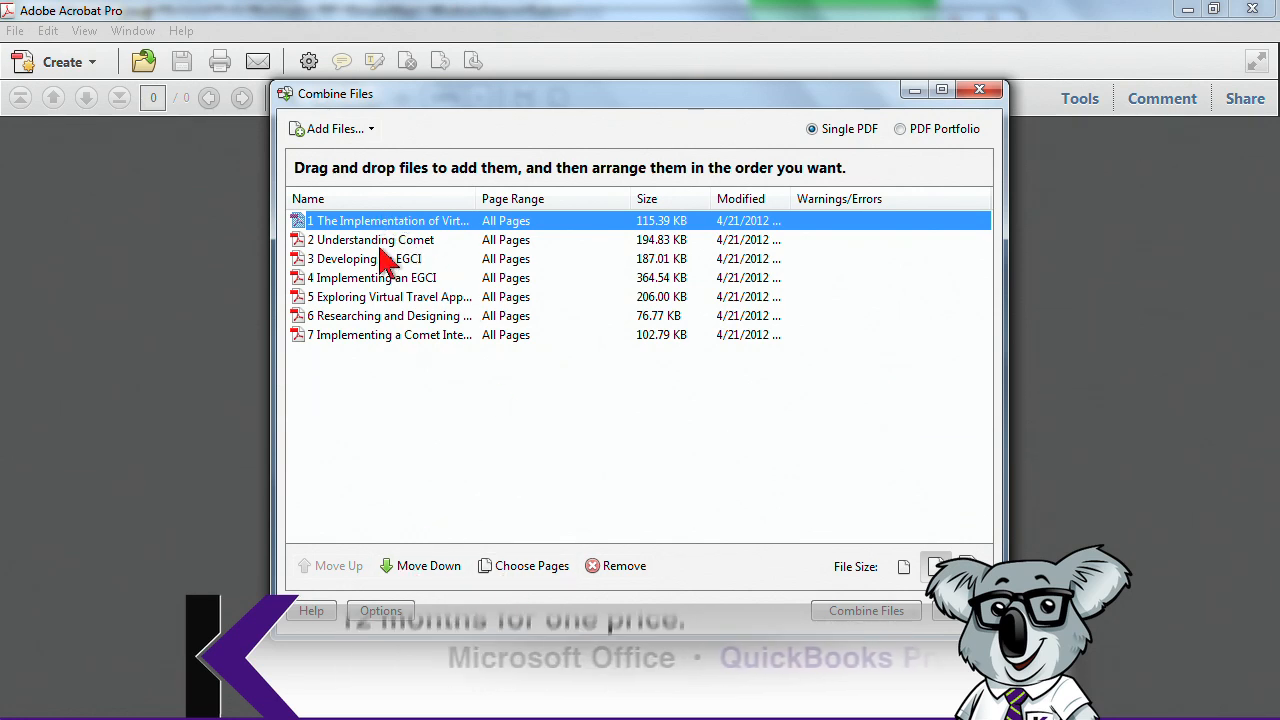
mouse_move(590, 478)
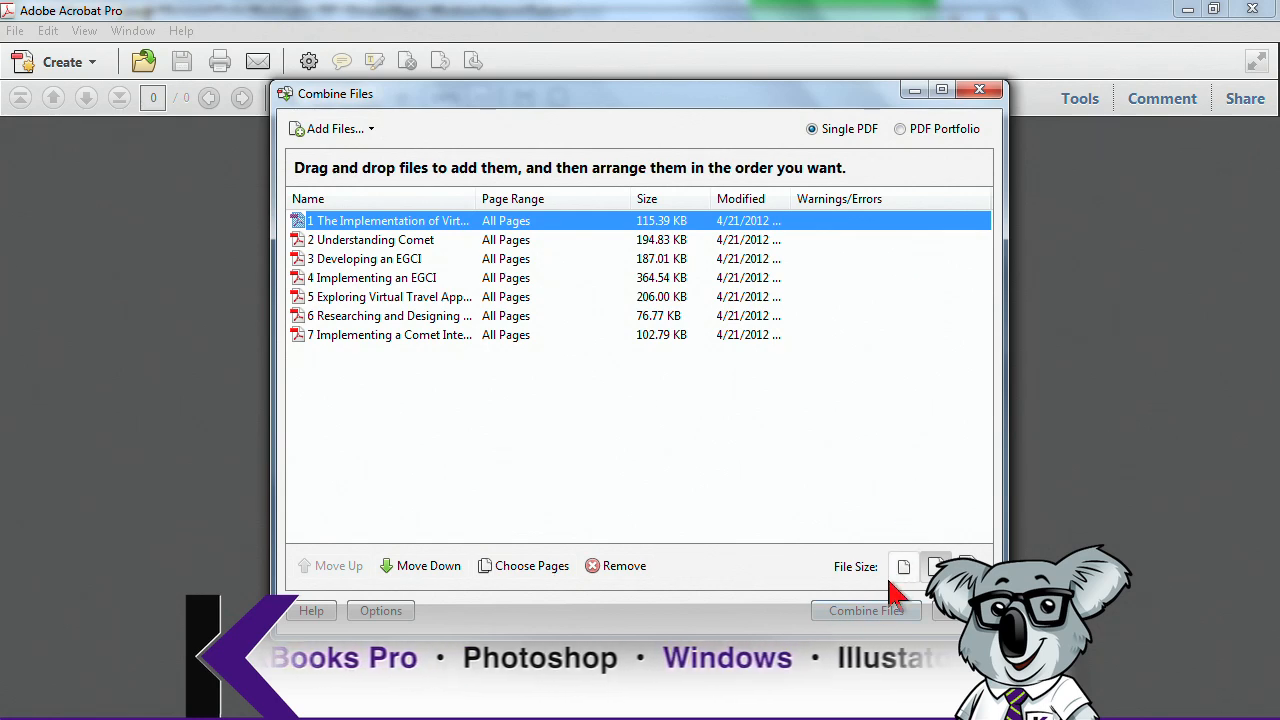
click(865, 610)
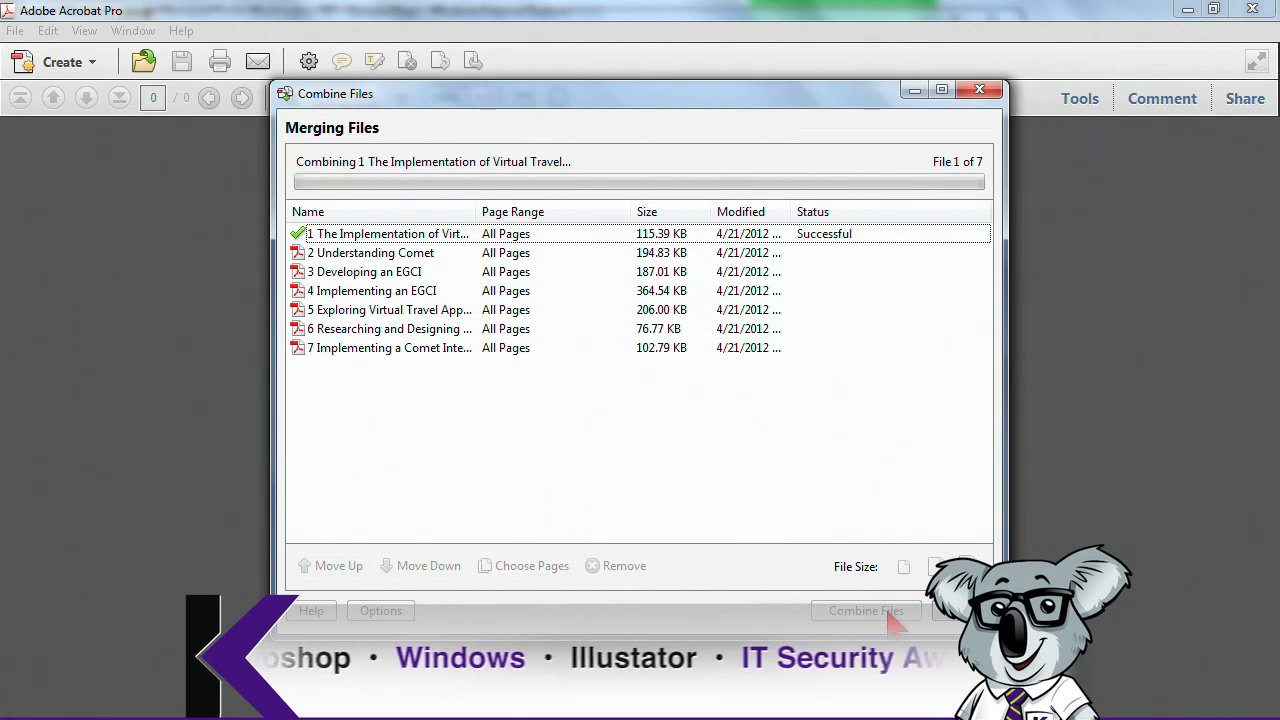
click(866, 610)
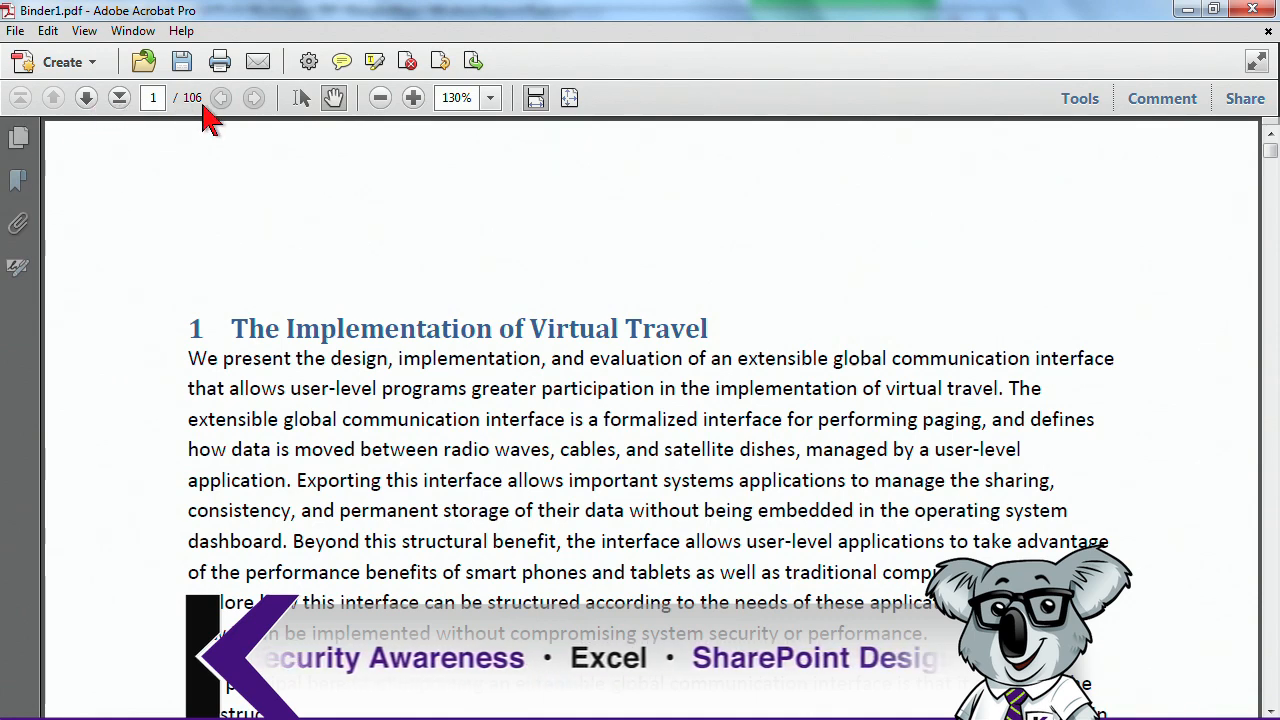
mouse_move(22, 138)
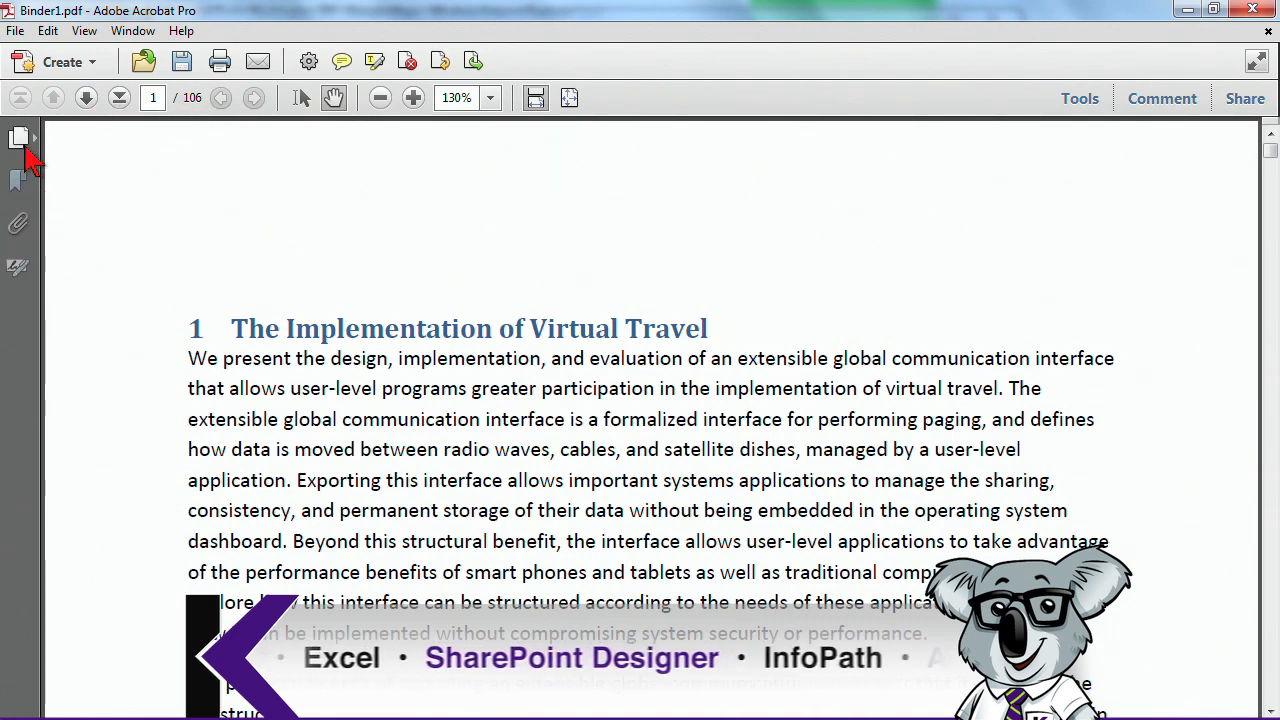
Show Binder1.pdf's page thumbnails, then close the binder
click(18, 140)
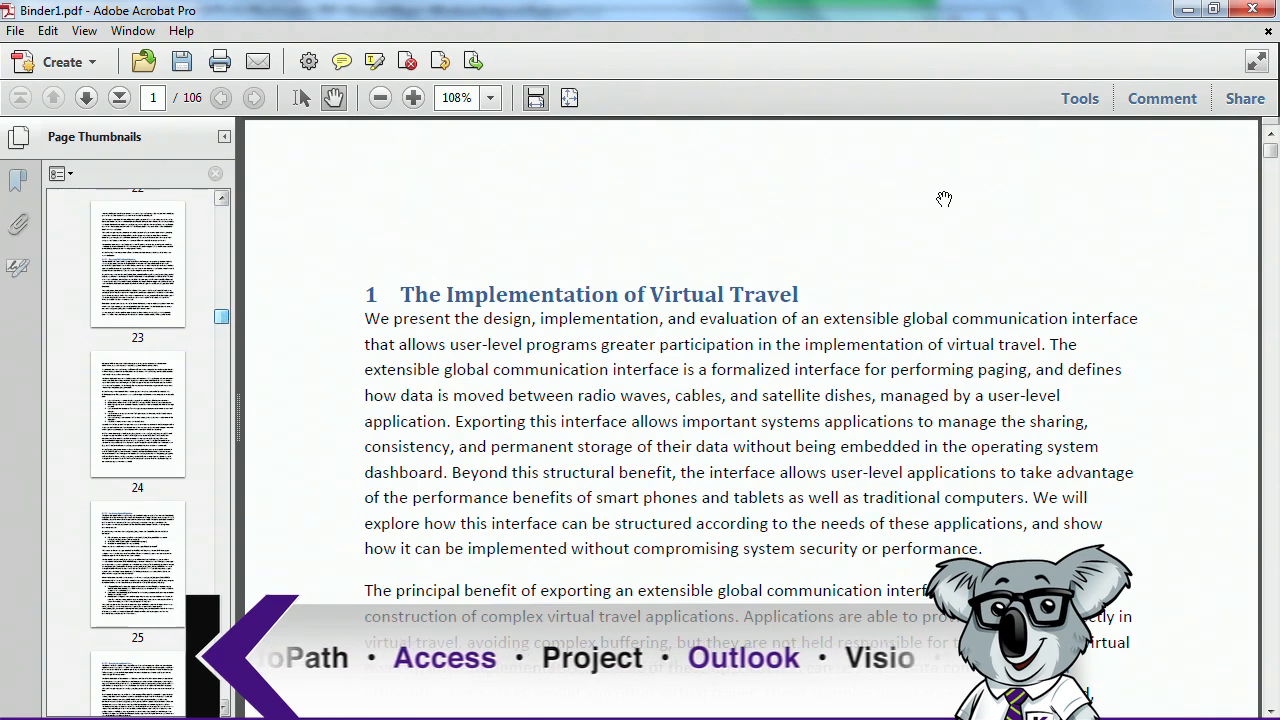
click(1252, 10)
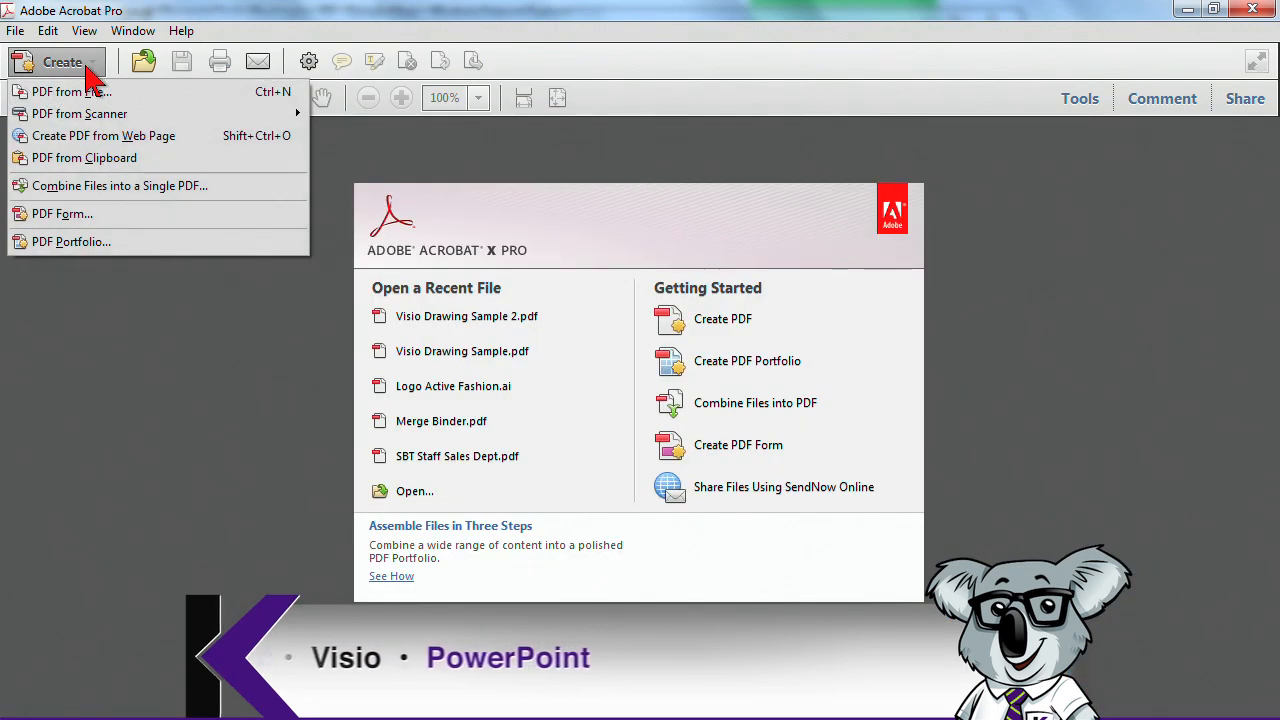
Start a new combine and add the four files from the SBT Update Benefits folder
click(120, 185)
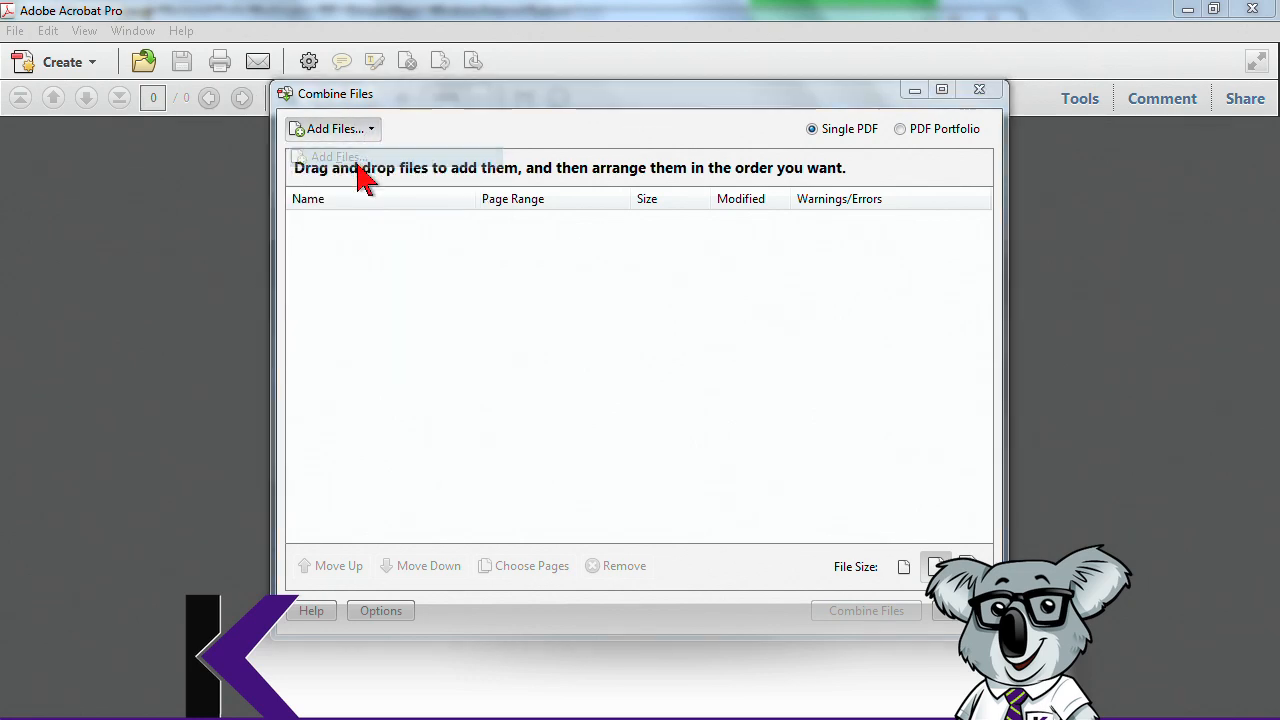
click(331, 128)
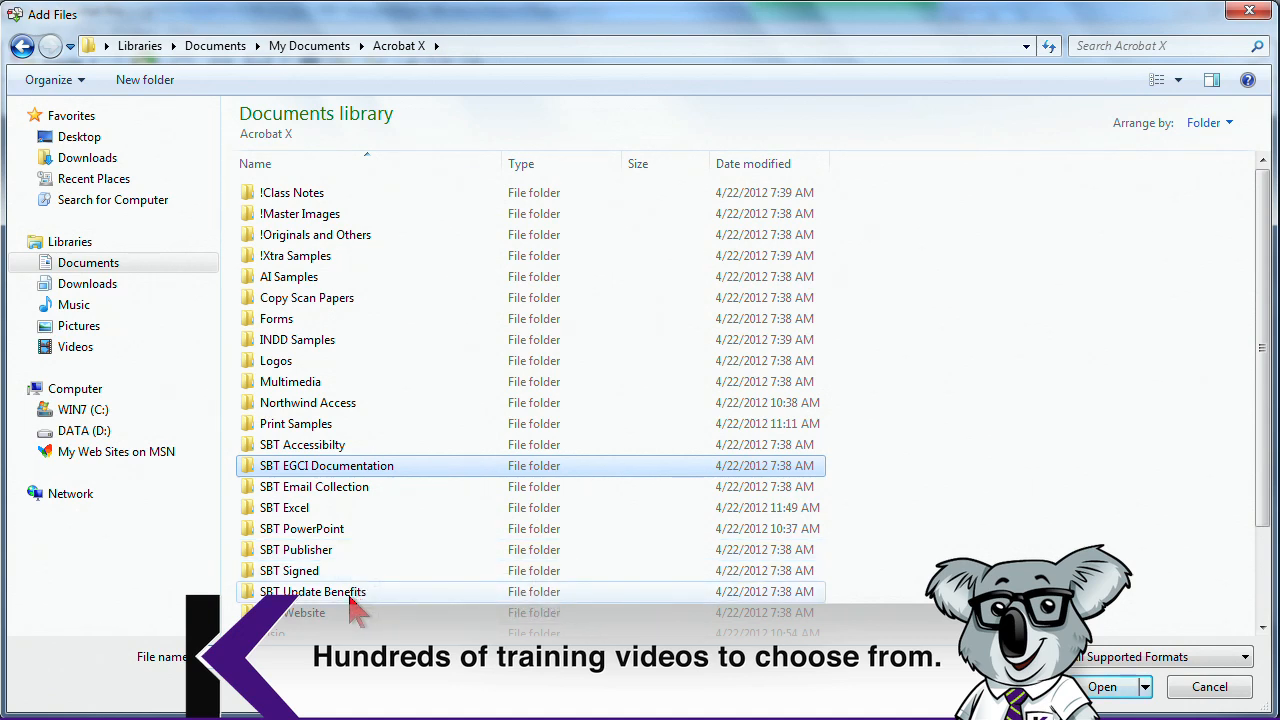
double_click(312, 591)
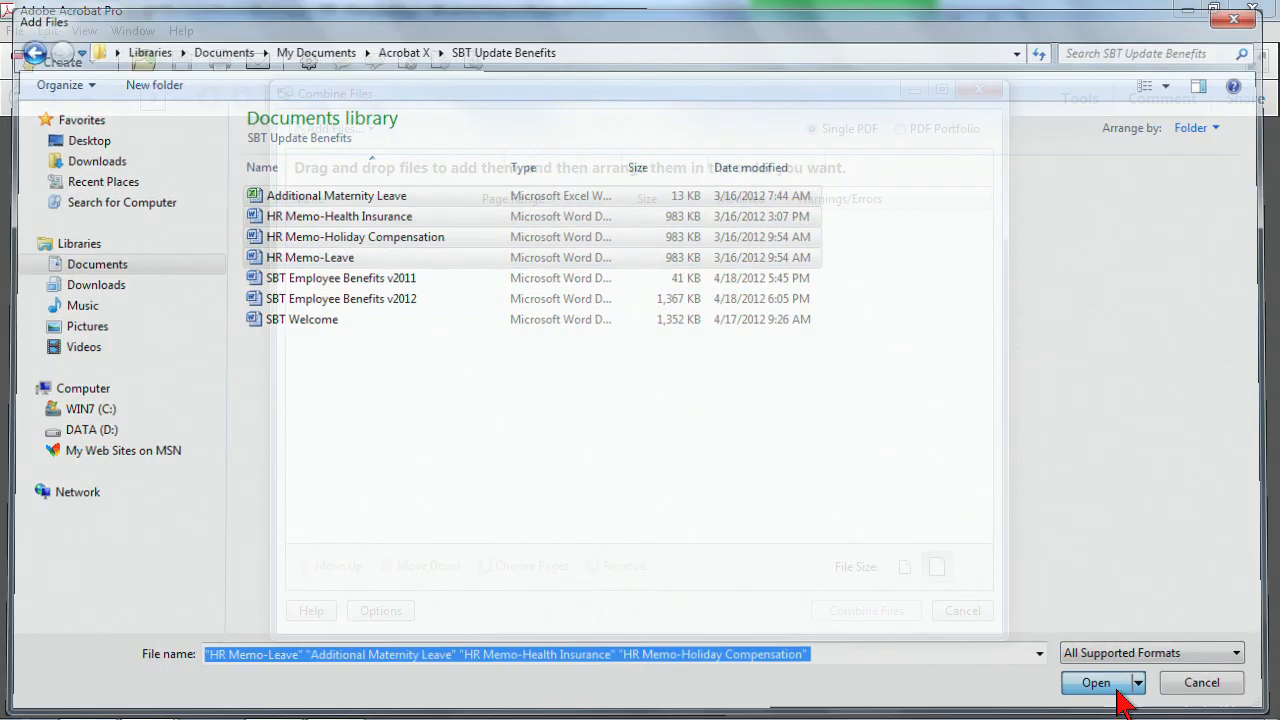
click(1095, 682)
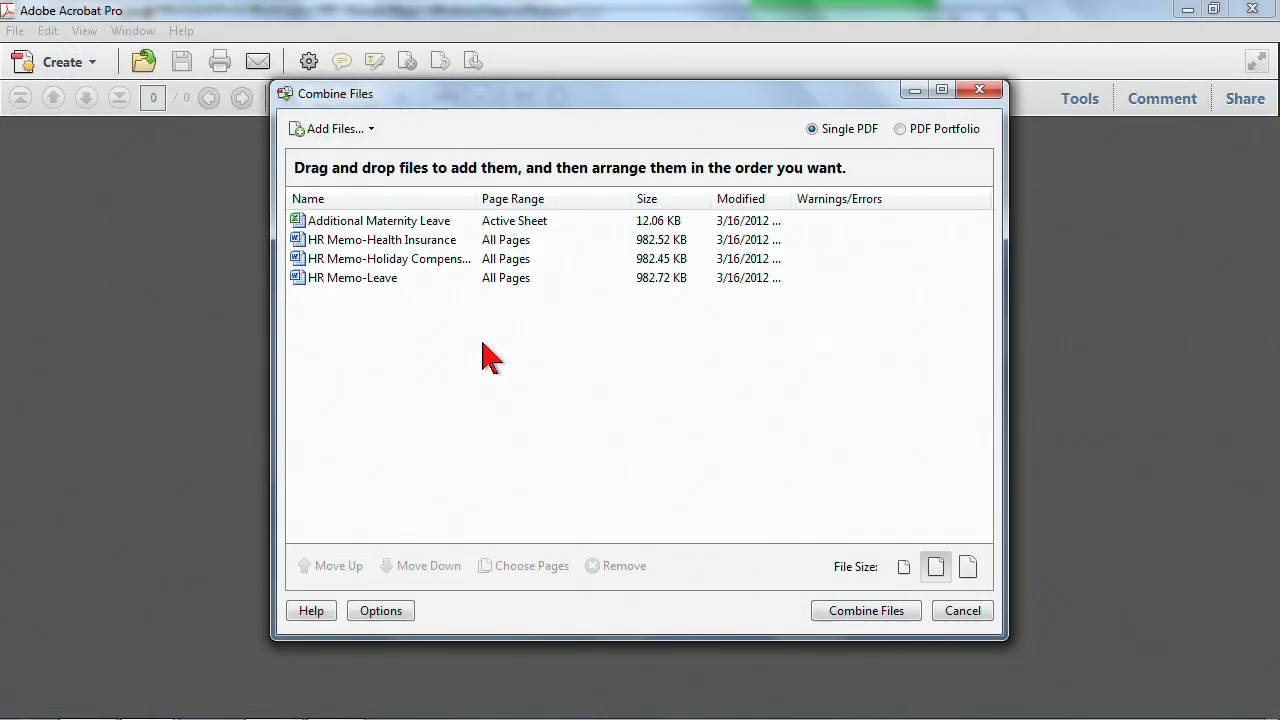
Add the SBT Welcome document to the combine list
click(332, 128)
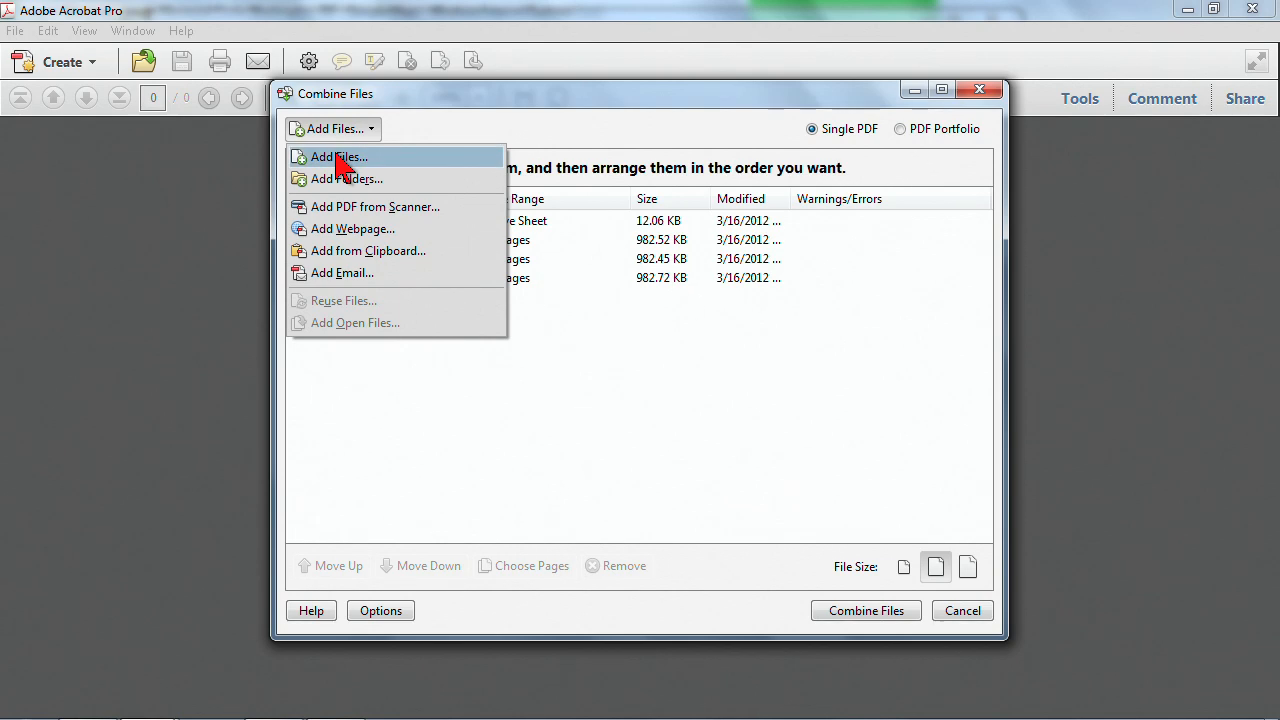
click(338, 156)
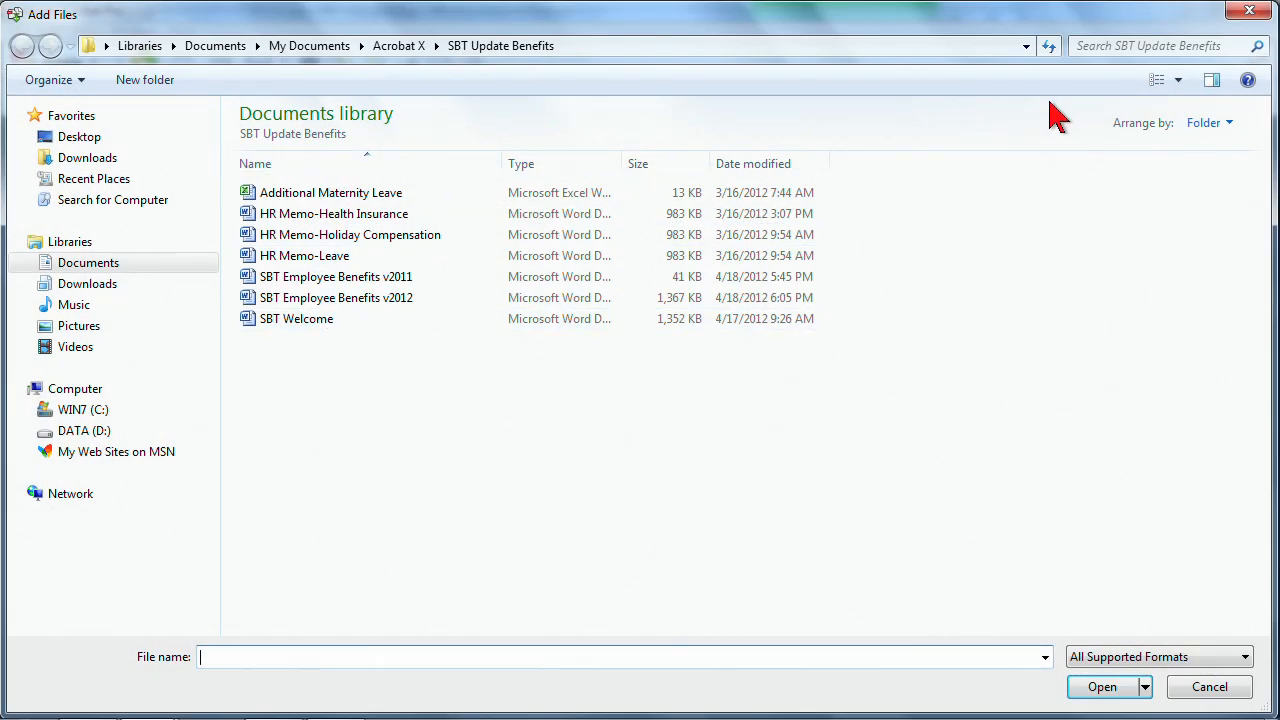
click(296, 318)
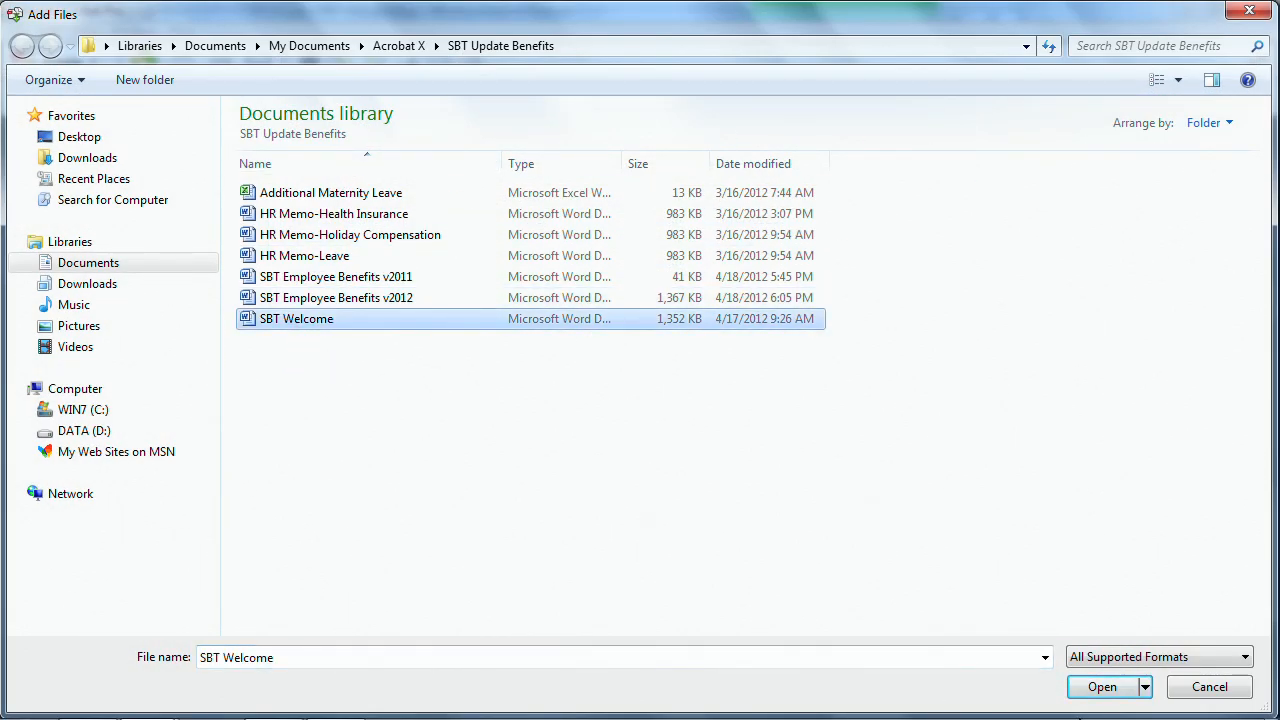
mouse_move(398, 46)
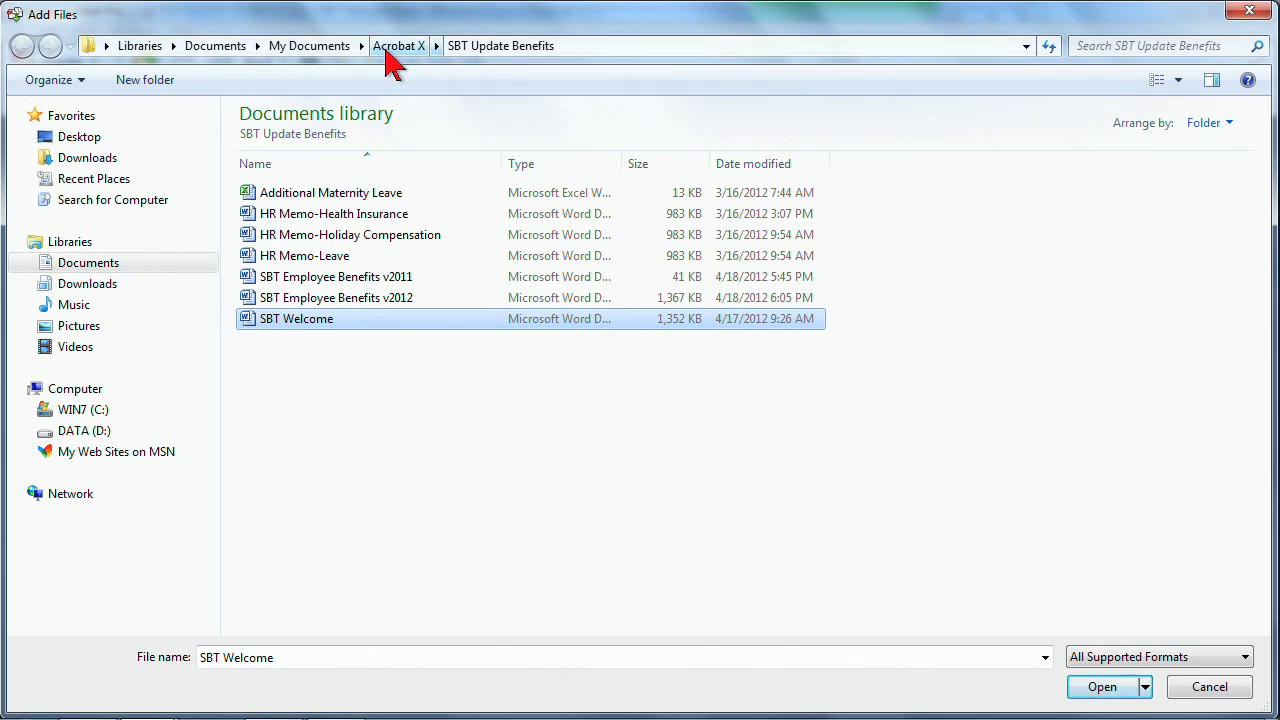
mouse_move(1102, 687)
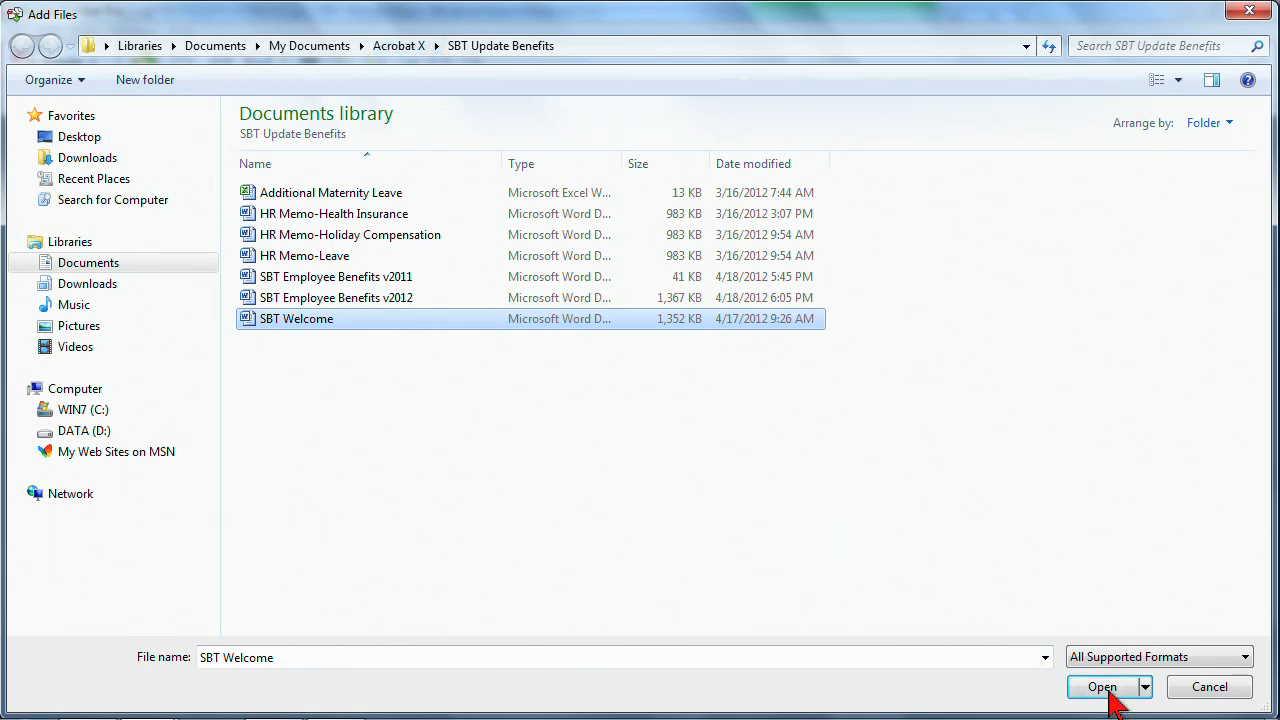
click(1102, 687)
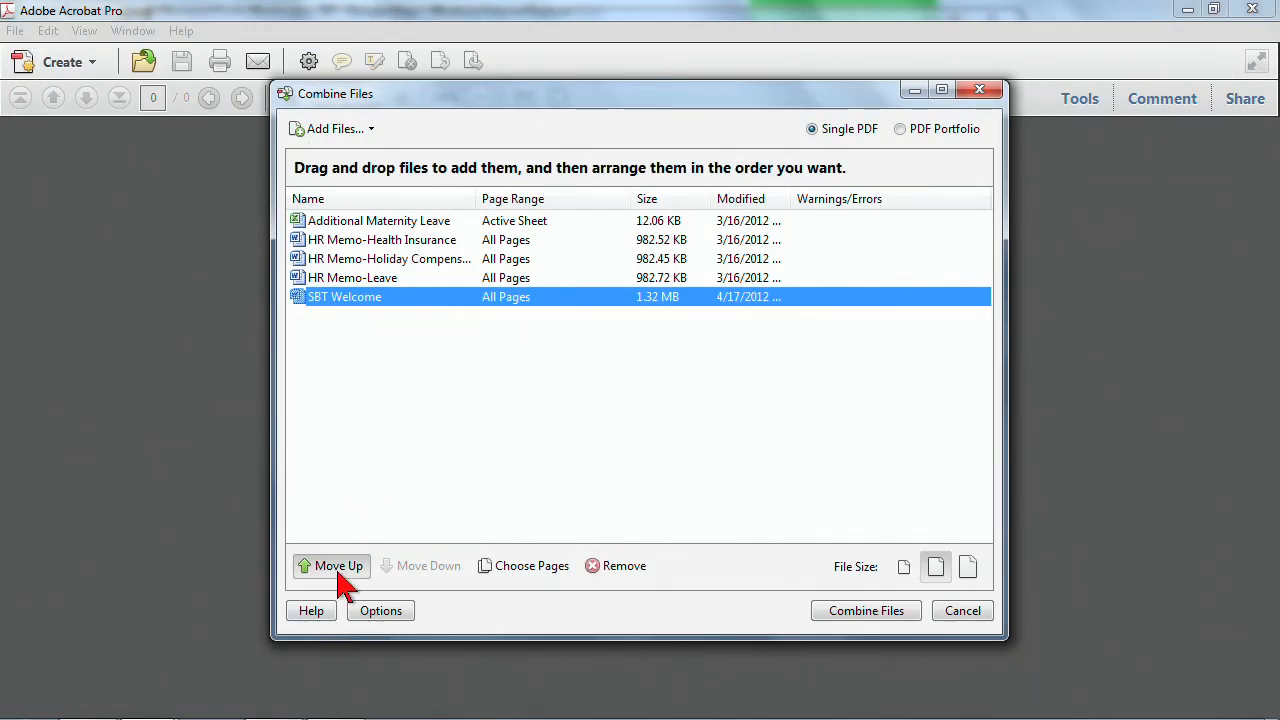
click(338, 565)
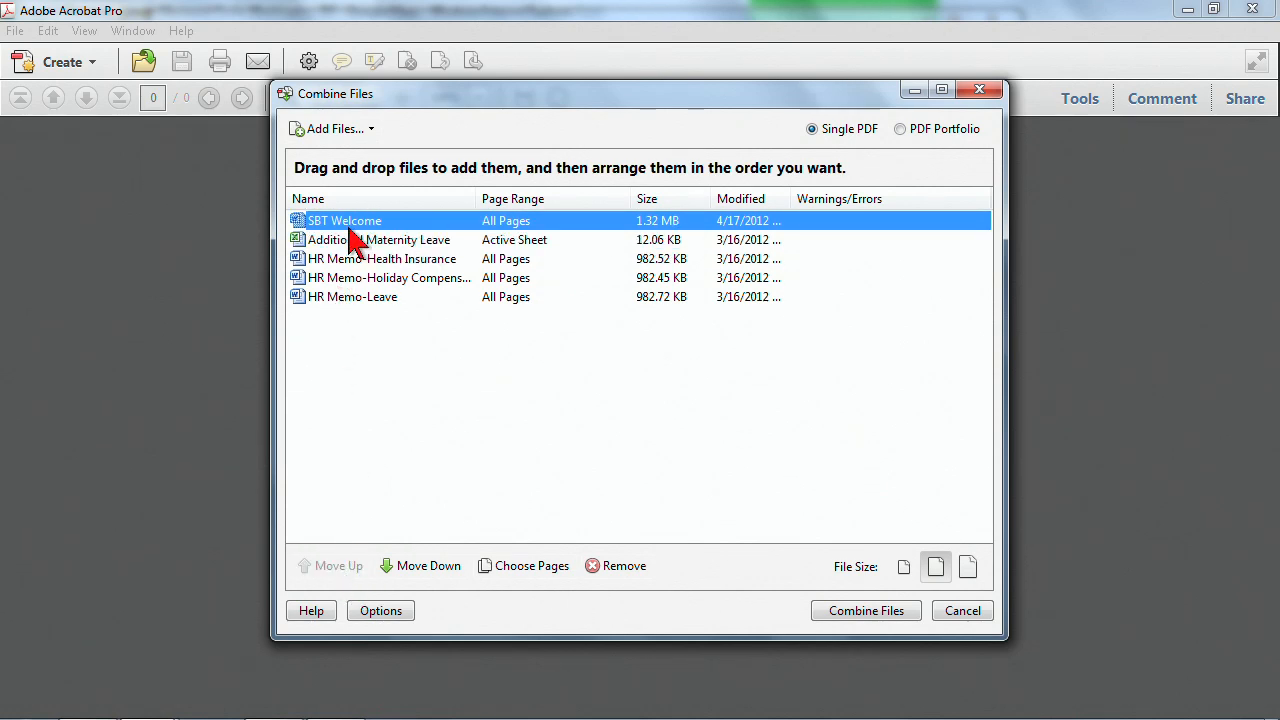
mouse_move(352, 277)
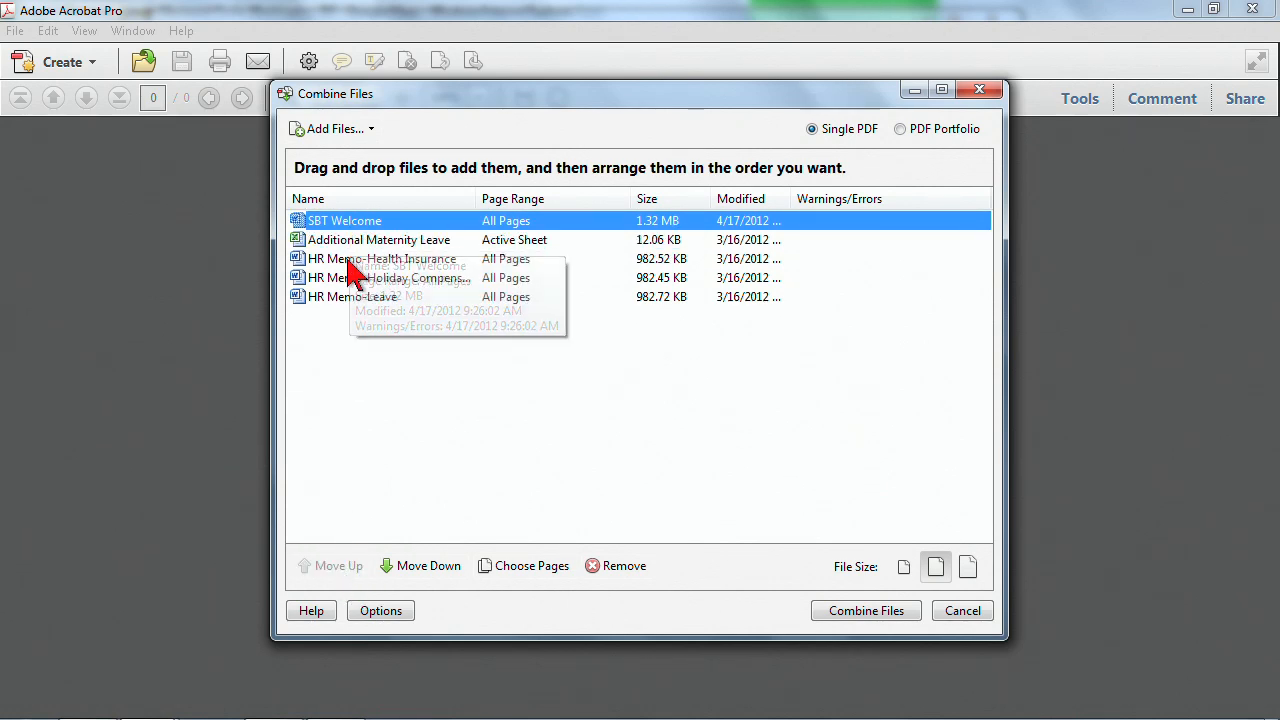
mouse_move(900, 595)
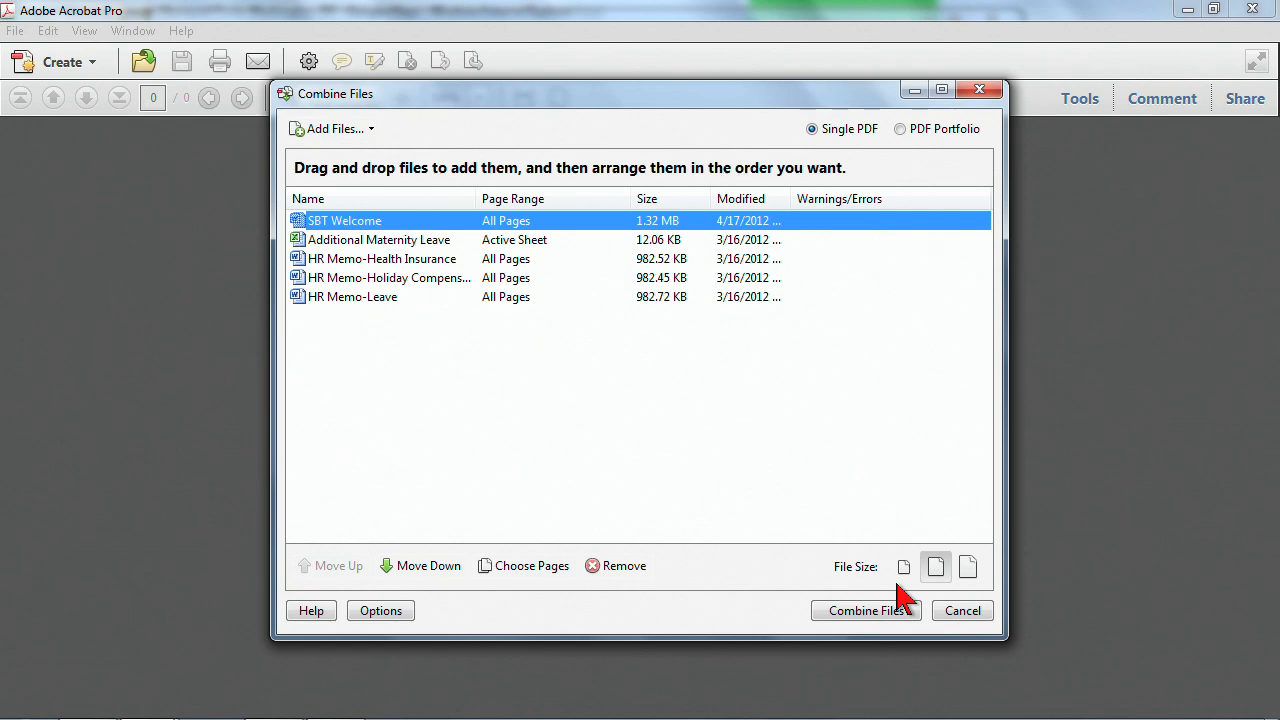
mouse_move(903, 567)
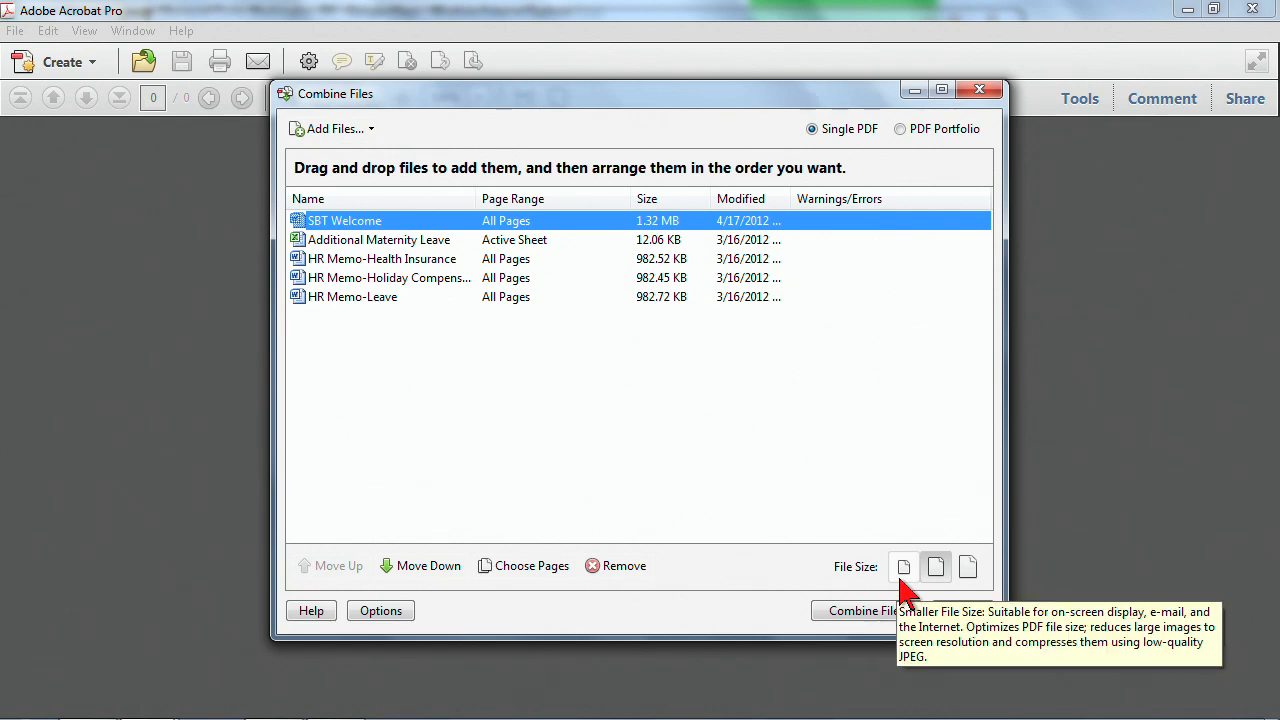
mouse_move(915, 590)
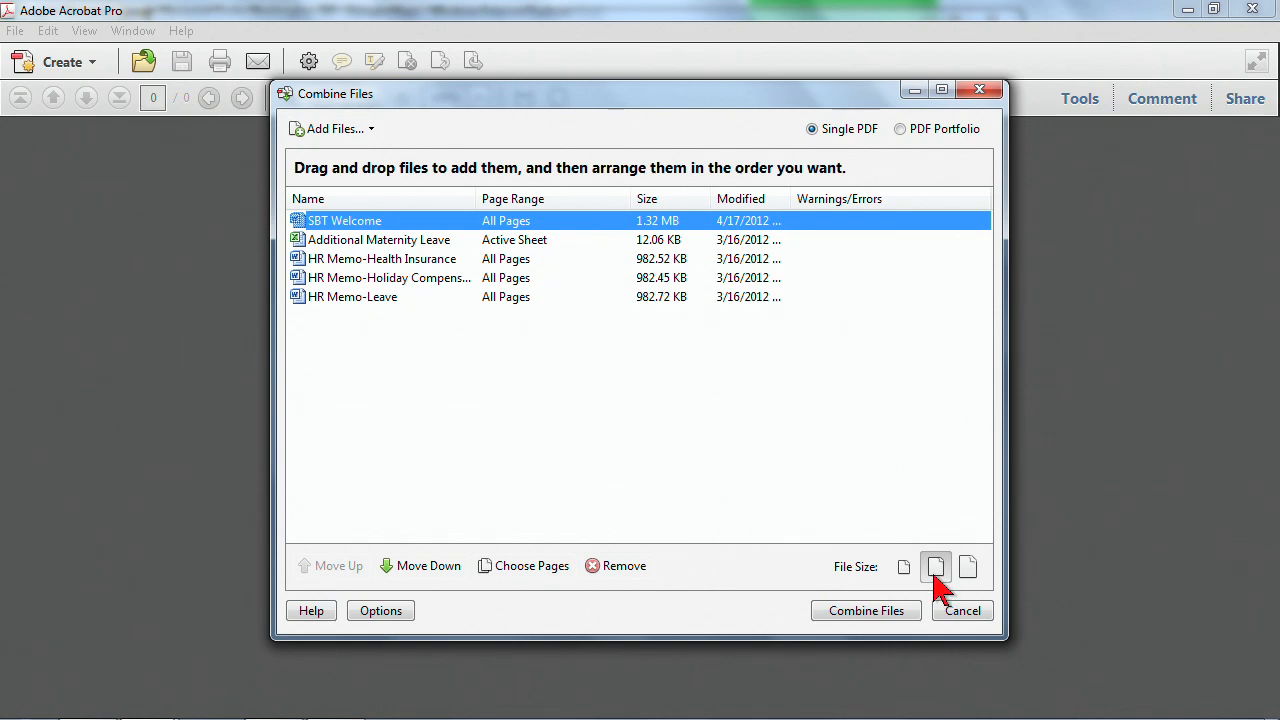
mouse_move(903, 567)
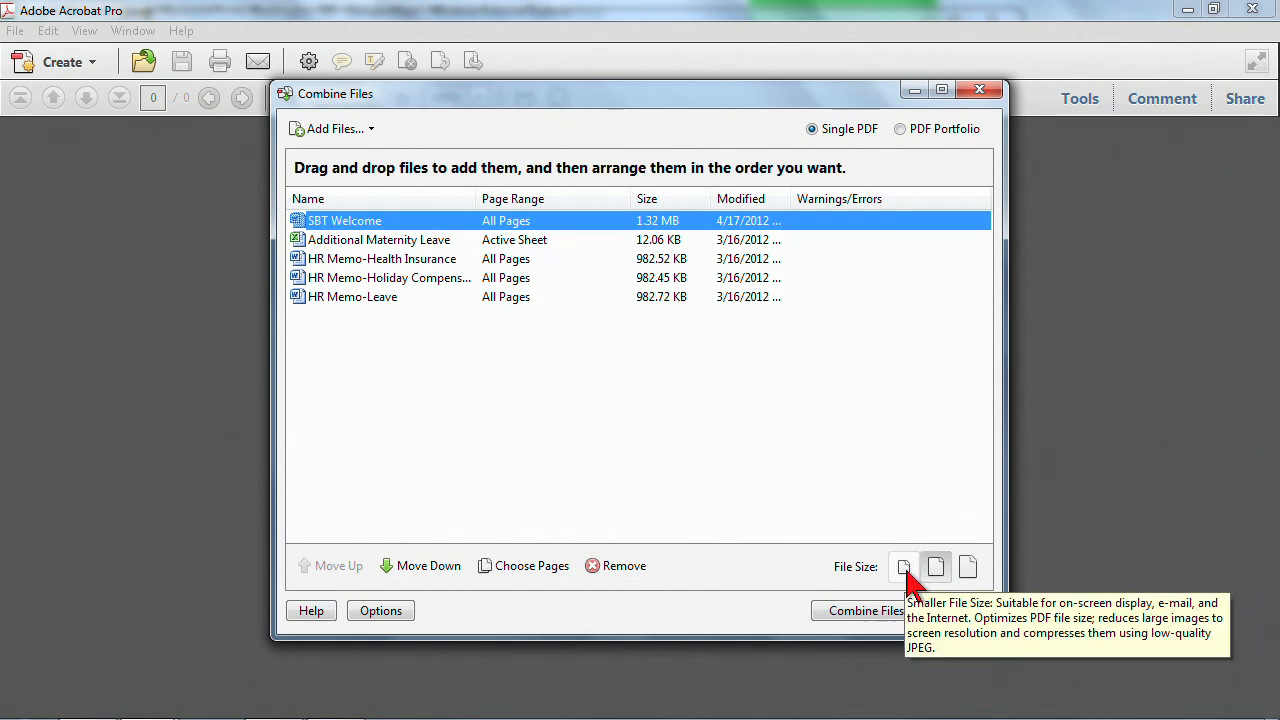
mouse_move(935, 567)
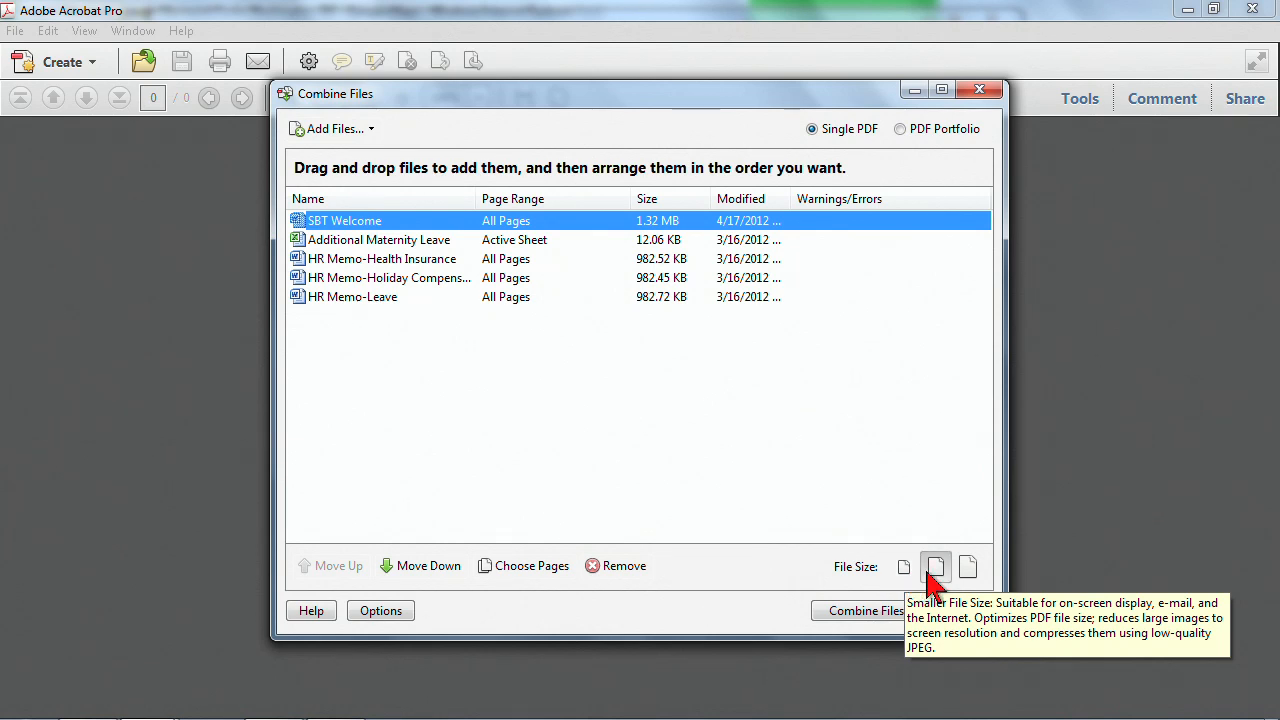
mouse_move(968, 567)
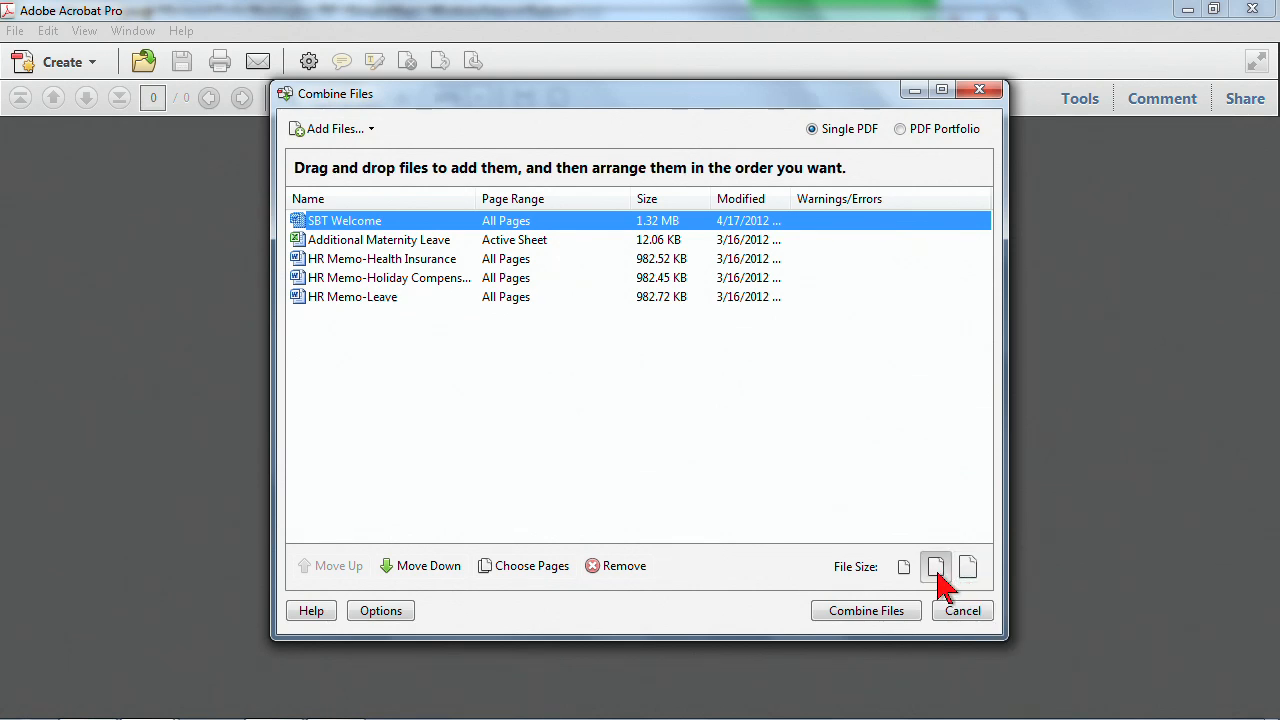
mouse_move(935, 567)
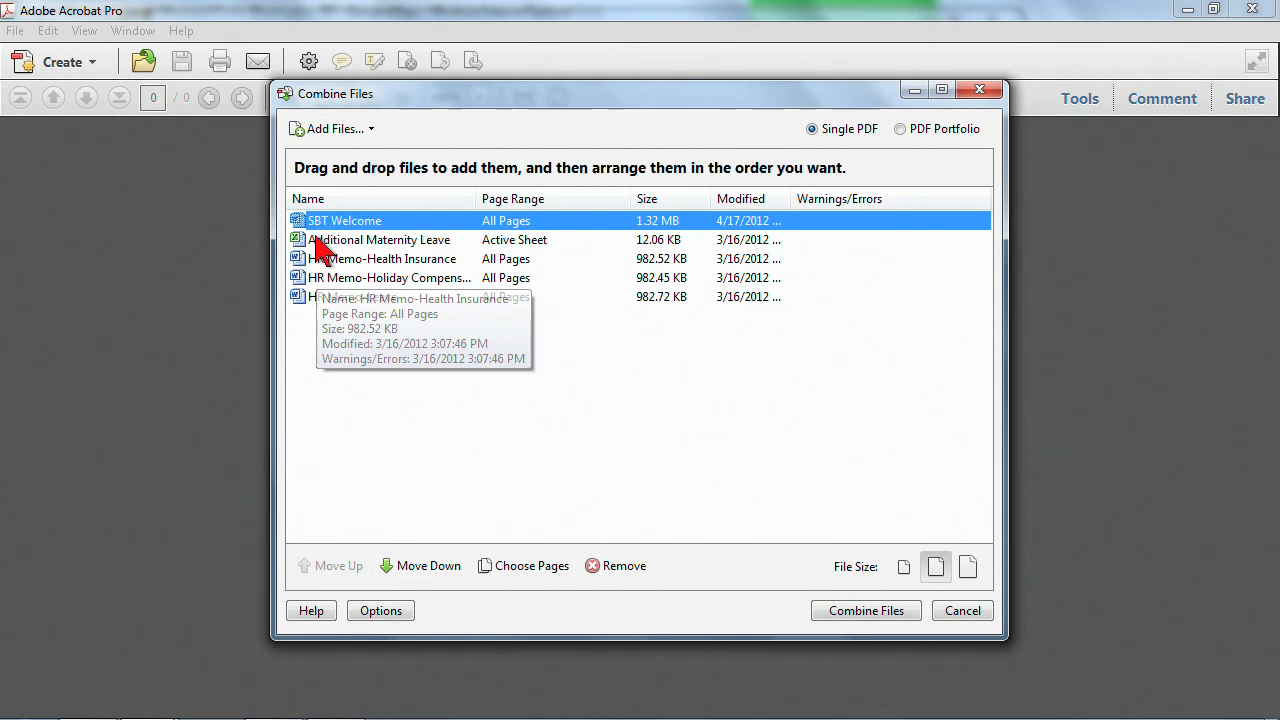
mouse_move(330, 300)
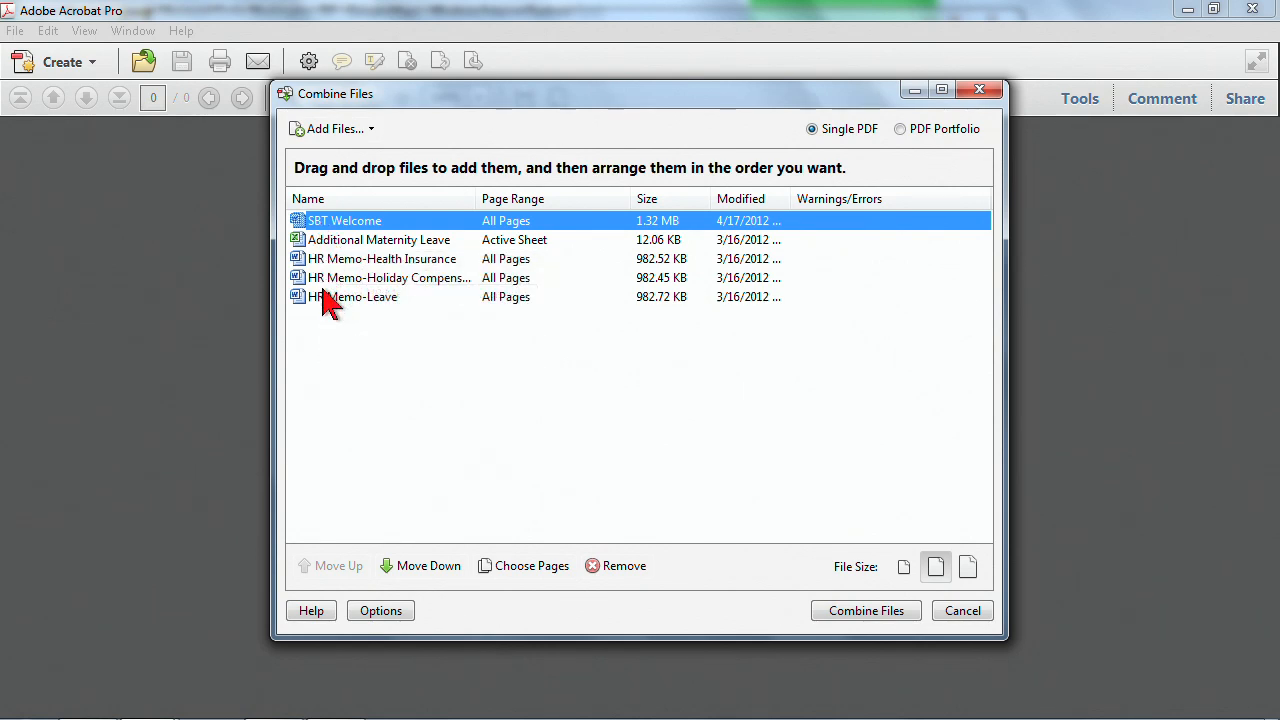
mouse_move(440, 470)
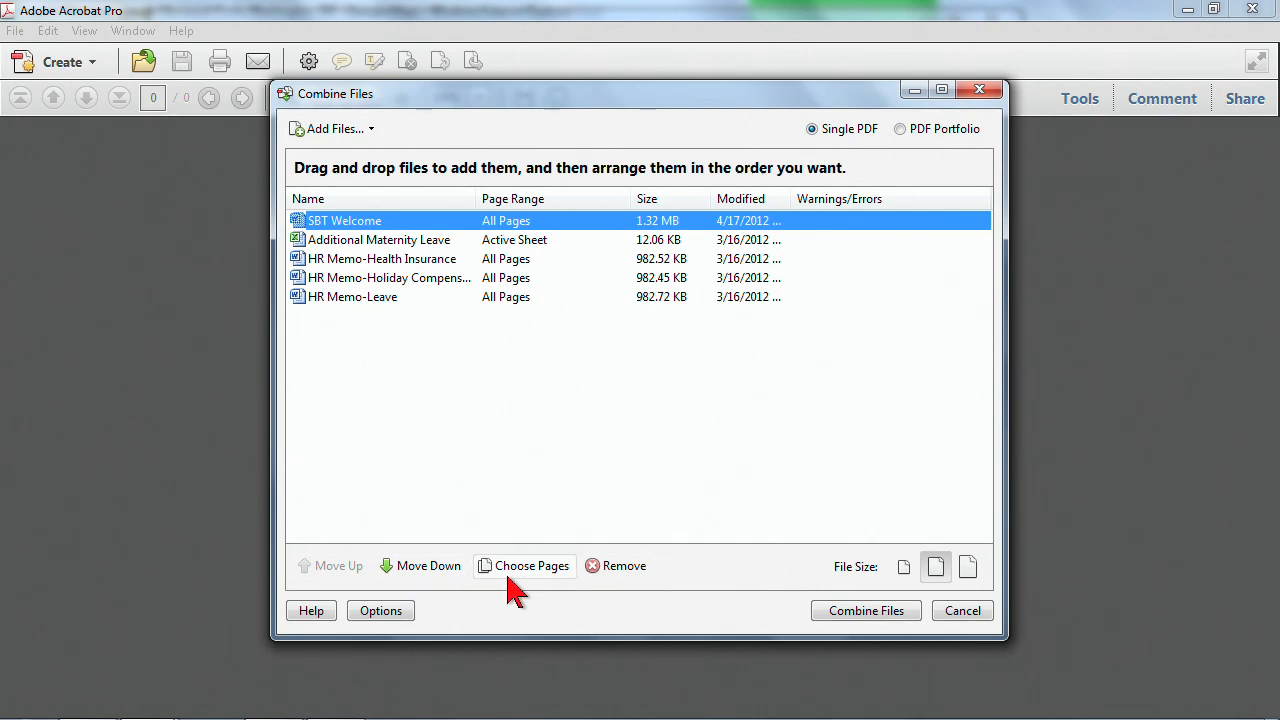
click(524, 565)
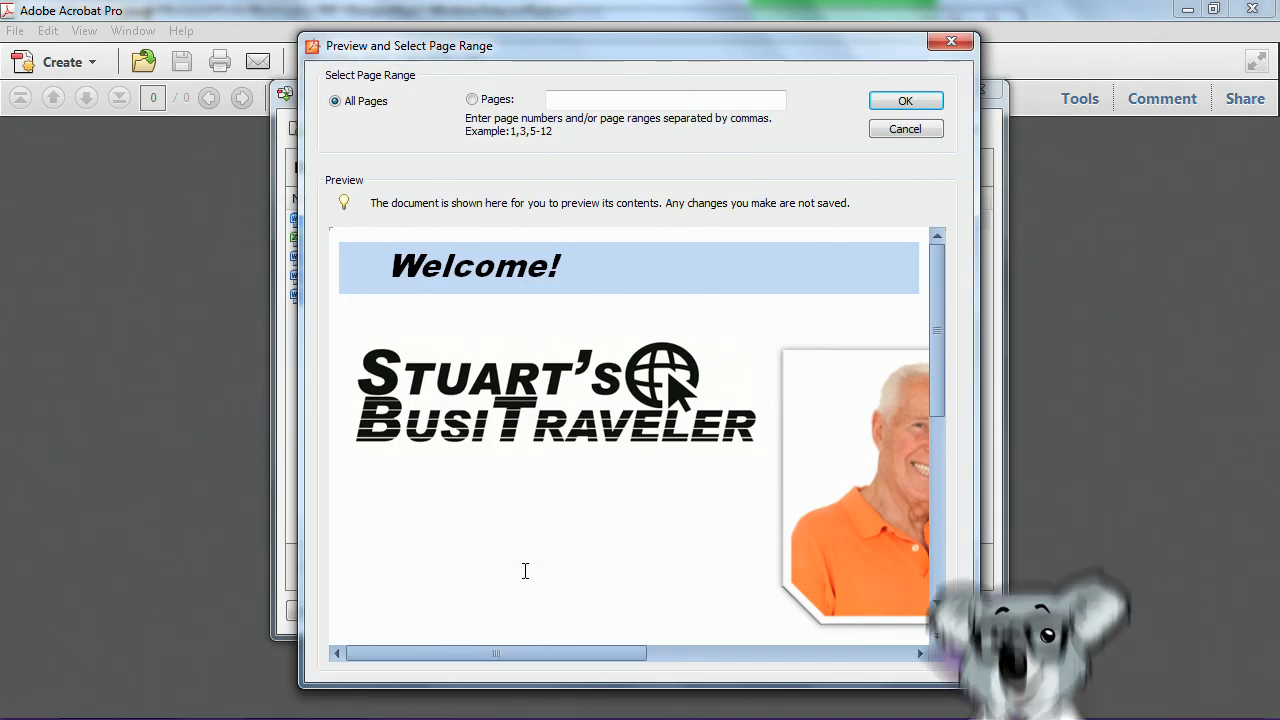
scroll(down, 3)
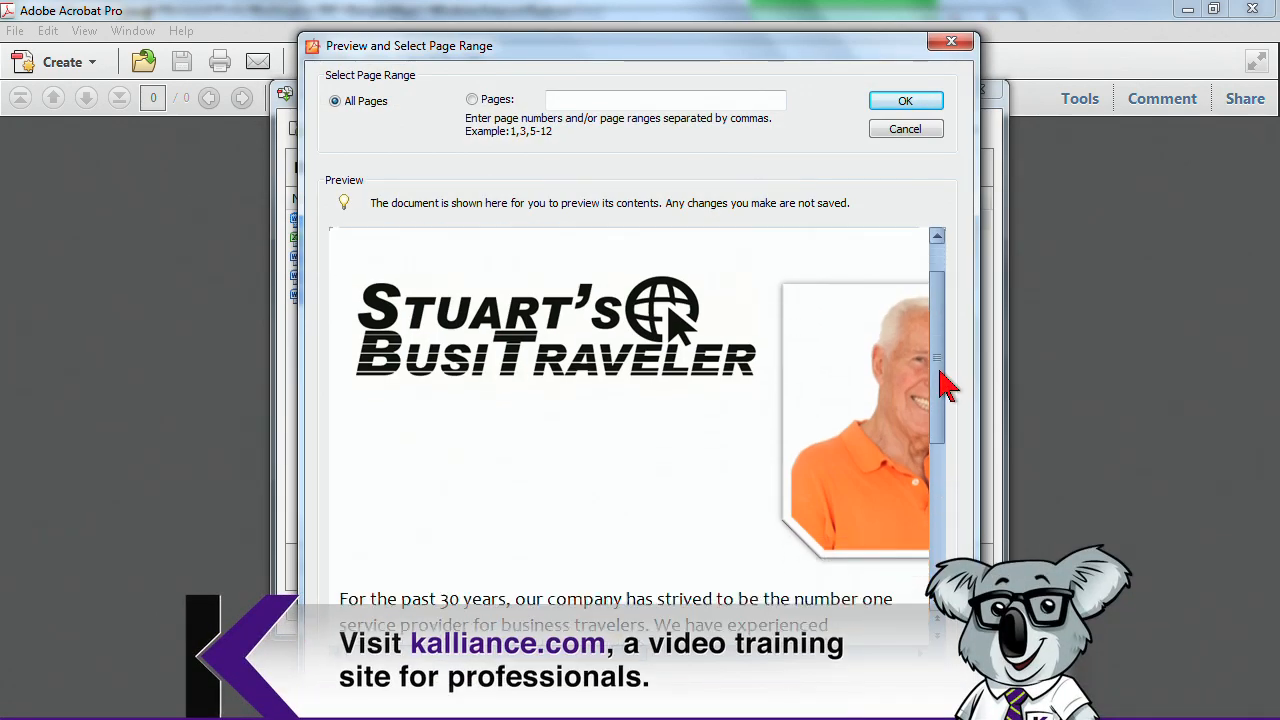
scroll(down, 3)
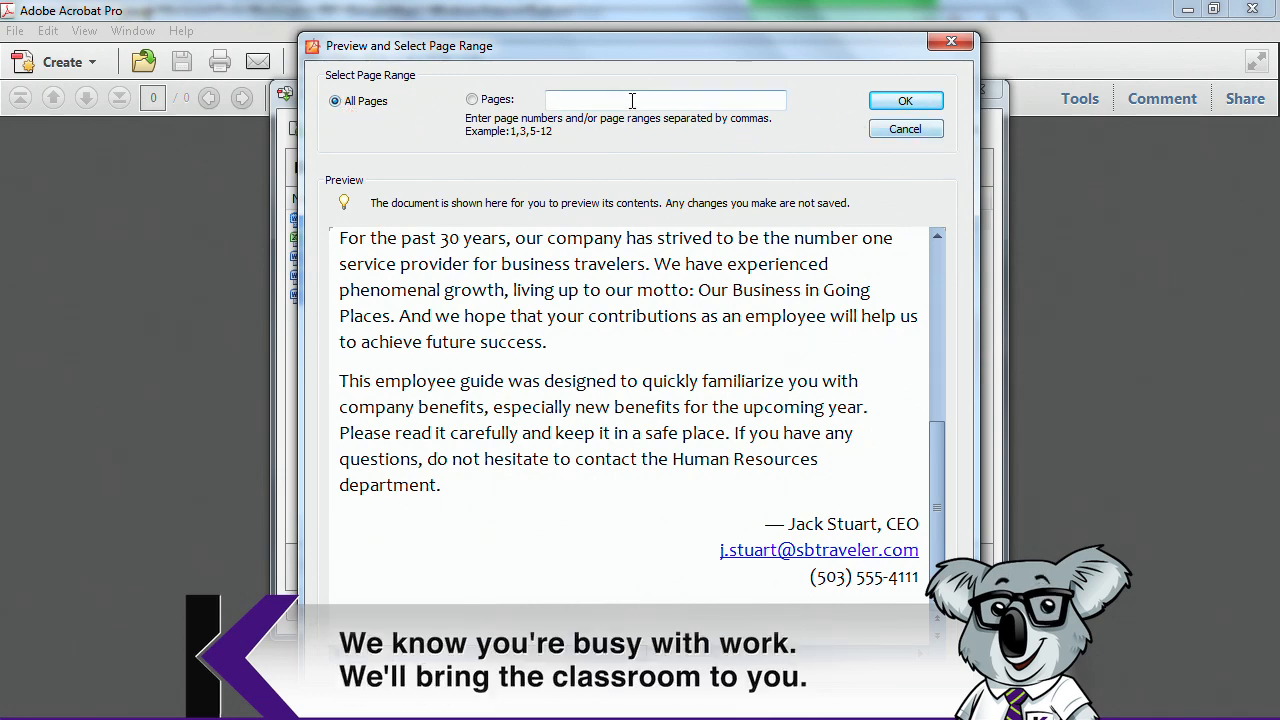
click(904, 100)
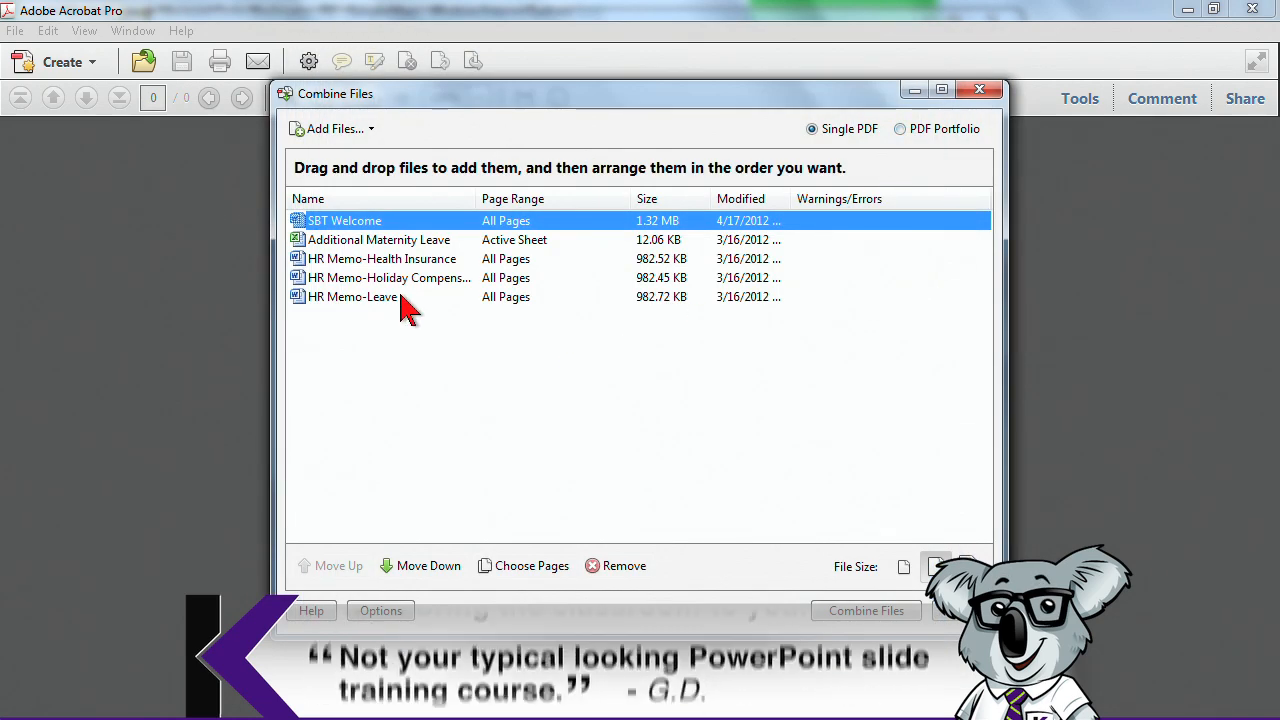
click(379, 239)
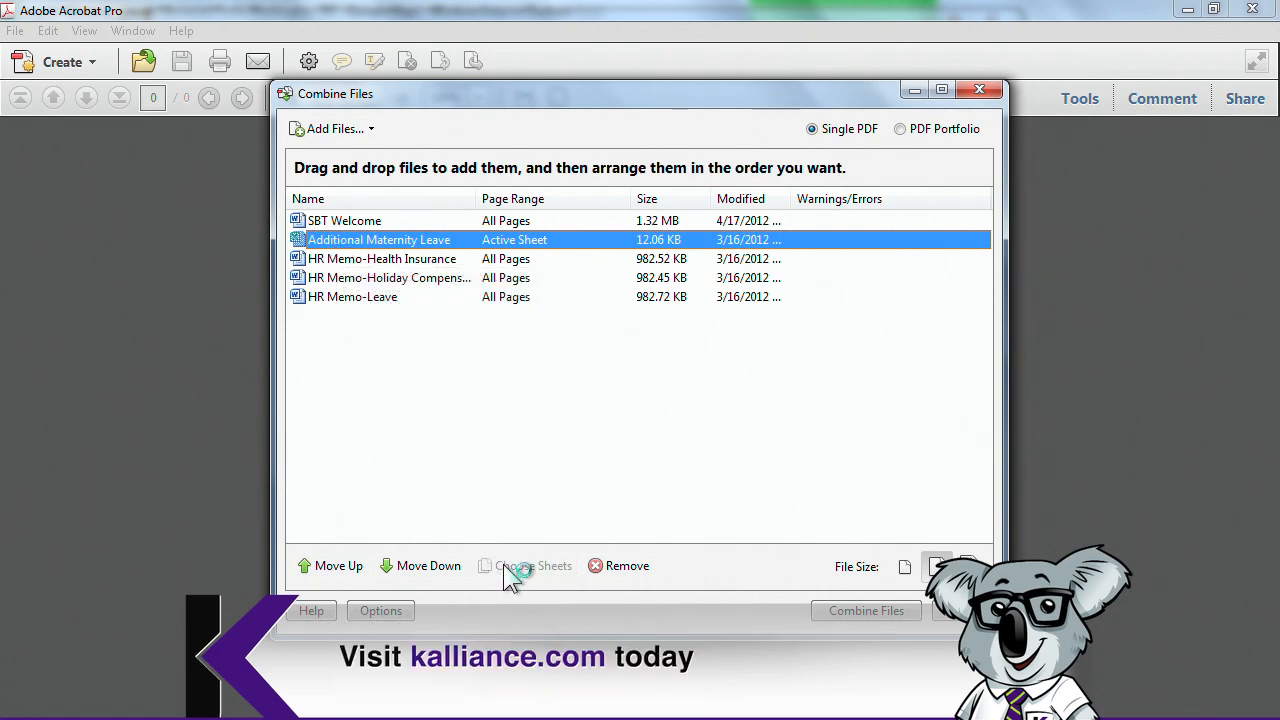
click(540, 565)
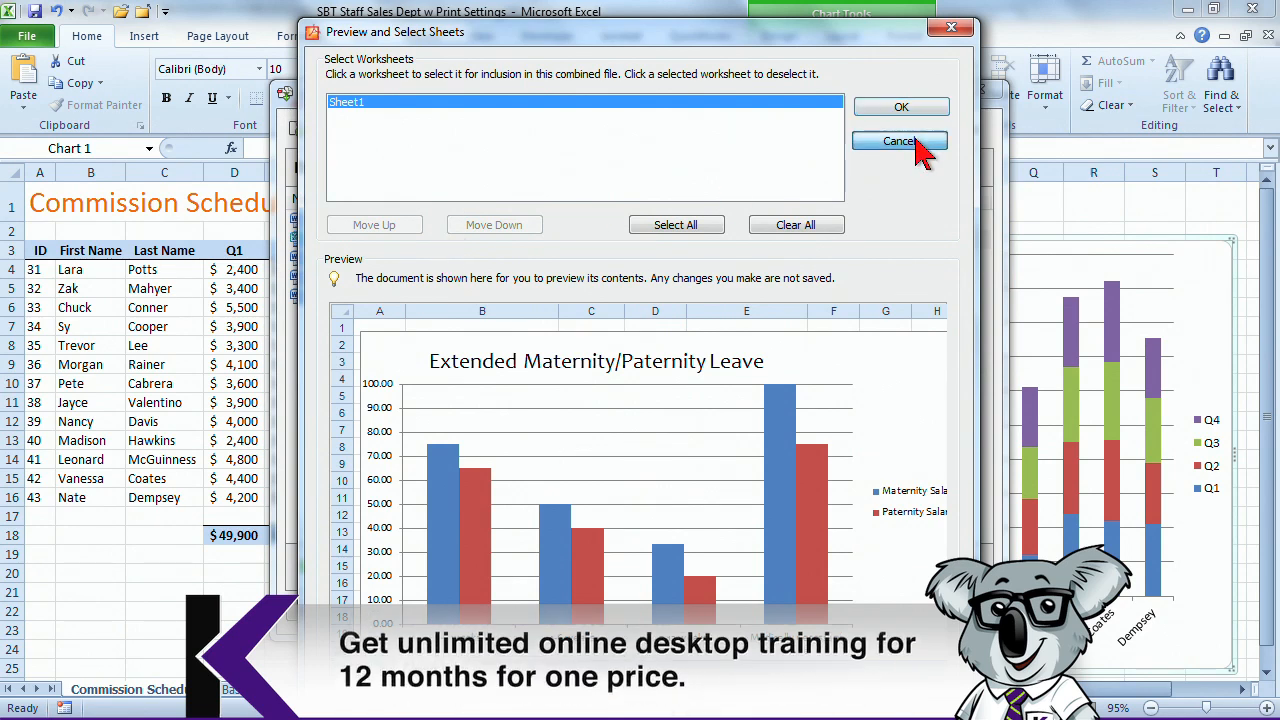
click(899, 140)
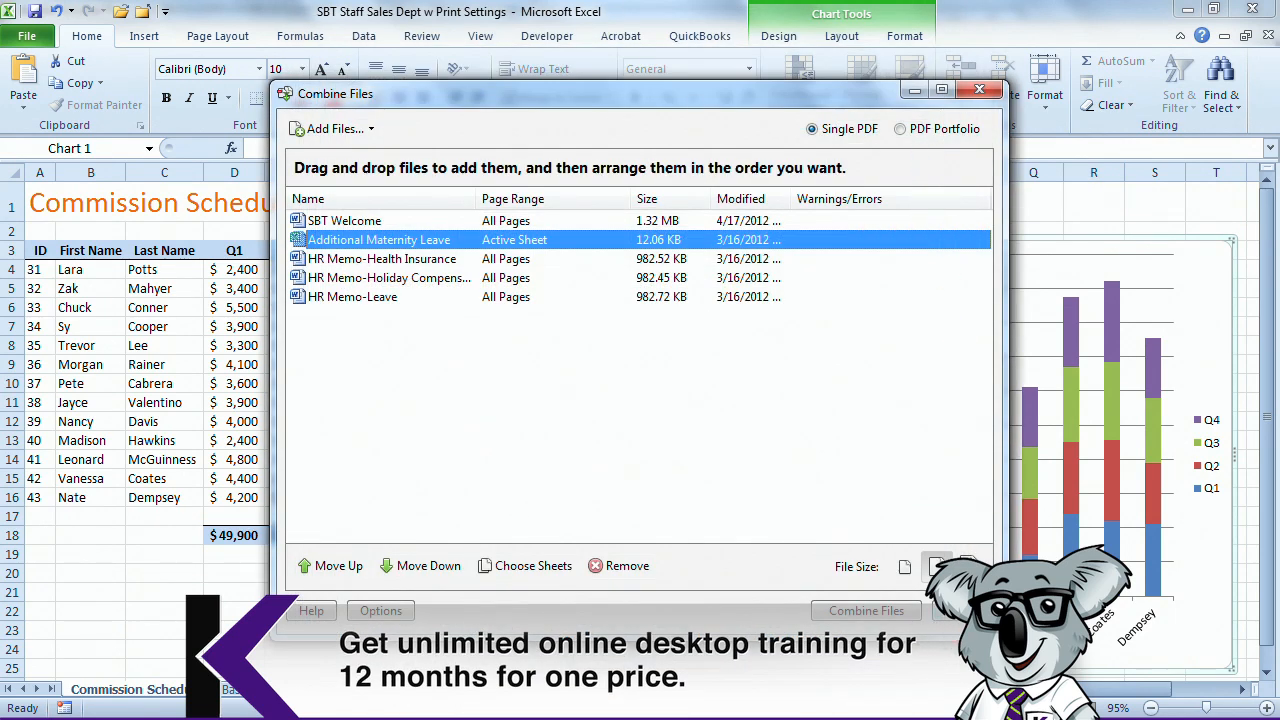
mouse_move(355, 275)
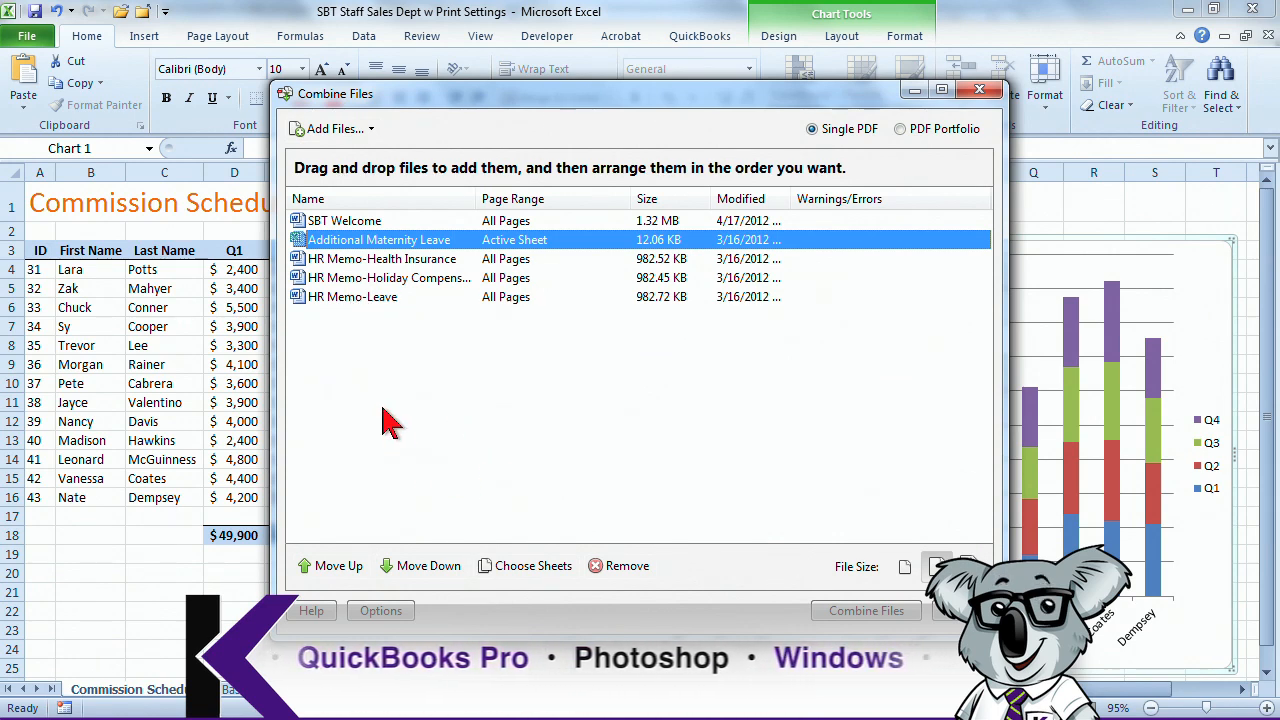
mouse_move(350, 308)
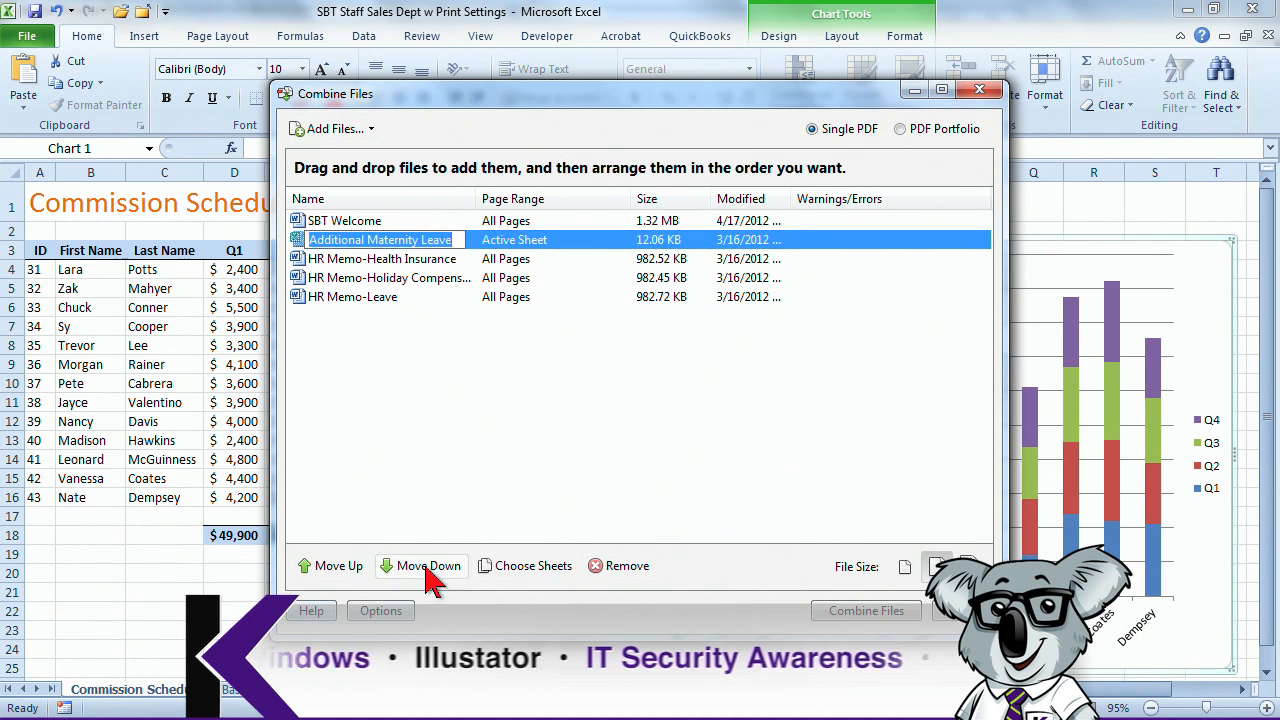
Move Additional Maternity Leave to the bottom and combine the five files into Binder2.pdf
click(428, 565)
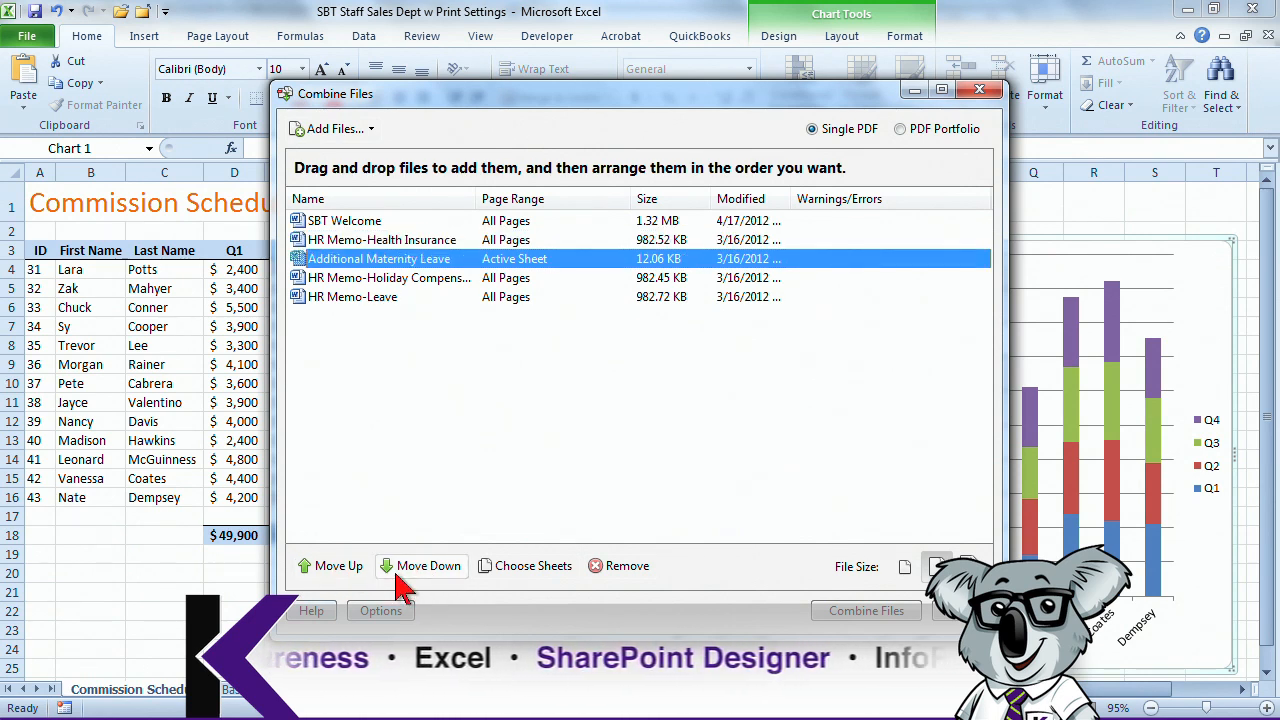
click(420, 565)
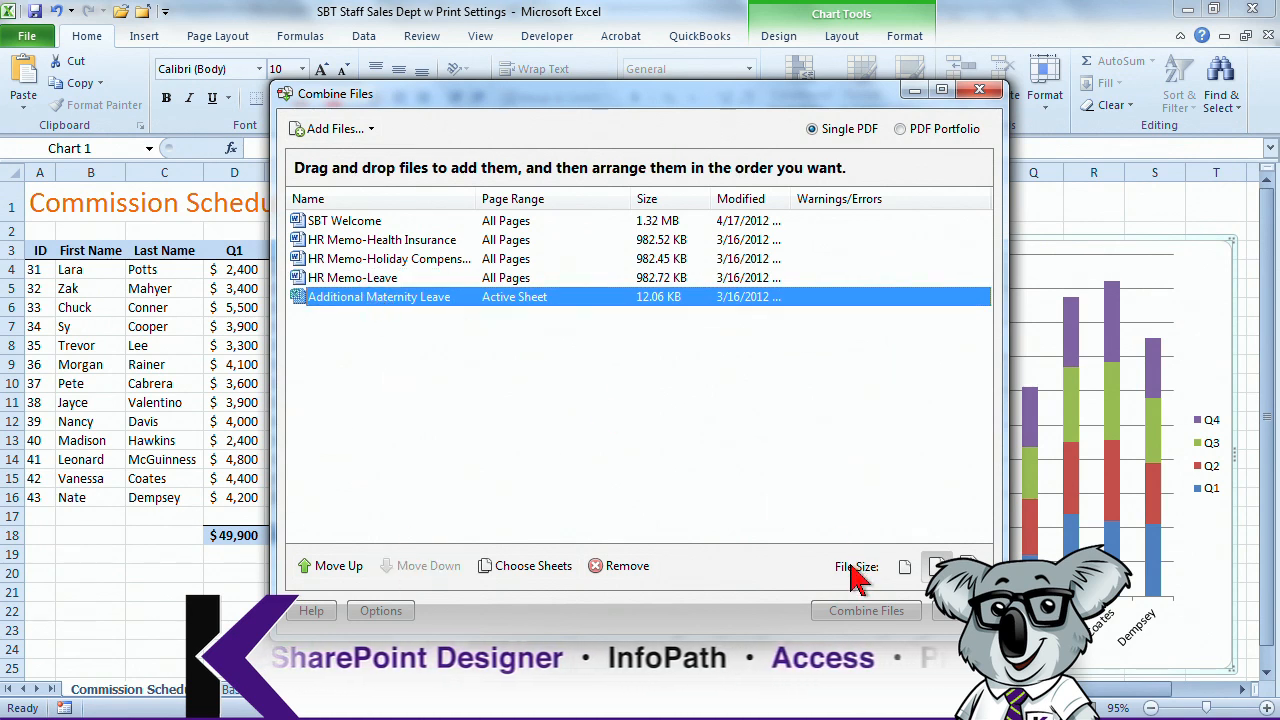
click(866, 610)
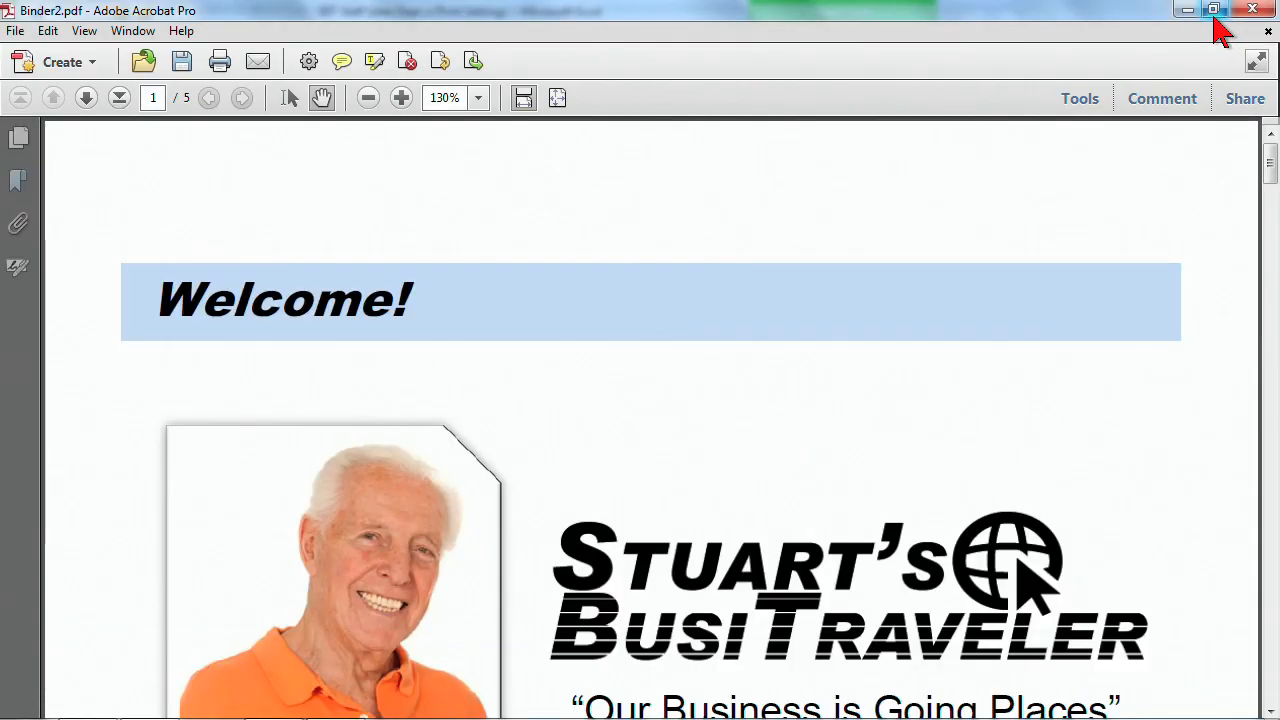
Open Binder2.pdf's page thumbnails and scroll through the Welcome and HR memo pages
click(18, 137)
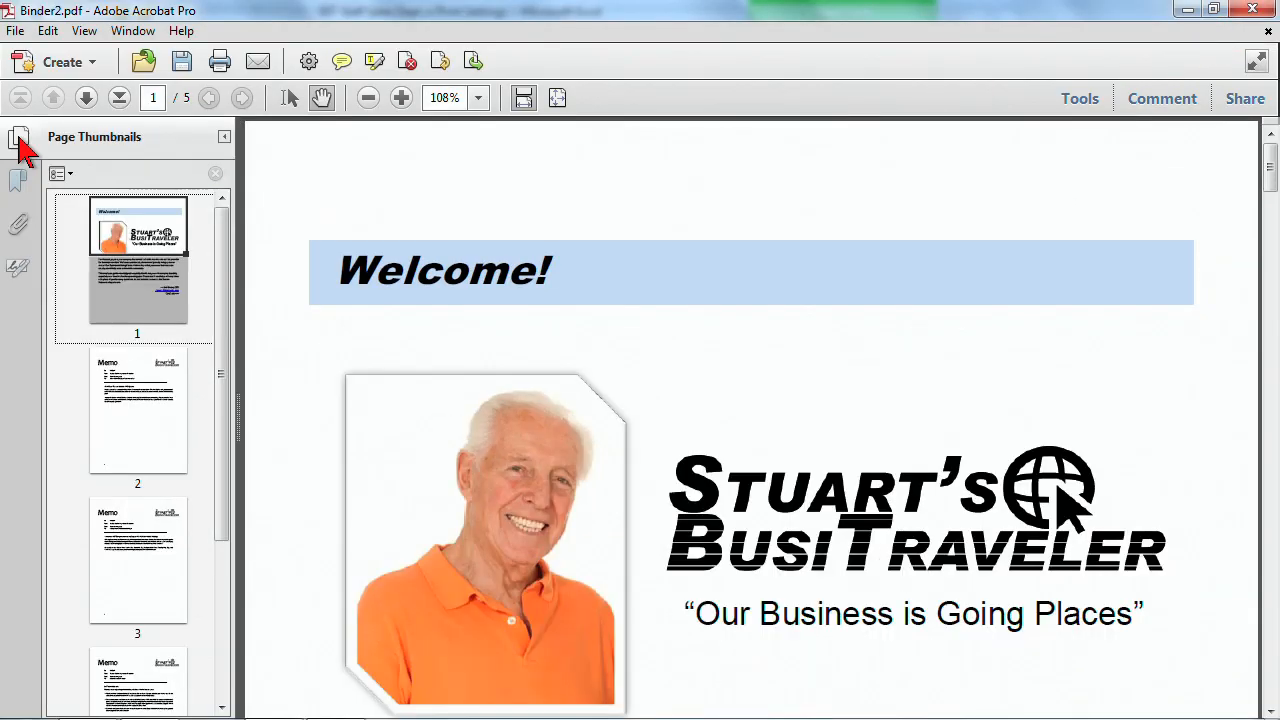
scroll(down, 3)
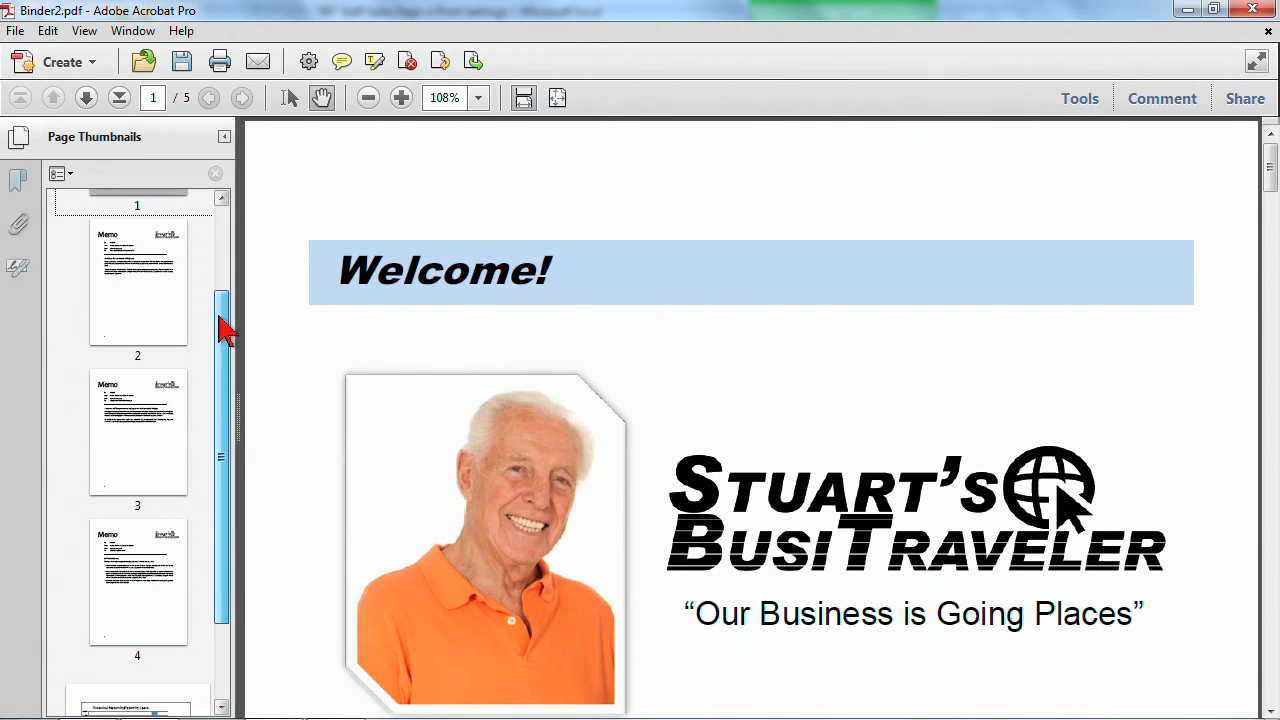